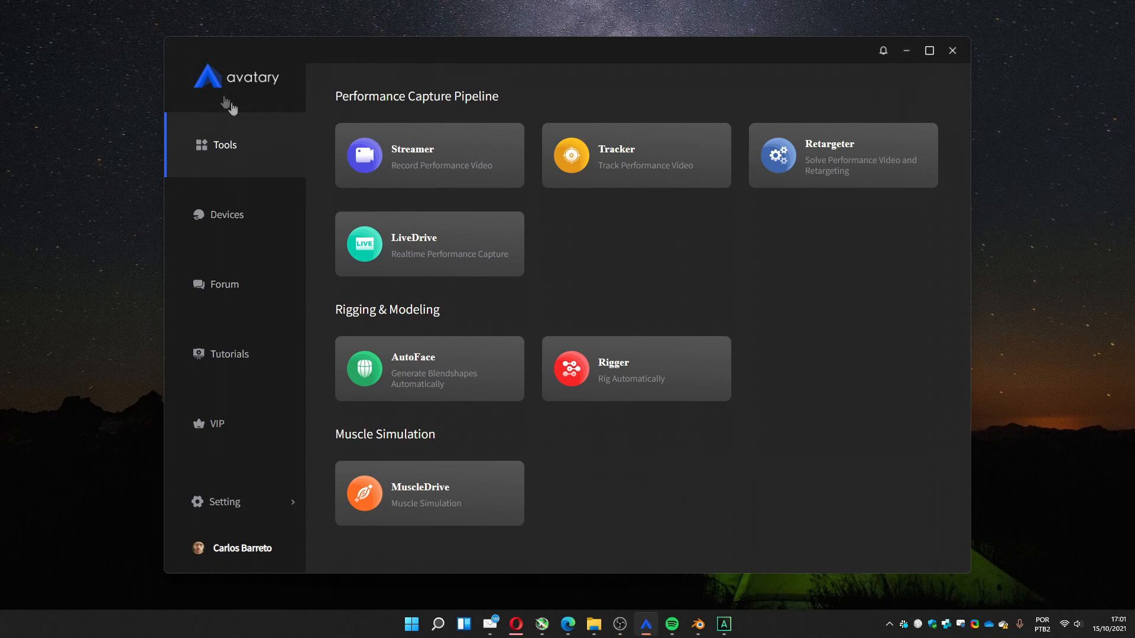
mouse_move(283, 171)
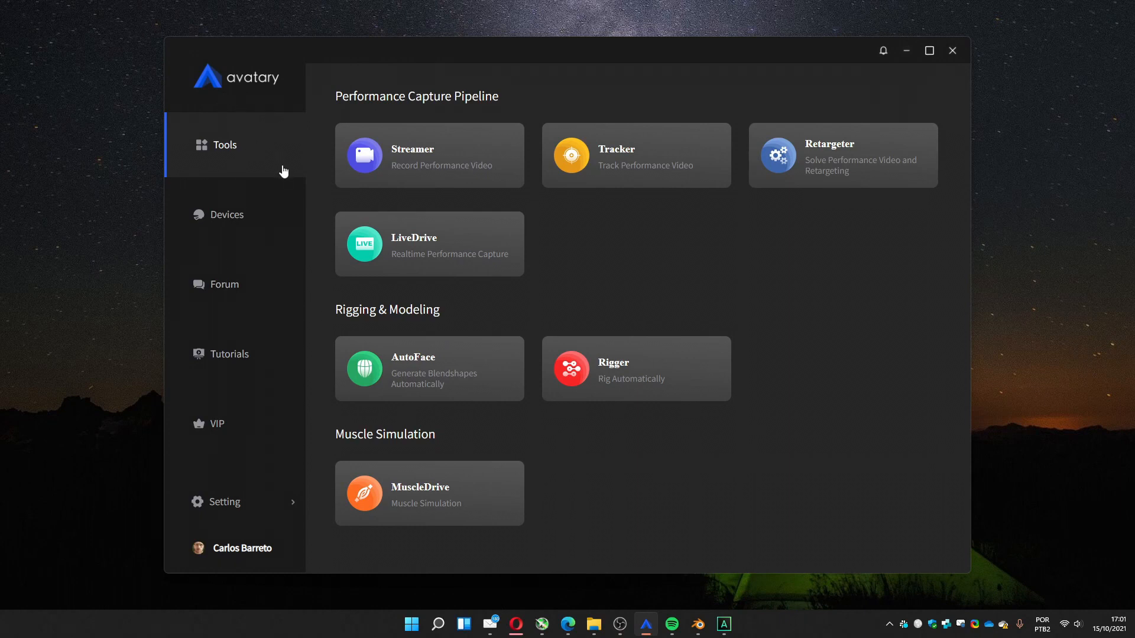
mouse_move(285, 177)
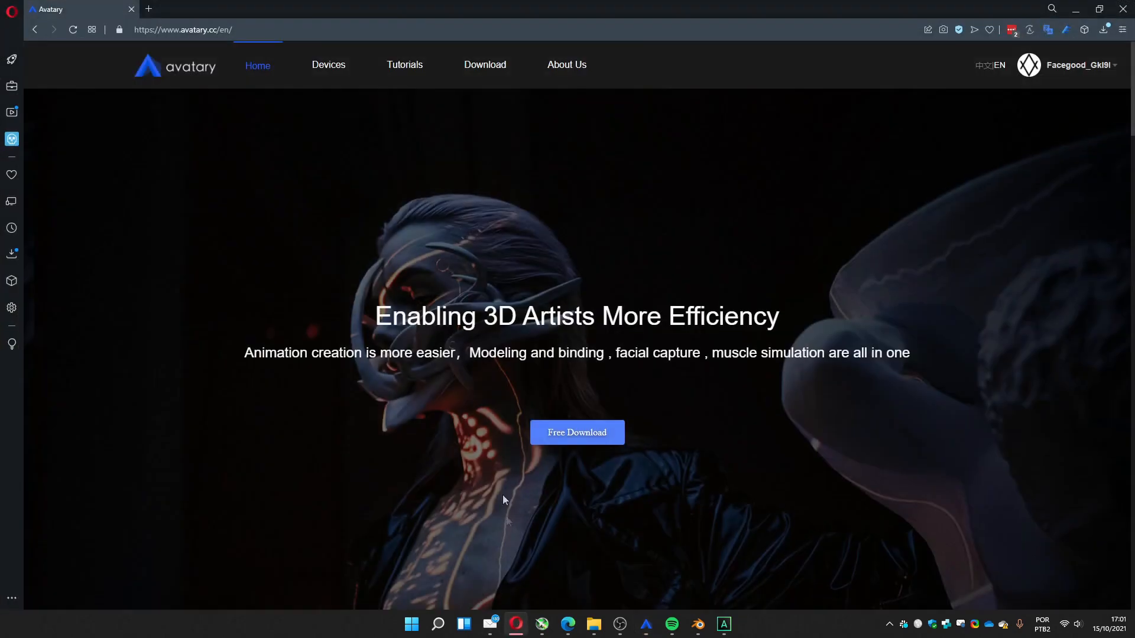
mouse_move(572, 436)
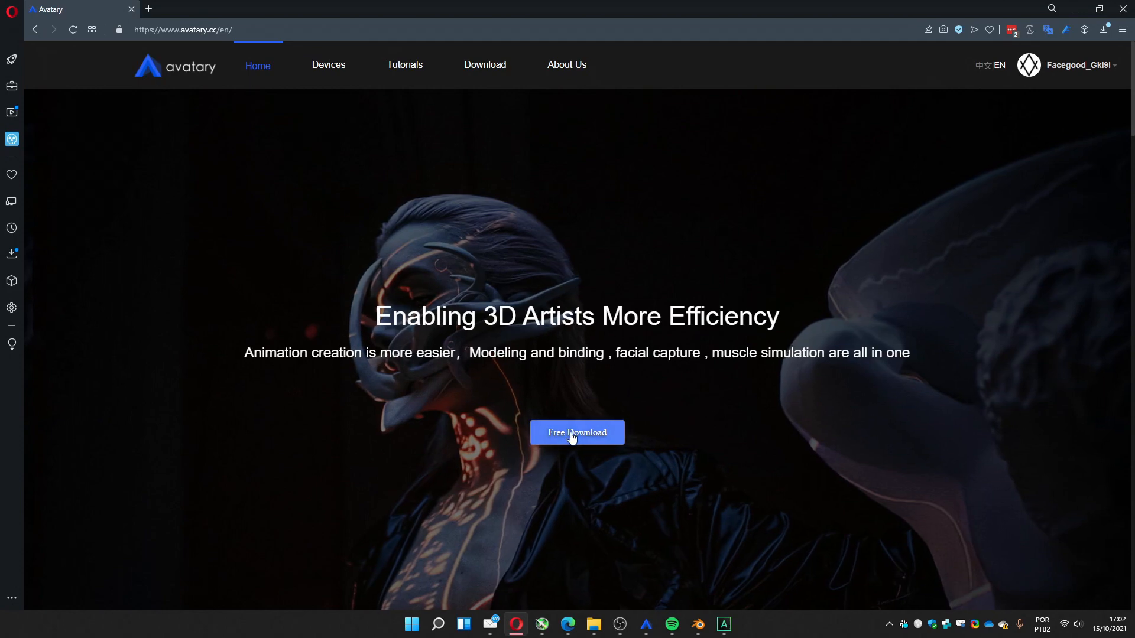
Cancel saving the English installer, switch the site to 中文 and start 免费下载
left_click(577, 433)
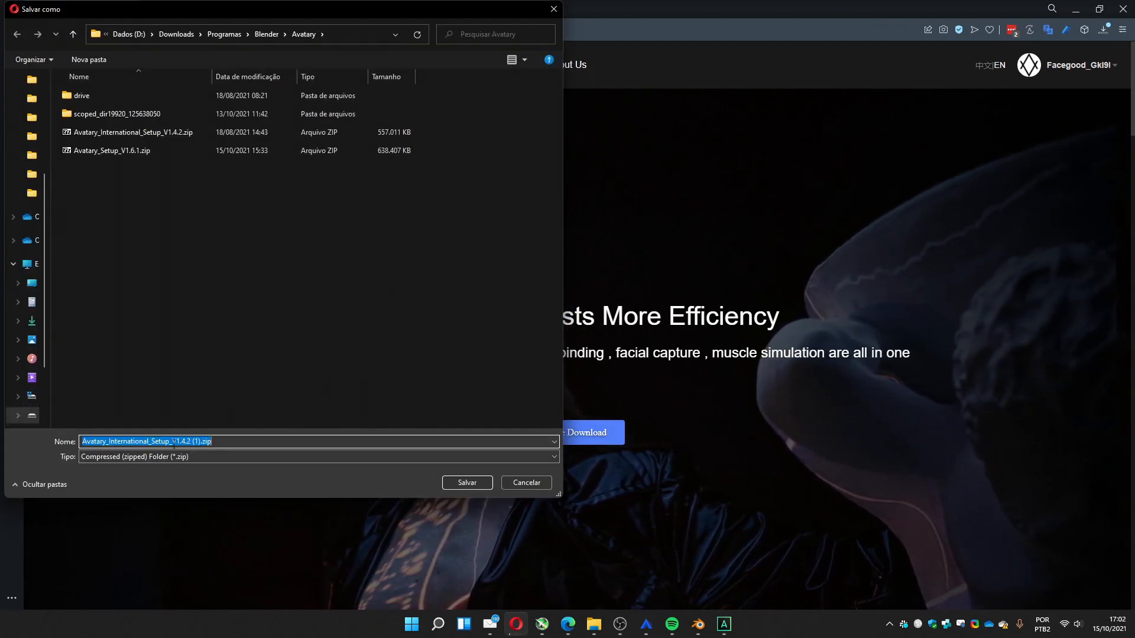
mouse_move(517, 489)
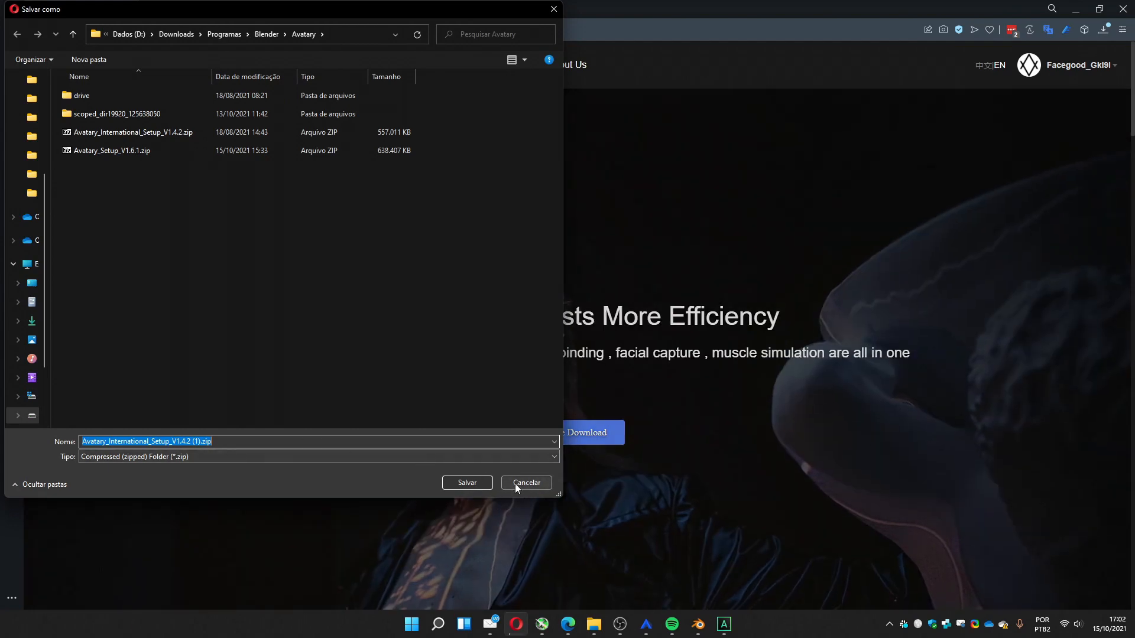
left_click(525, 482)
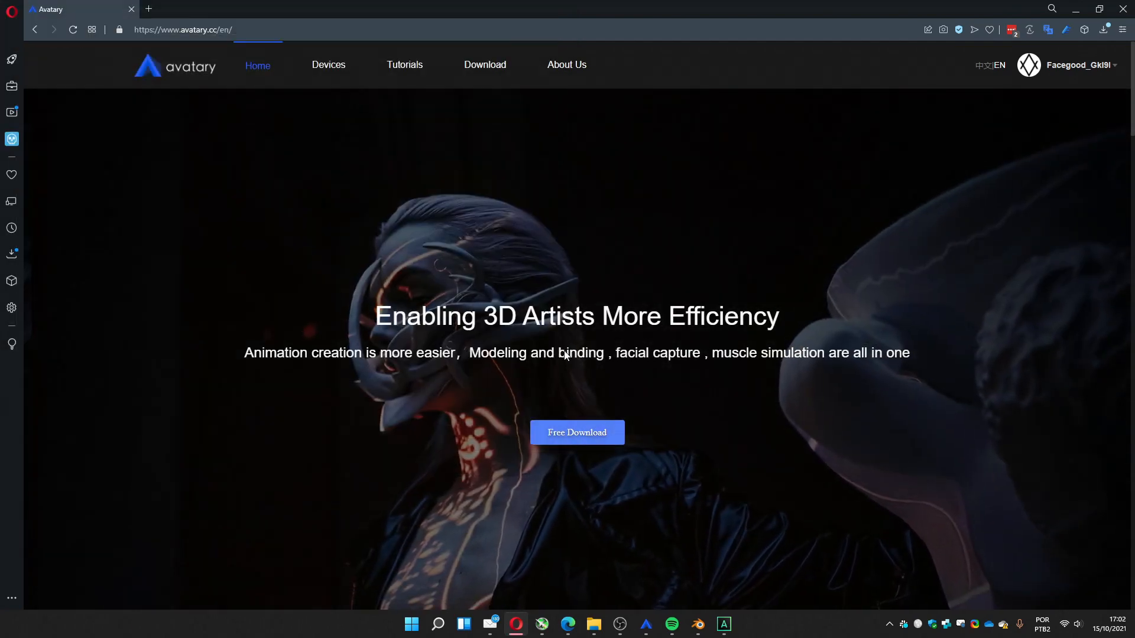
mouse_move(983, 102)
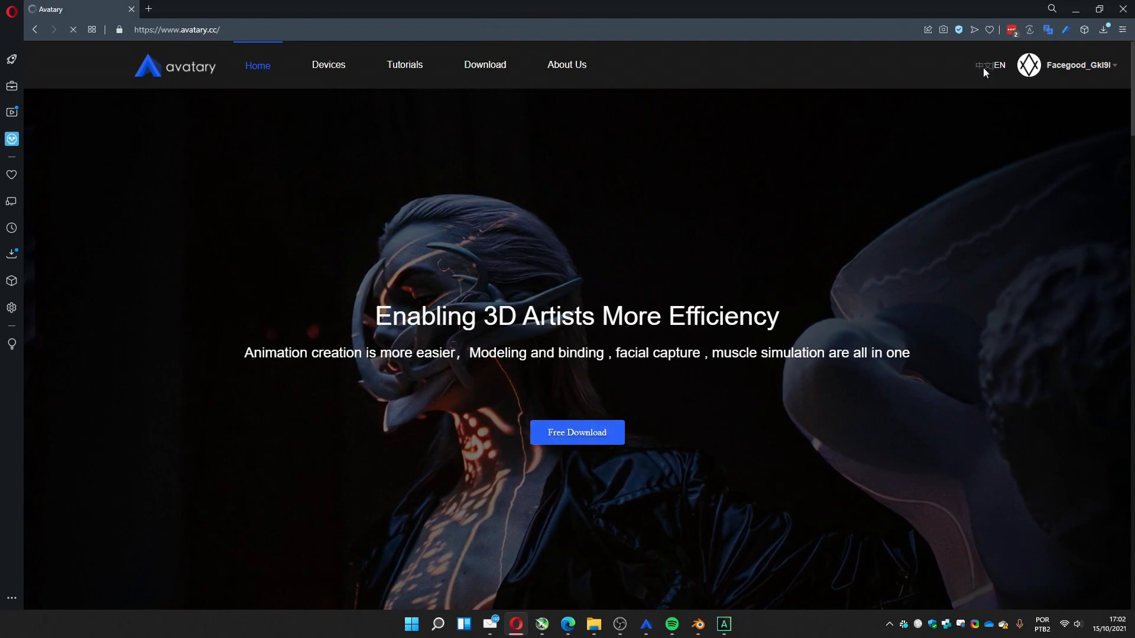
left_click(987, 65)
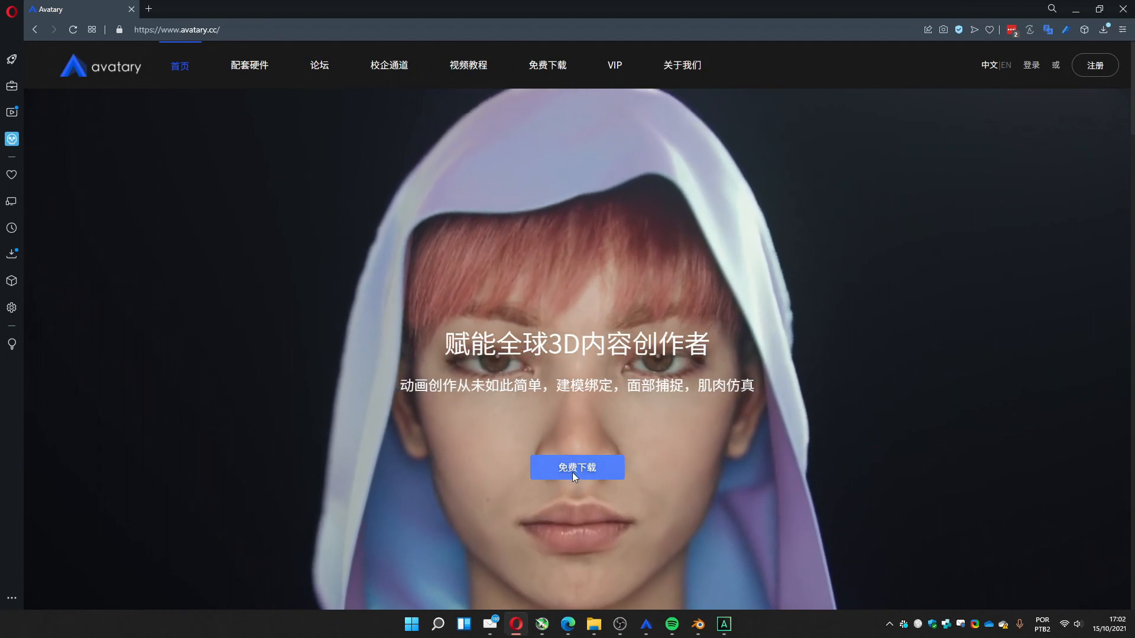
left_click(577, 468)
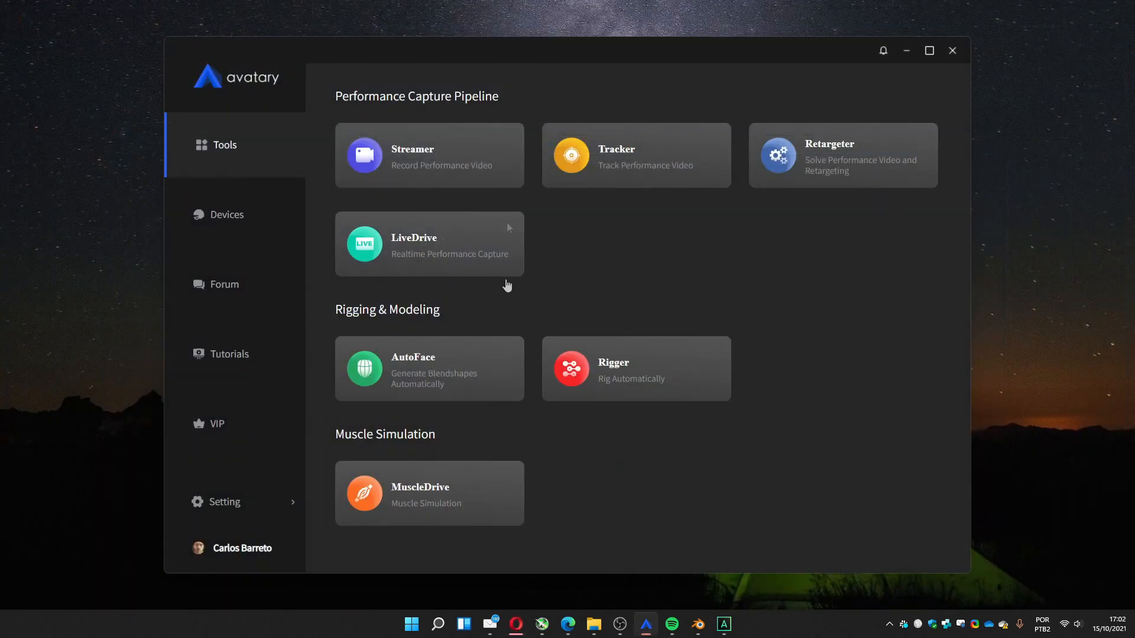
mouse_move(442, 143)
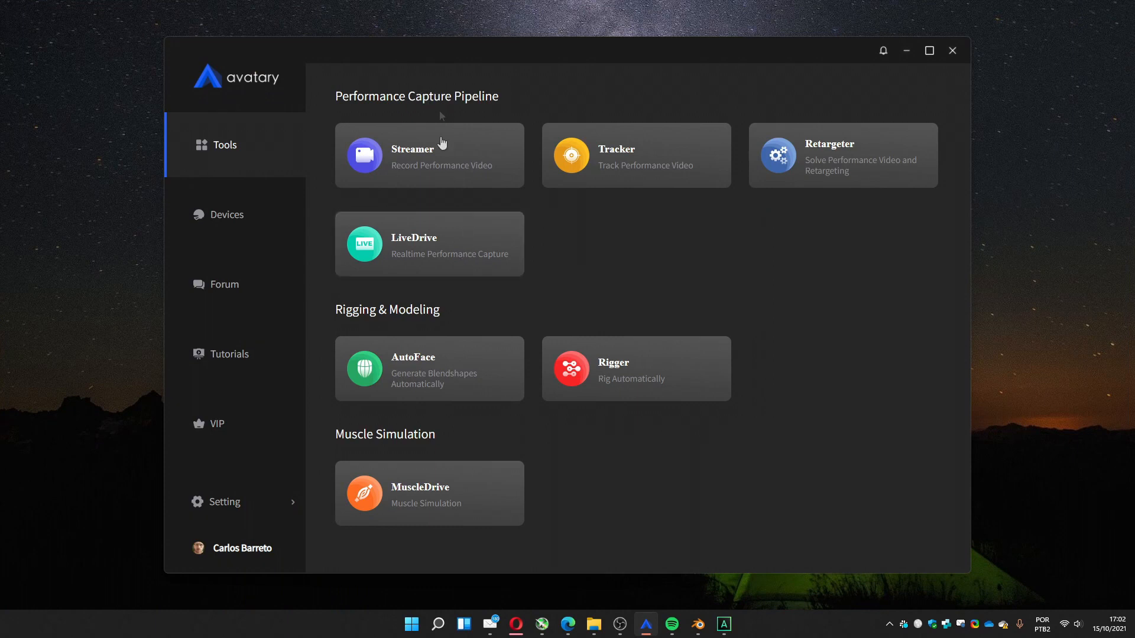
mouse_move(537, 108)
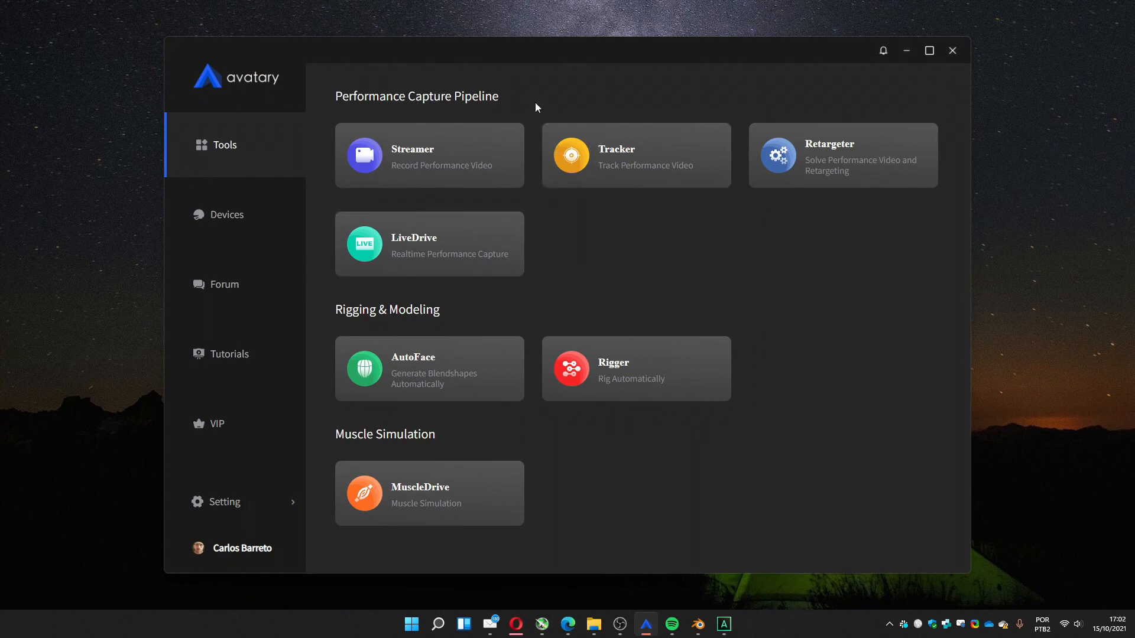
mouse_move(555, 102)
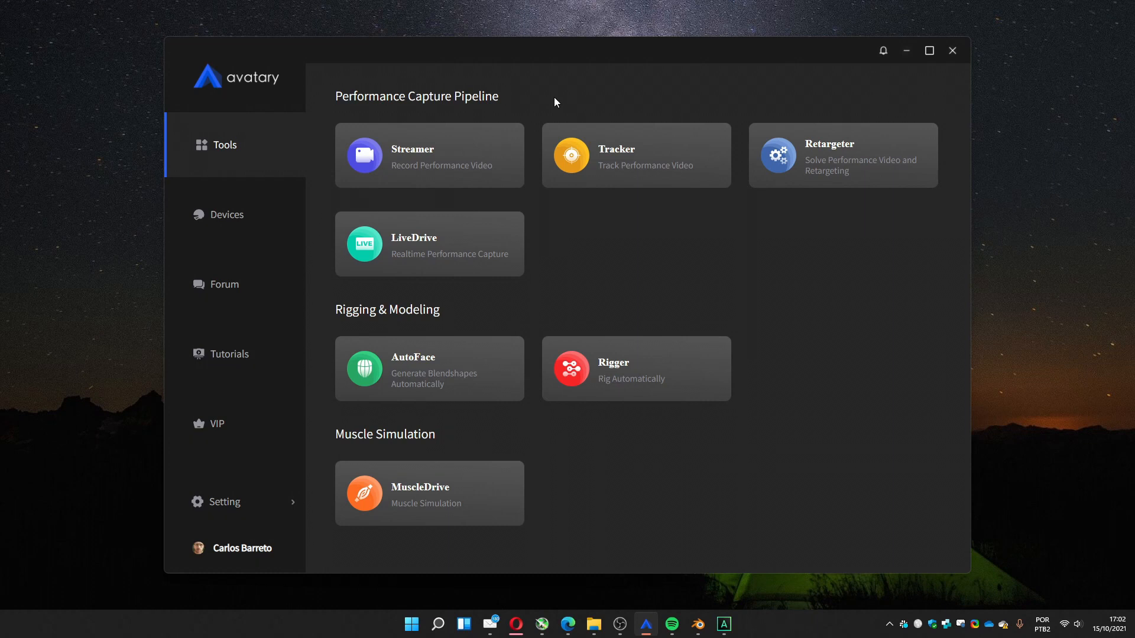
mouse_move(618, 171)
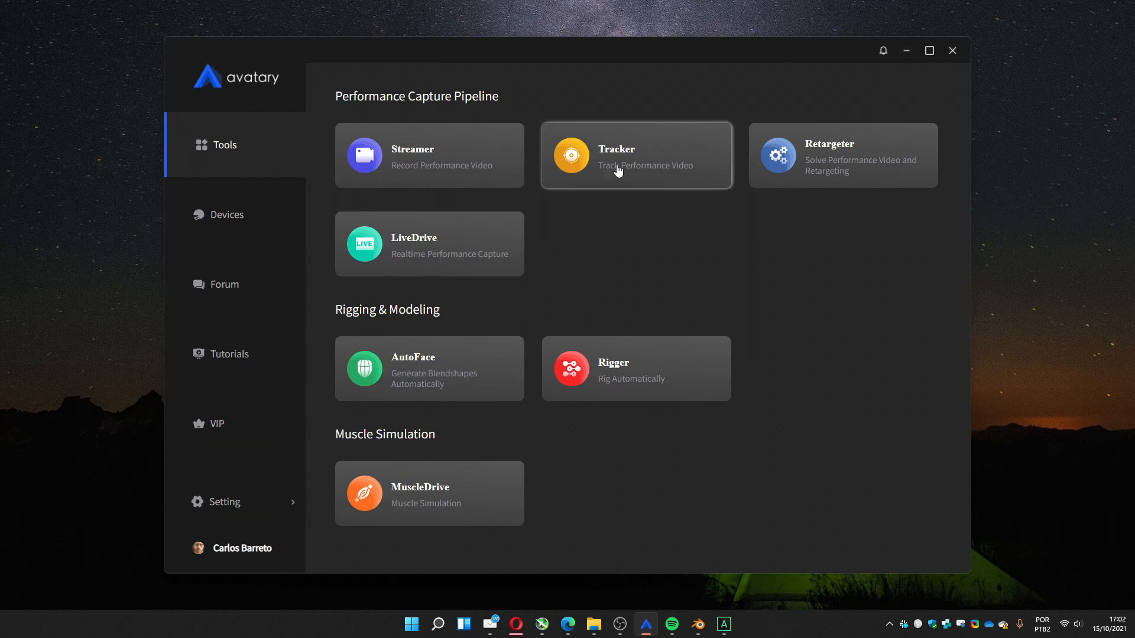
mouse_move(620, 175)
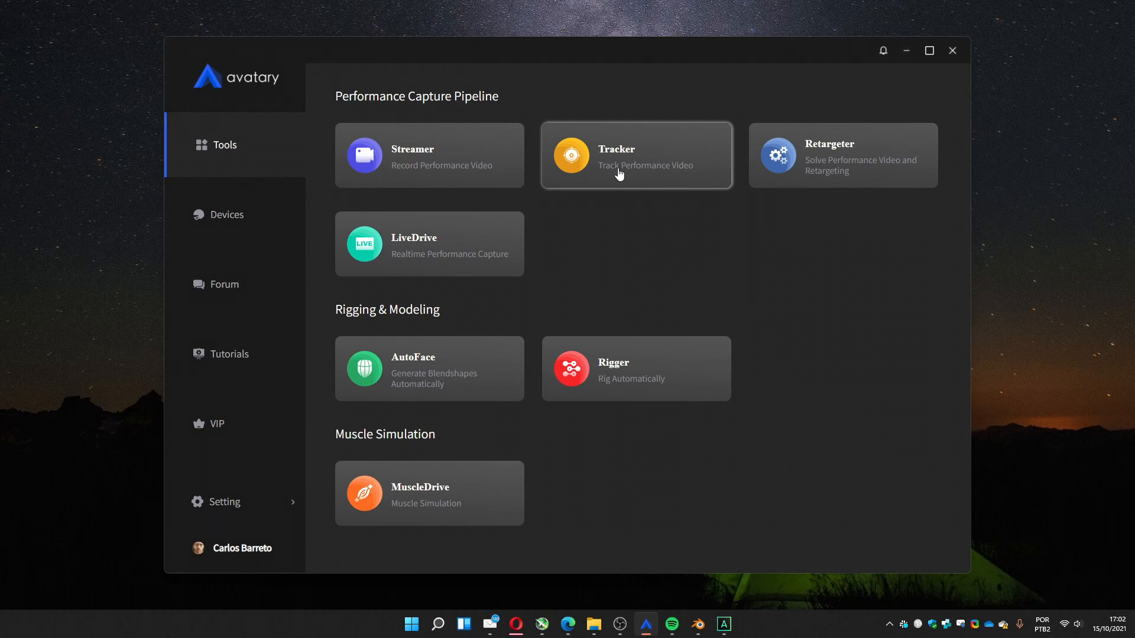
Launch Tracker, start a new project and name its increment 'tutorial'
left_click(619, 174)
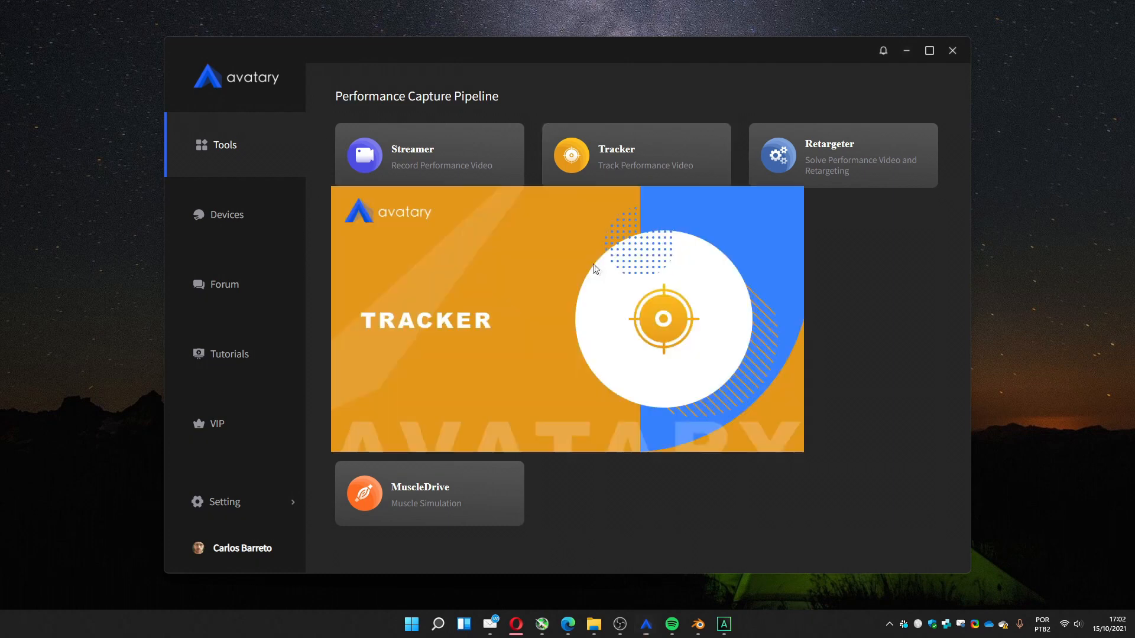
mouse_move(599, 237)
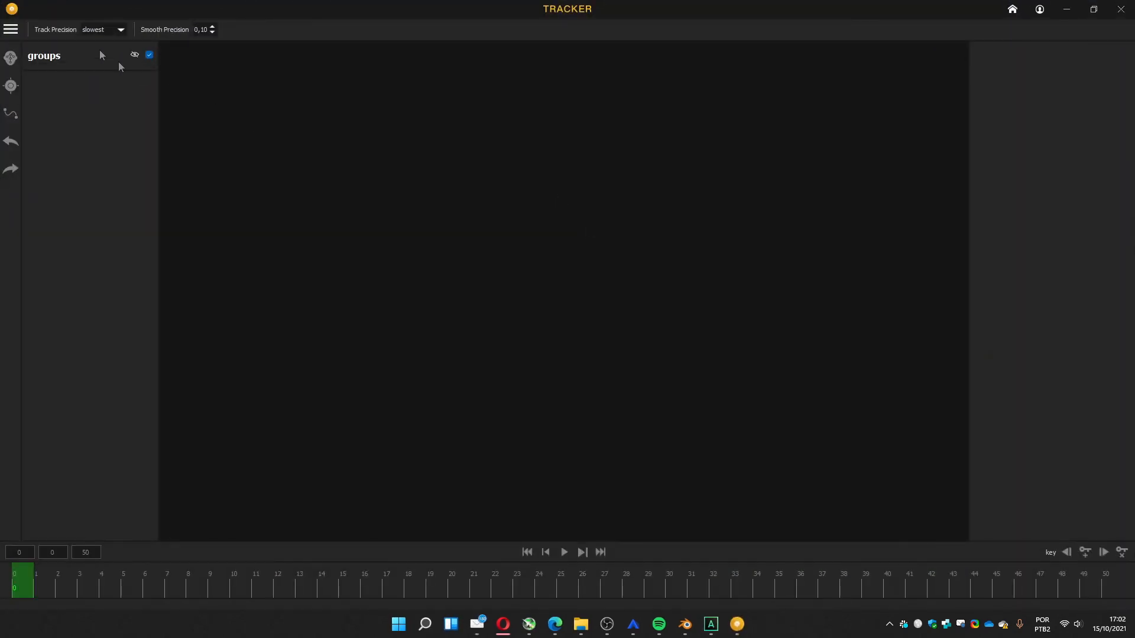
left_click(12, 29)
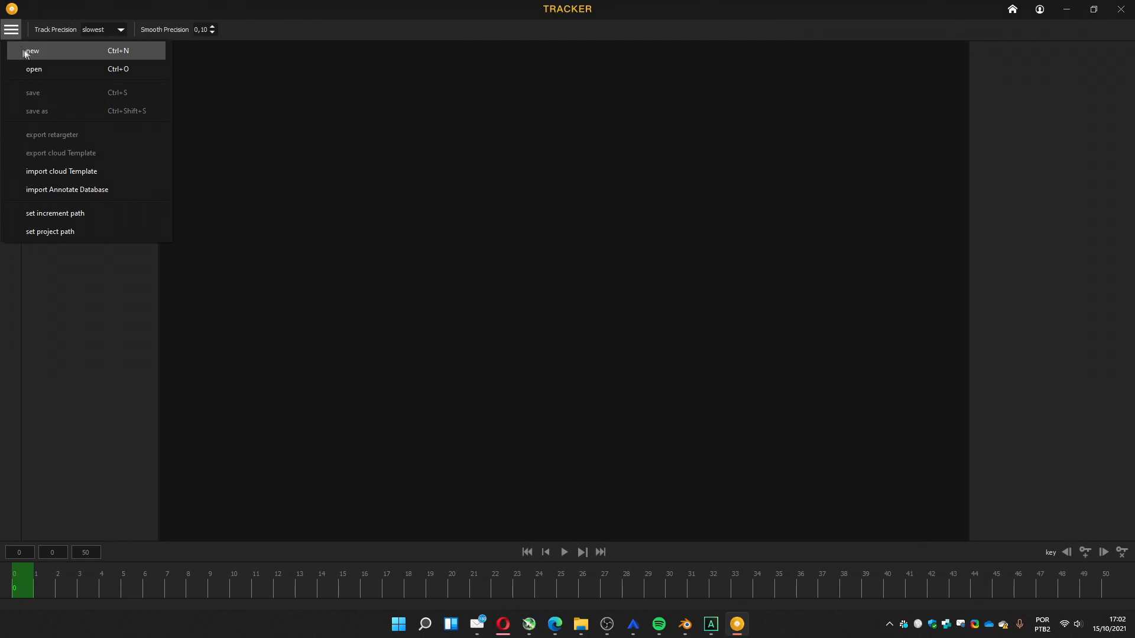
left_click(33, 49)
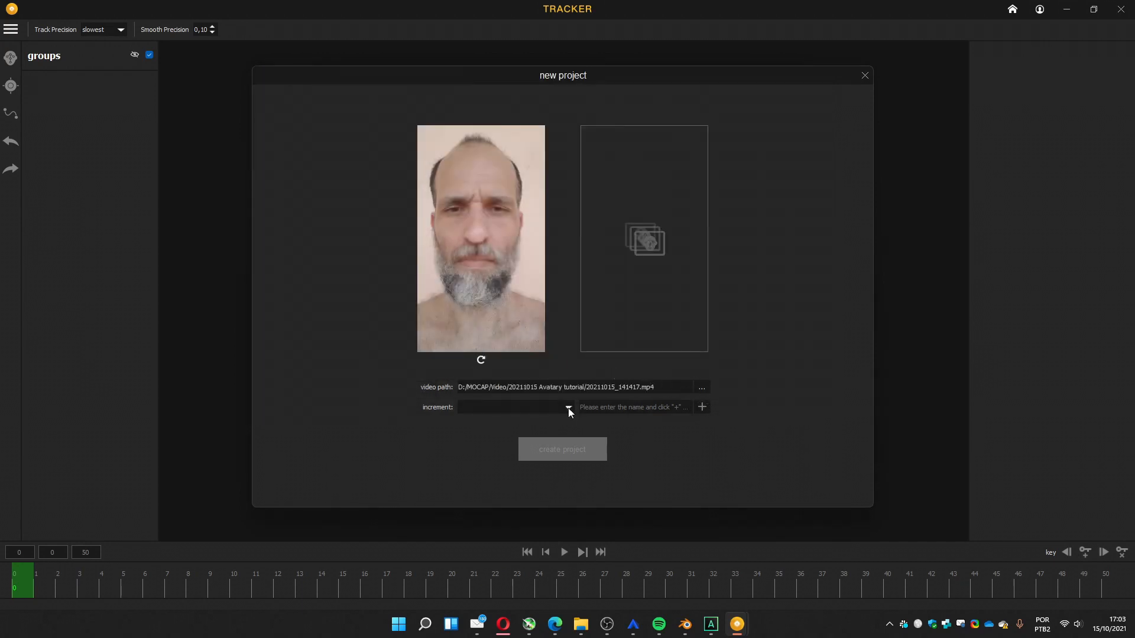
left_click(567, 407)
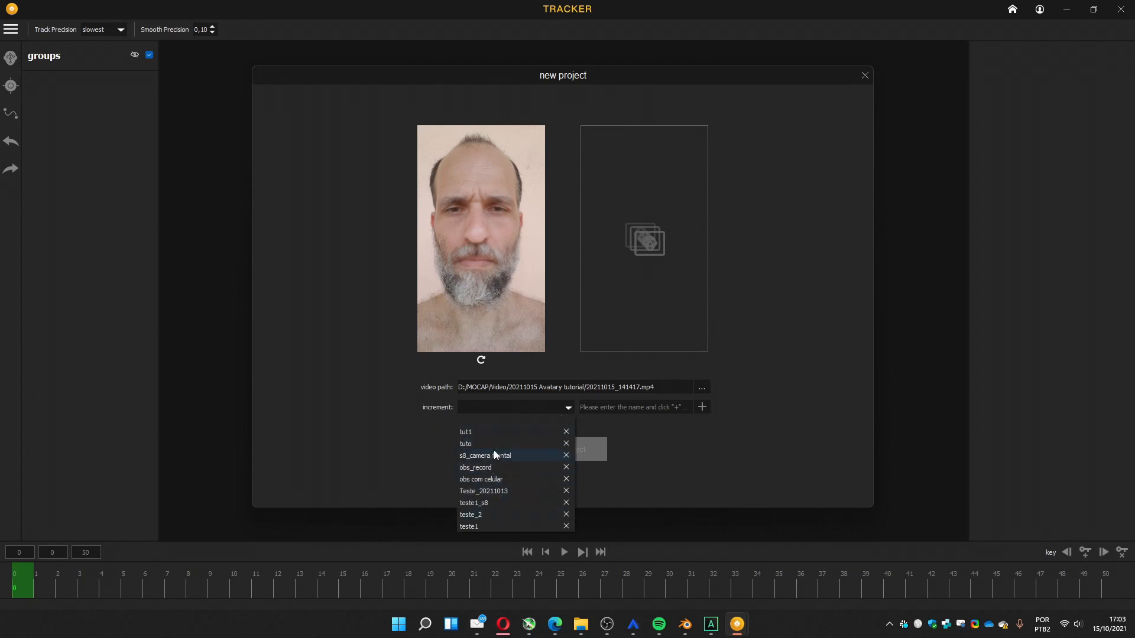
mouse_move(494, 459)
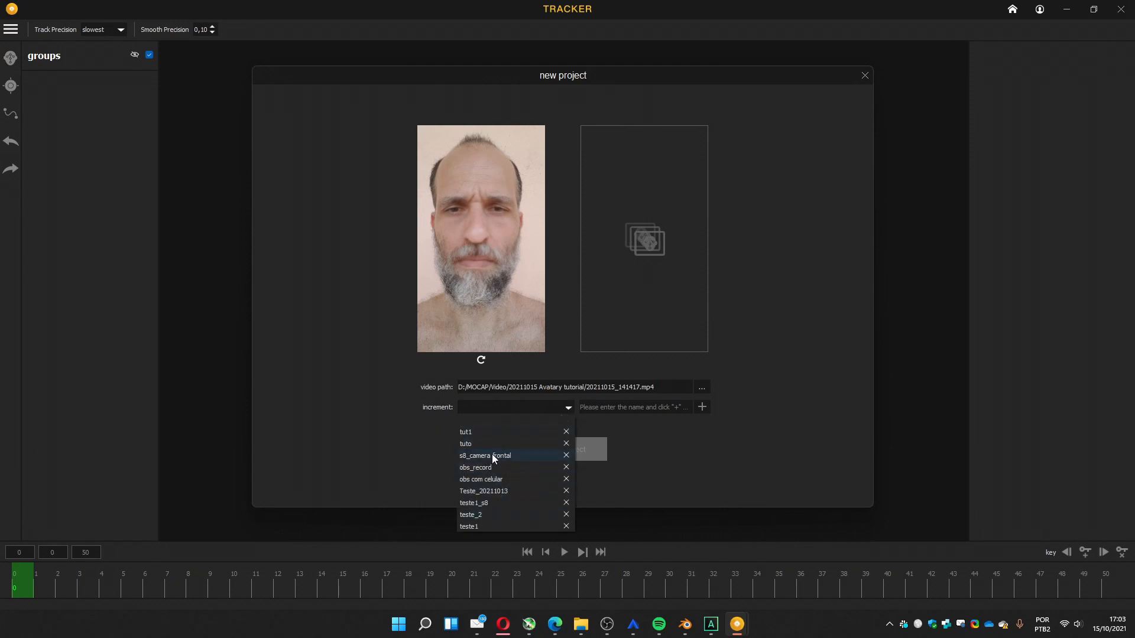
mouse_move(497, 449)
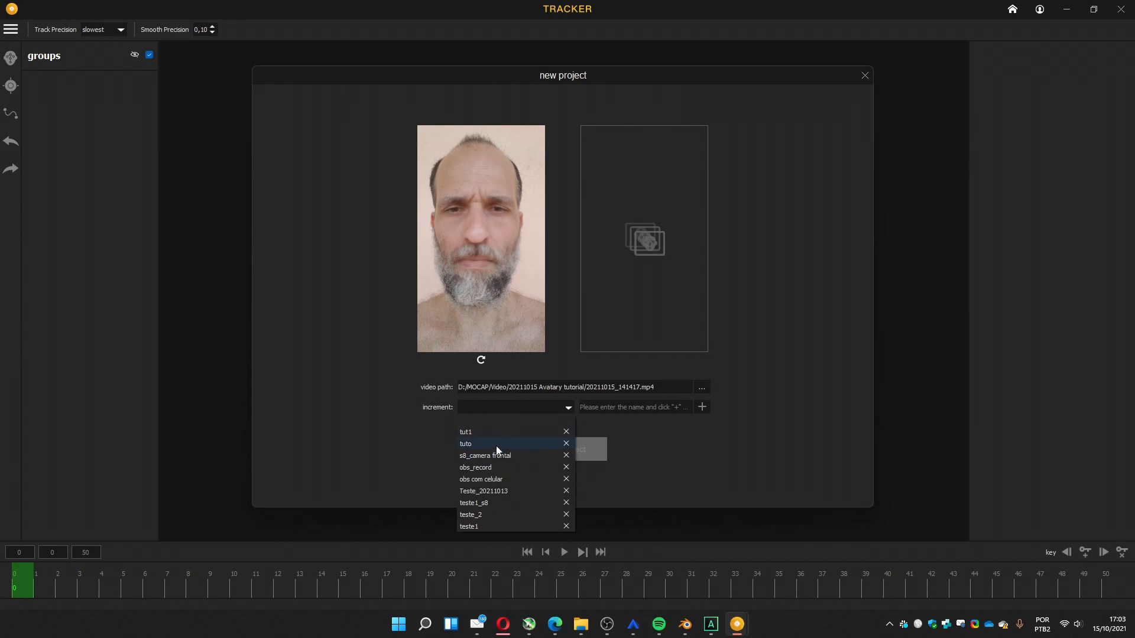
mouse_move(518, 418)
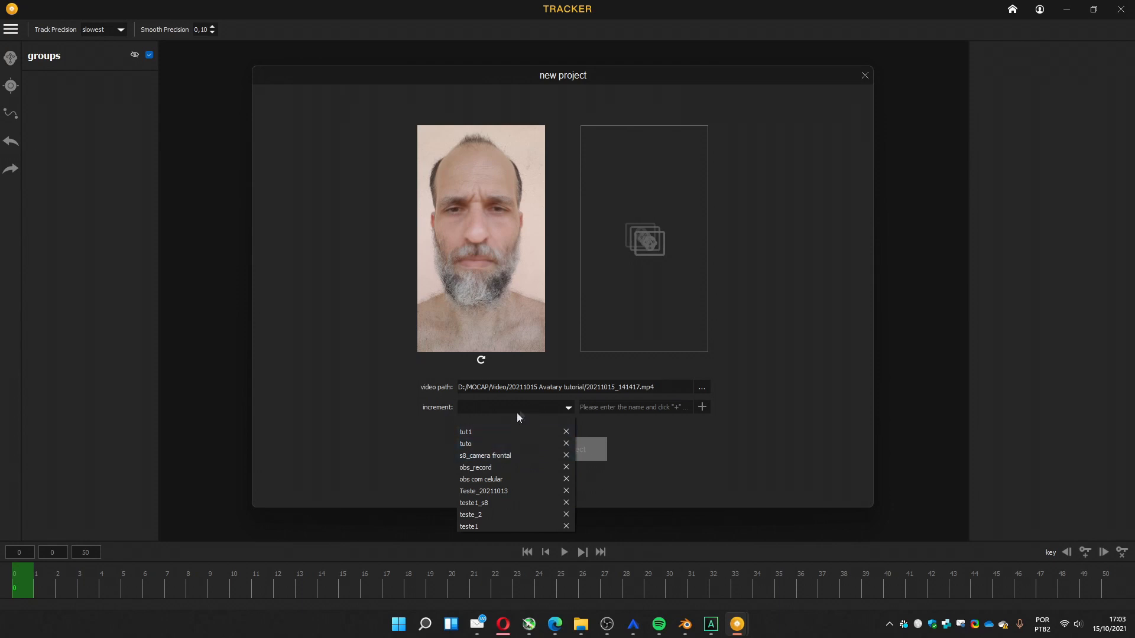
mouse_move(503, 443)
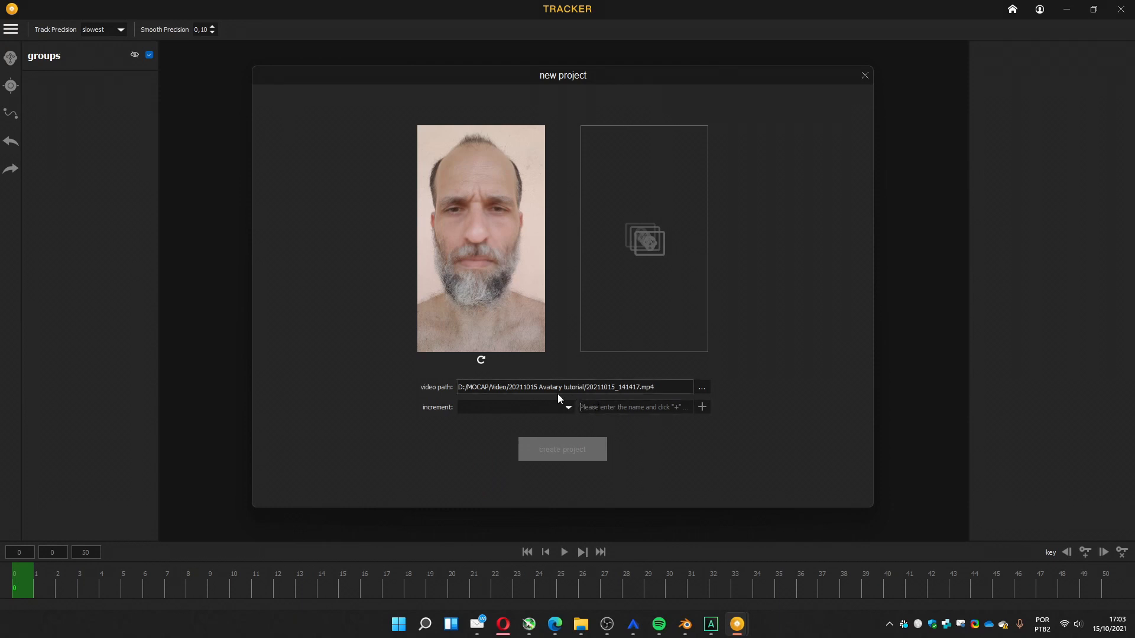
type("tutorial")
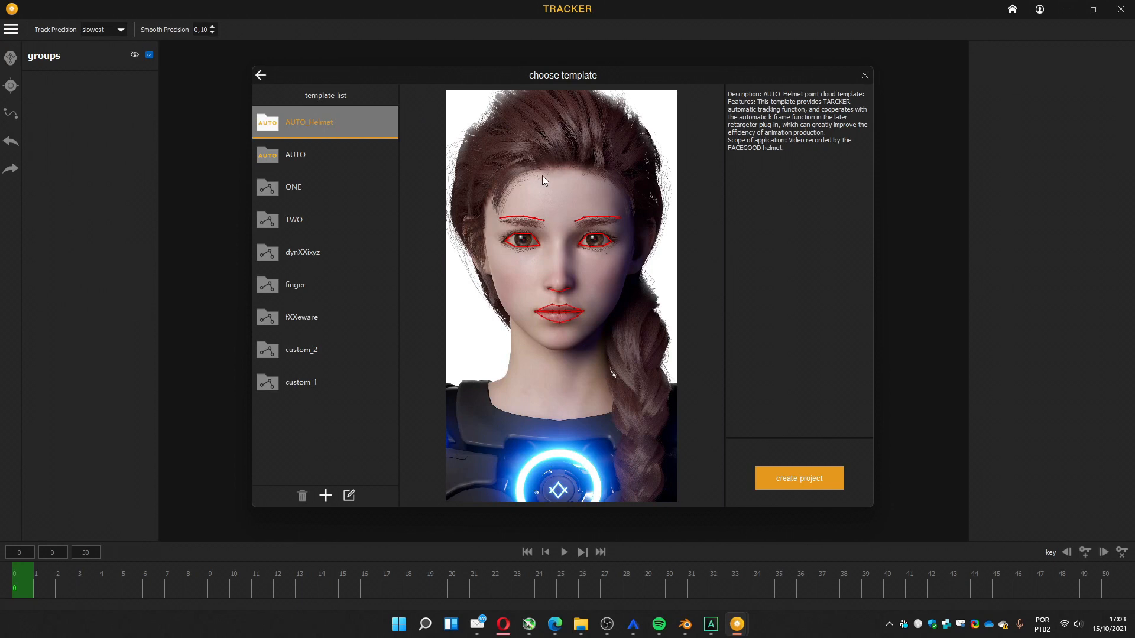
mouse_move(306, 128)
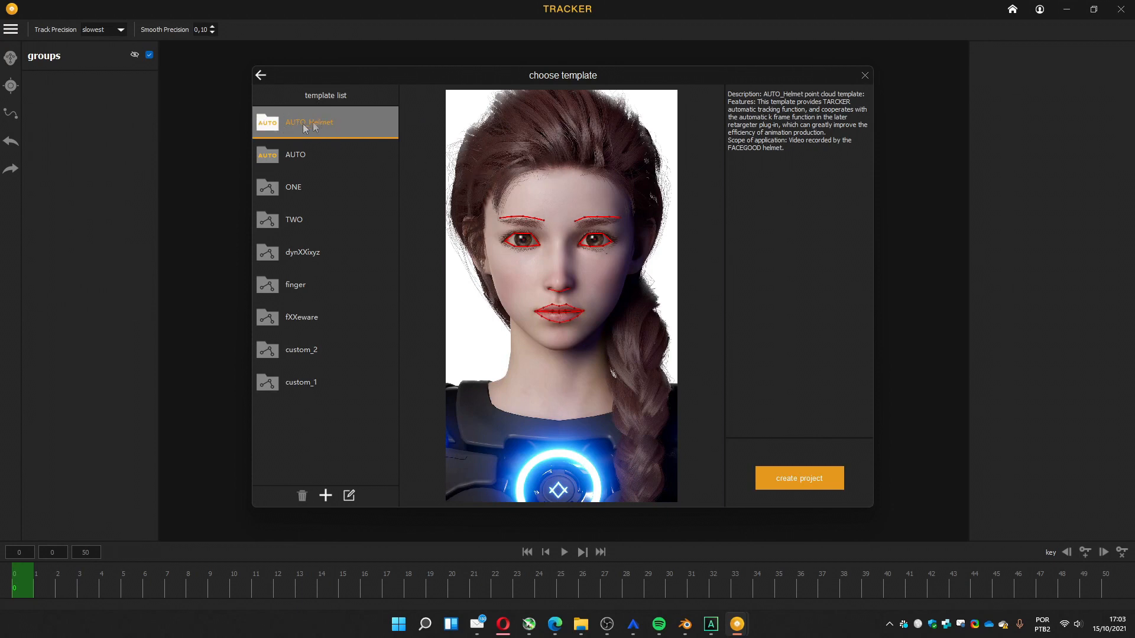
mouse_move(331, 137)
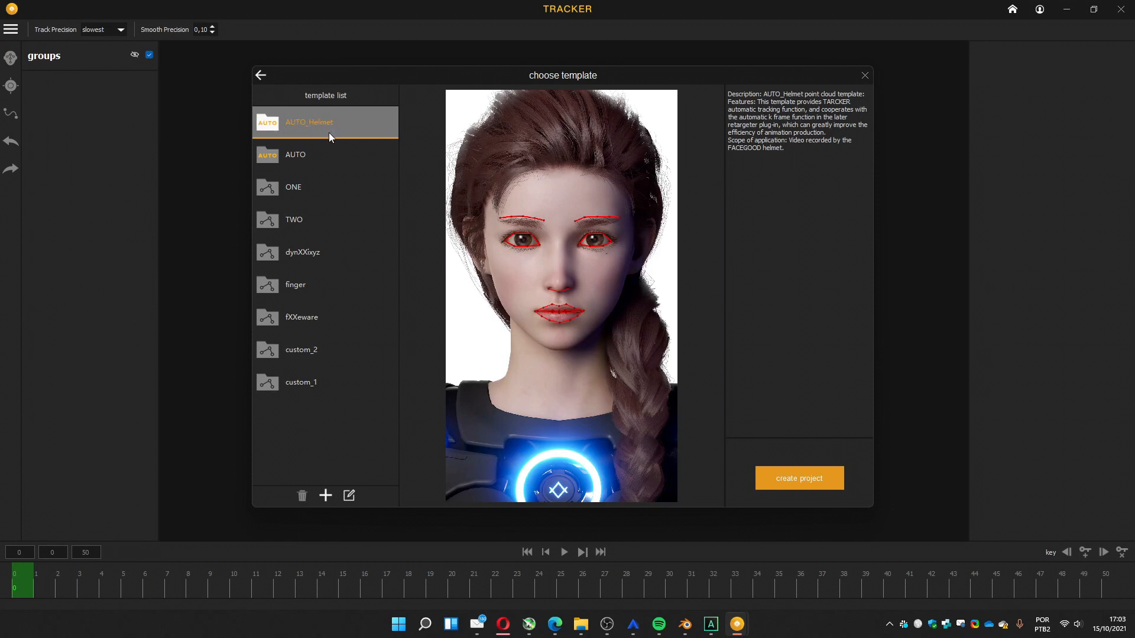
mouse_move(323, 147)
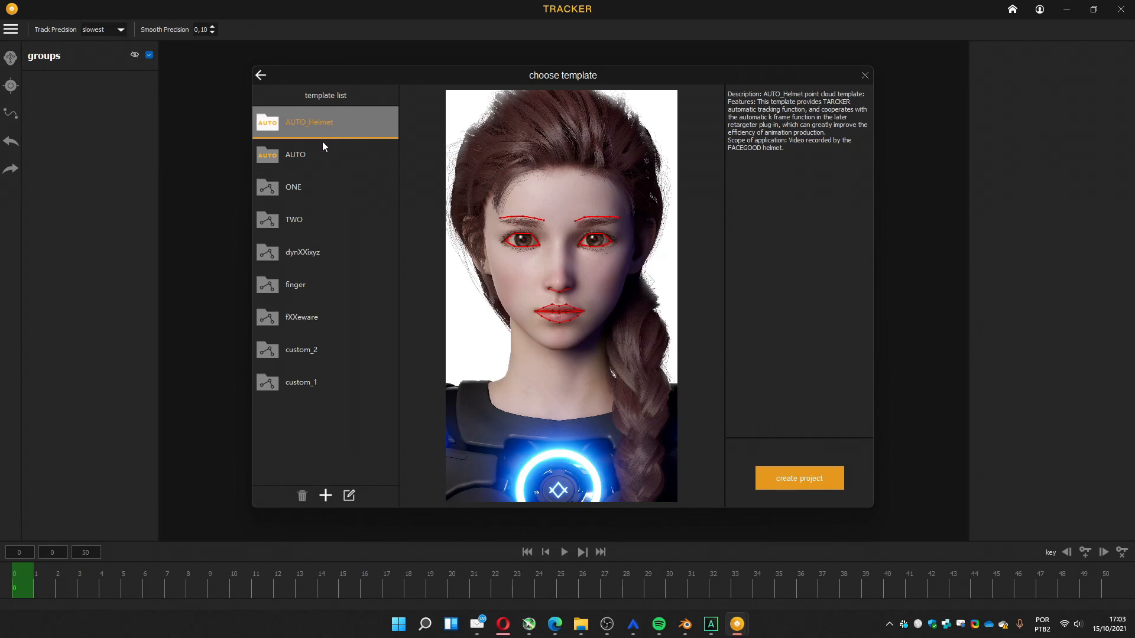
mouse_move(343, 141)
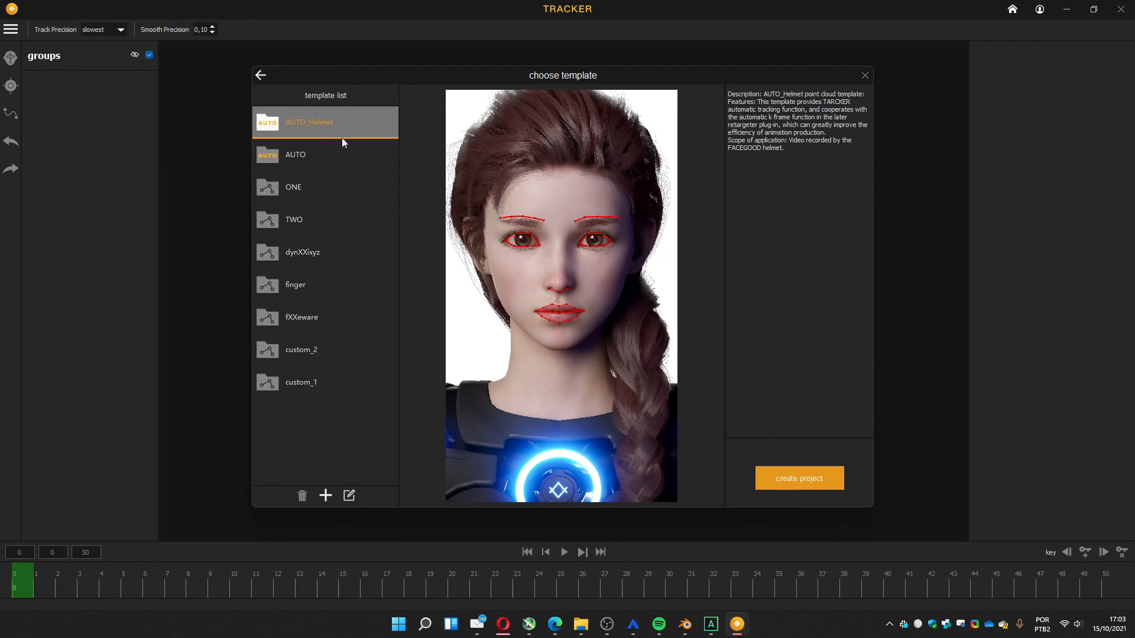
mouse_move(293, 161)
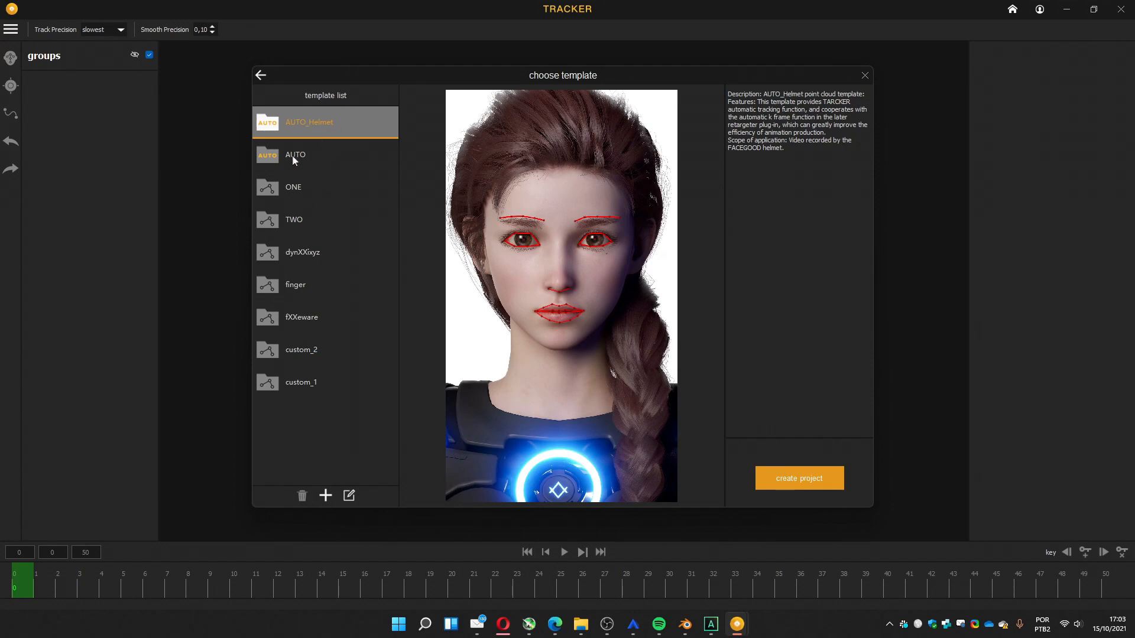
mouse_move(301, 161)
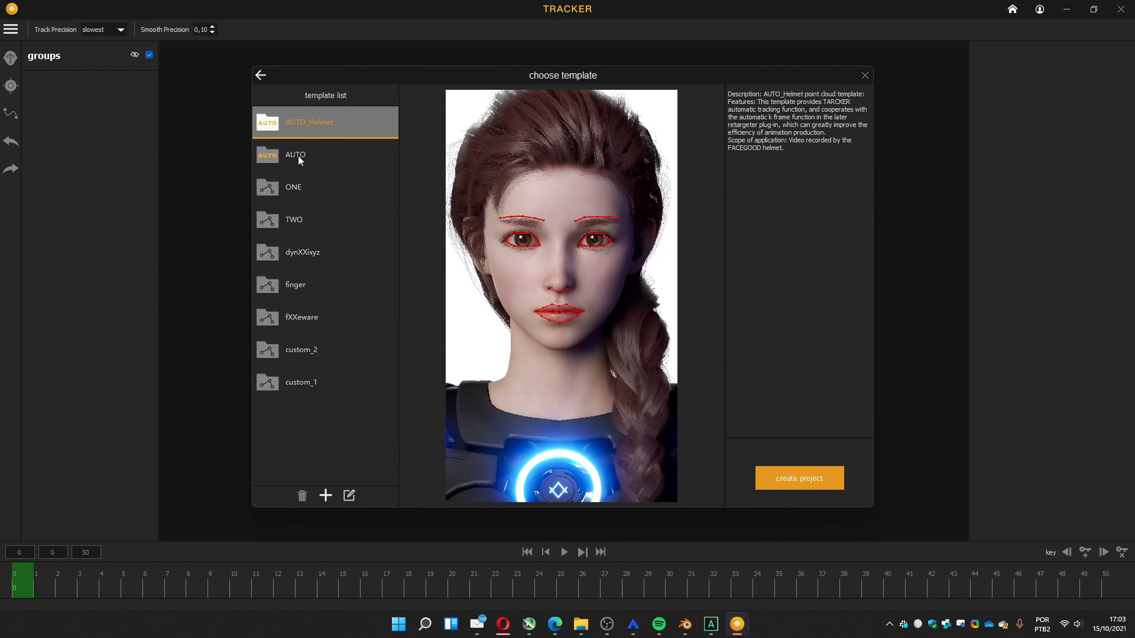
Pick the AUTO template (not AUTO_Helmet) and create the project
left_click(299, 159)
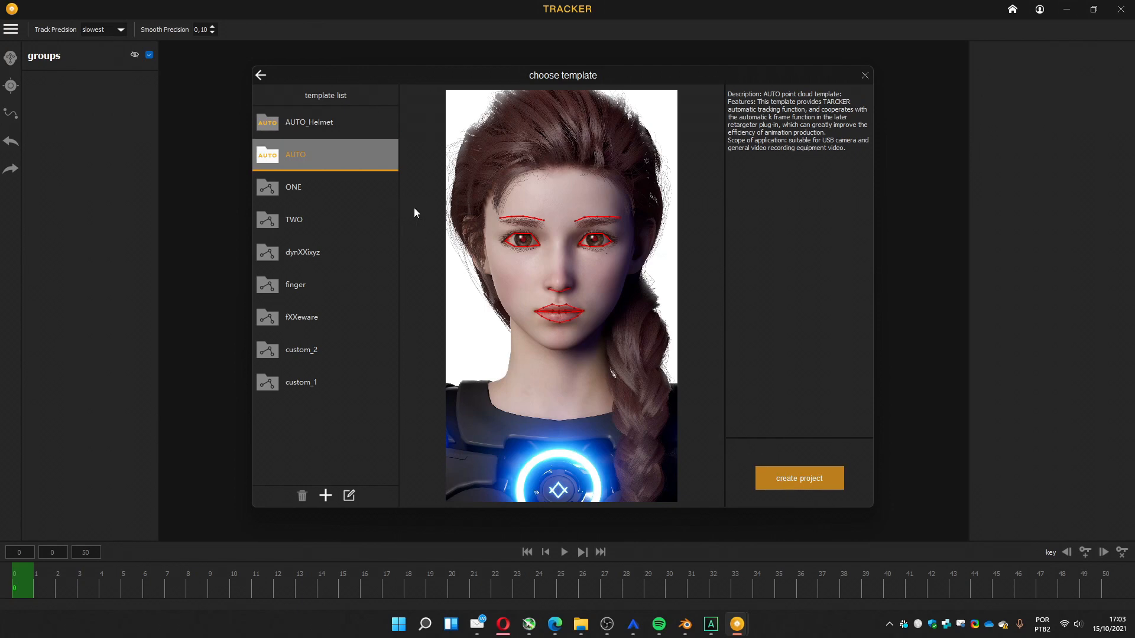
left_click(799, 477)
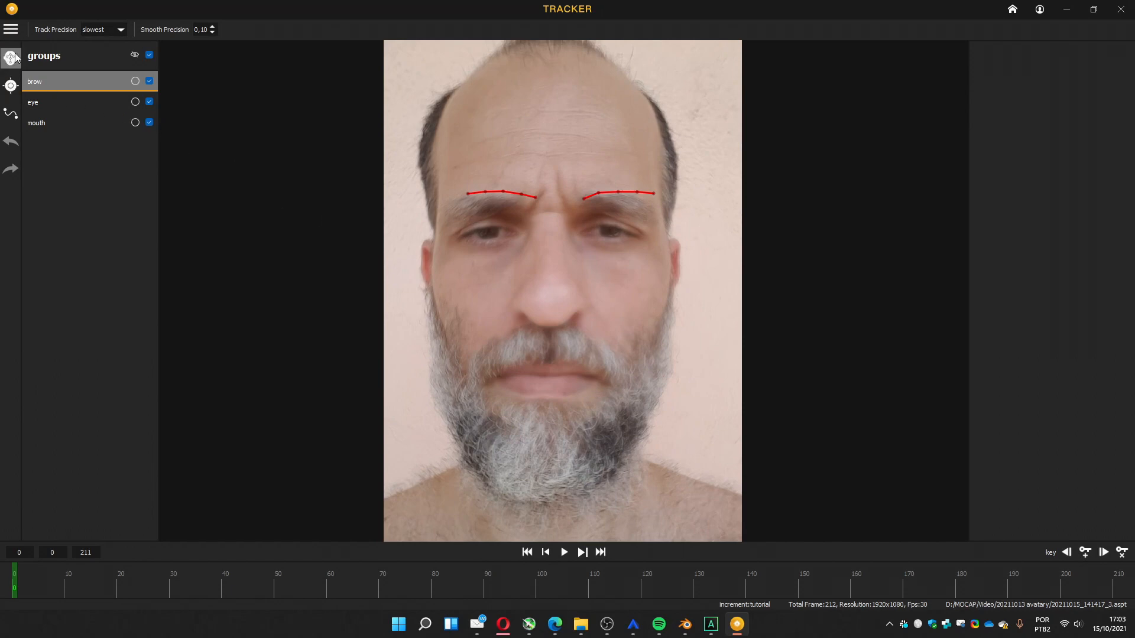
mouse_move(9, 58)
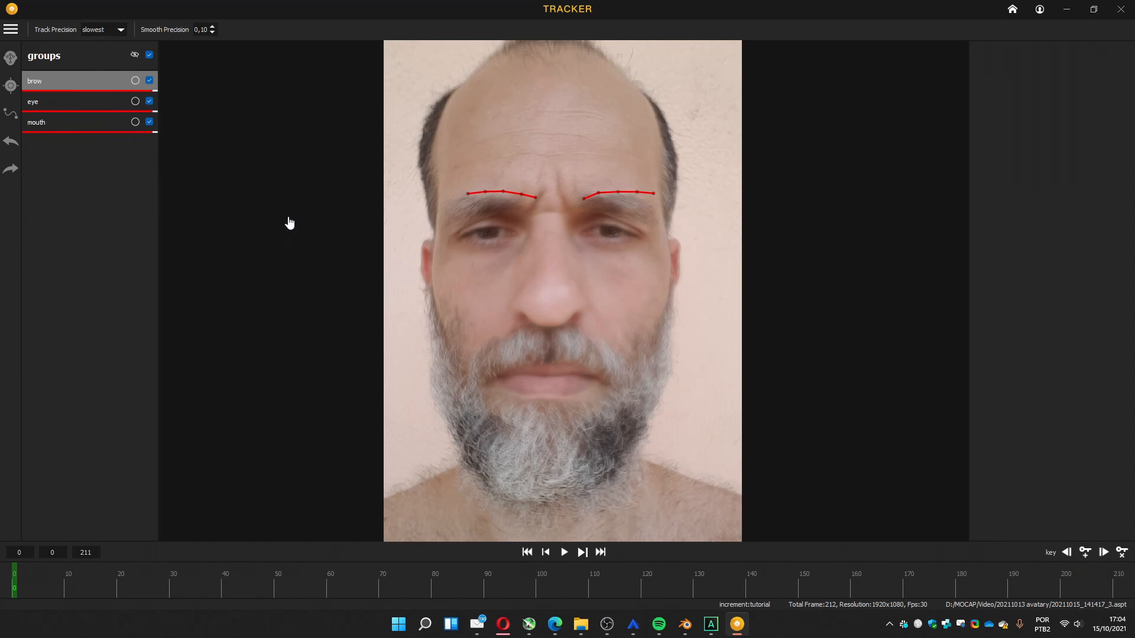
Track all feature groups, then play back and stop around frame 79 to check the points
left_click(564, 552)
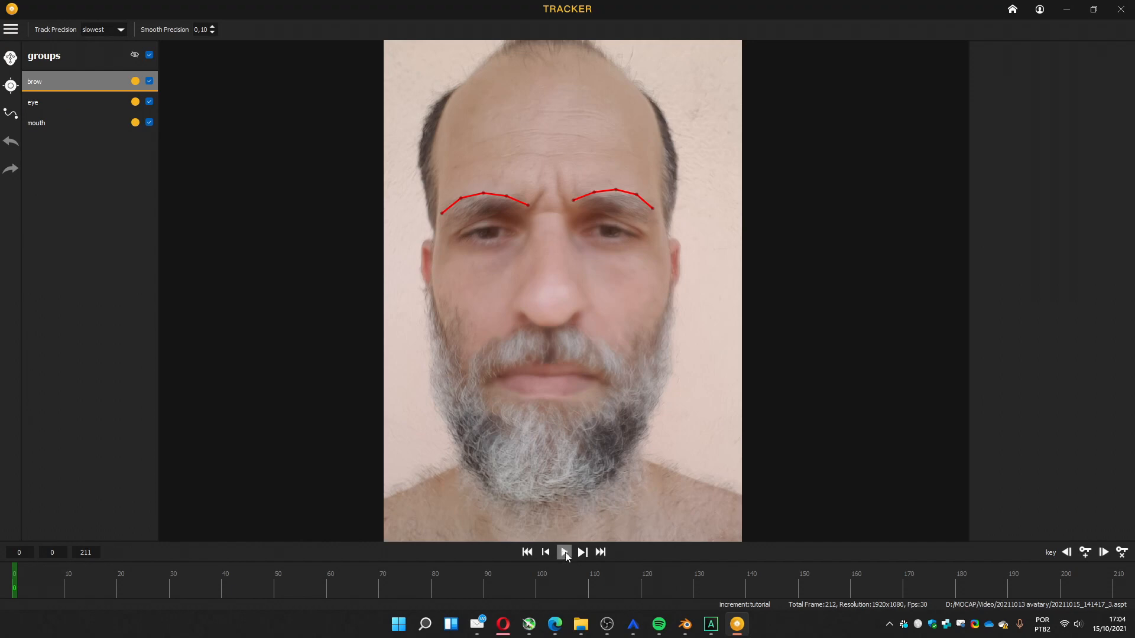
left_click(564, 552)
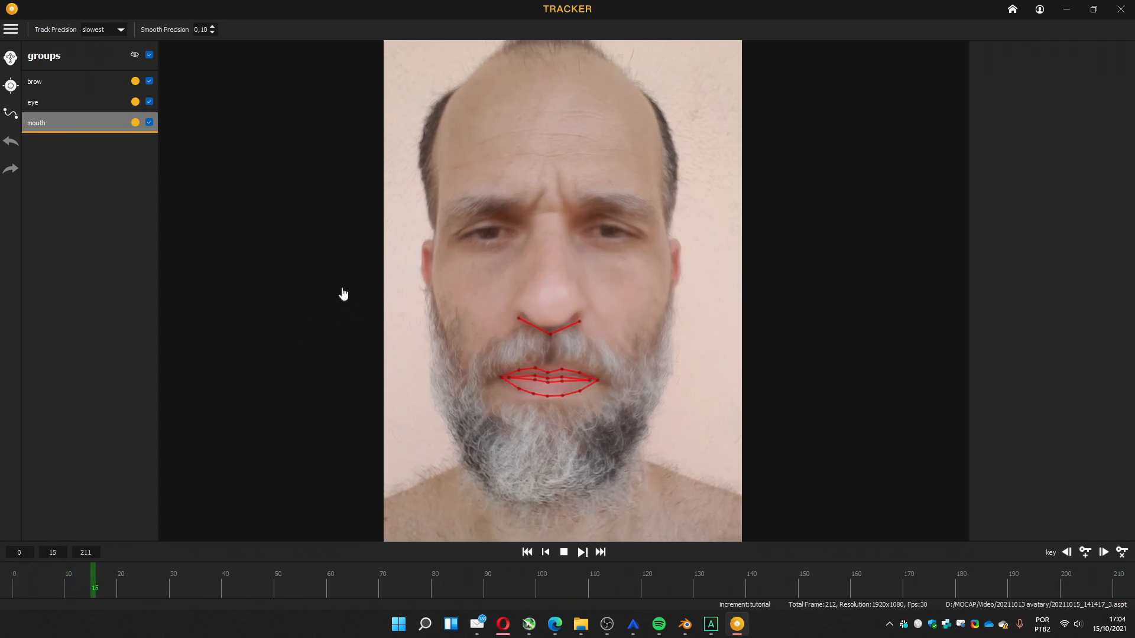
left_click(564, 552)
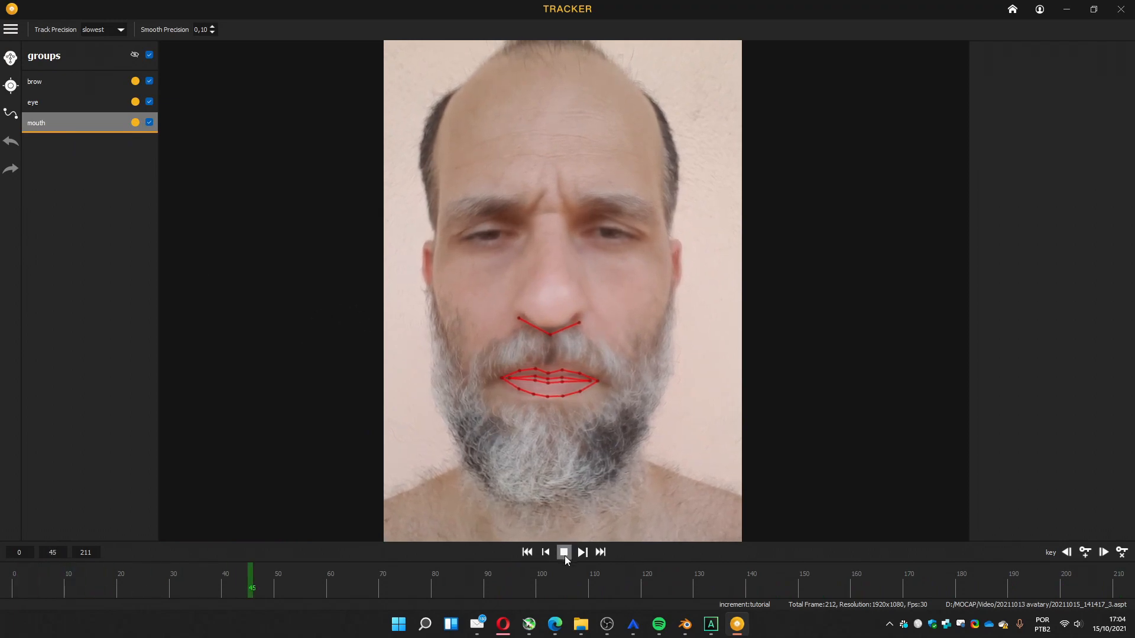
left_click(564, 552)
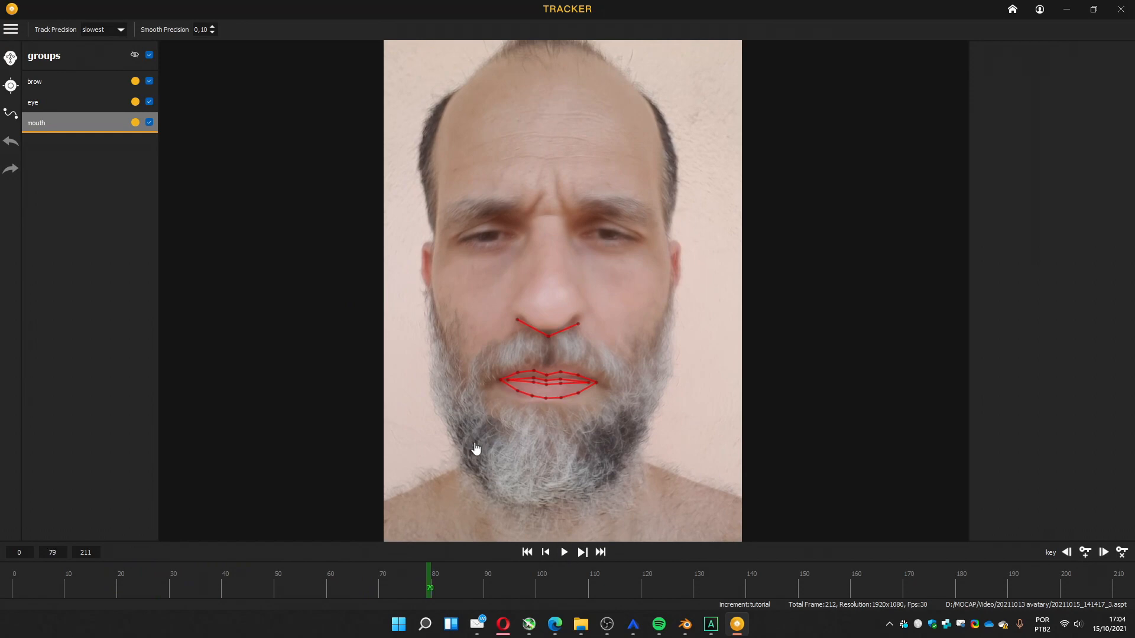
mouse_move(403, 361)
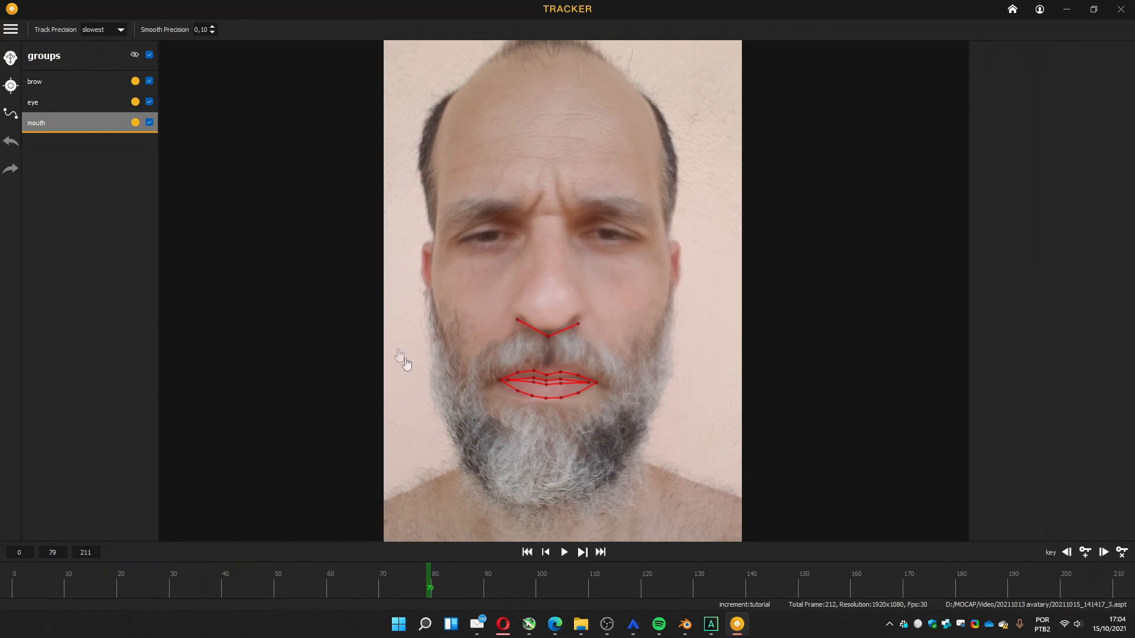
mouse_move(169, 140)
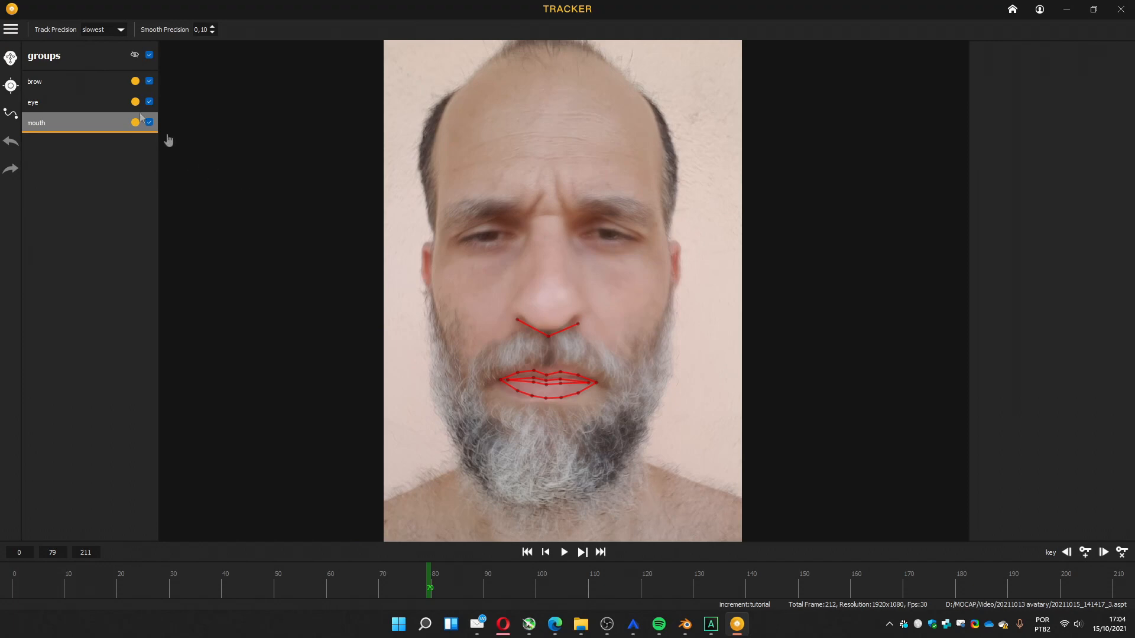
Export the retargeter file into the 20211015 Avatary tutorial folder
left_click(12, 28)
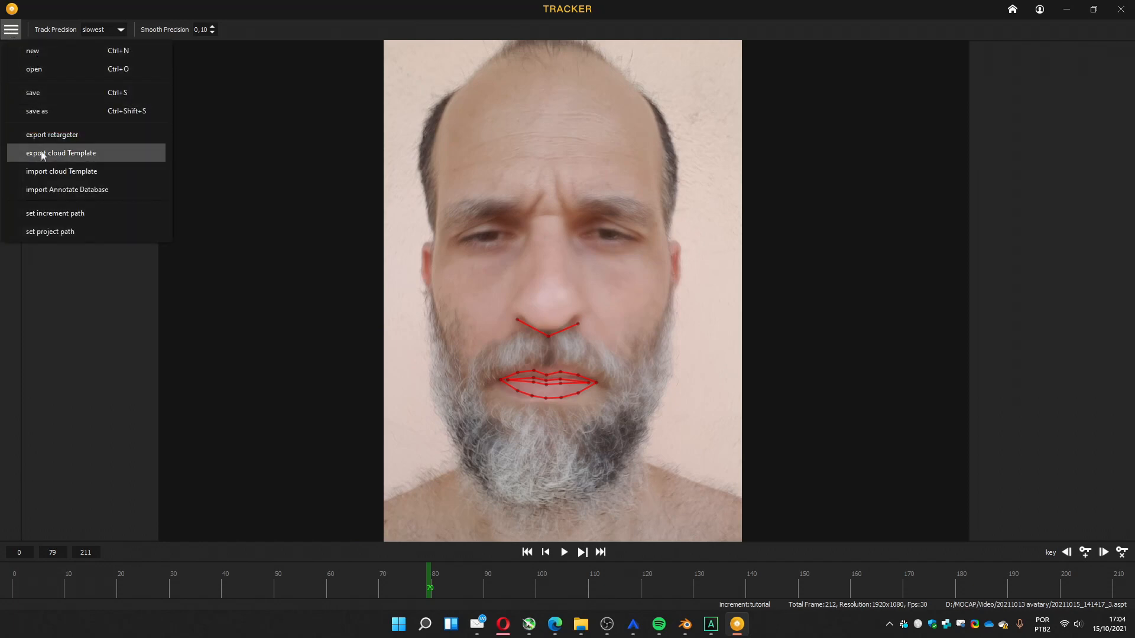
mouse_move(55, 111)
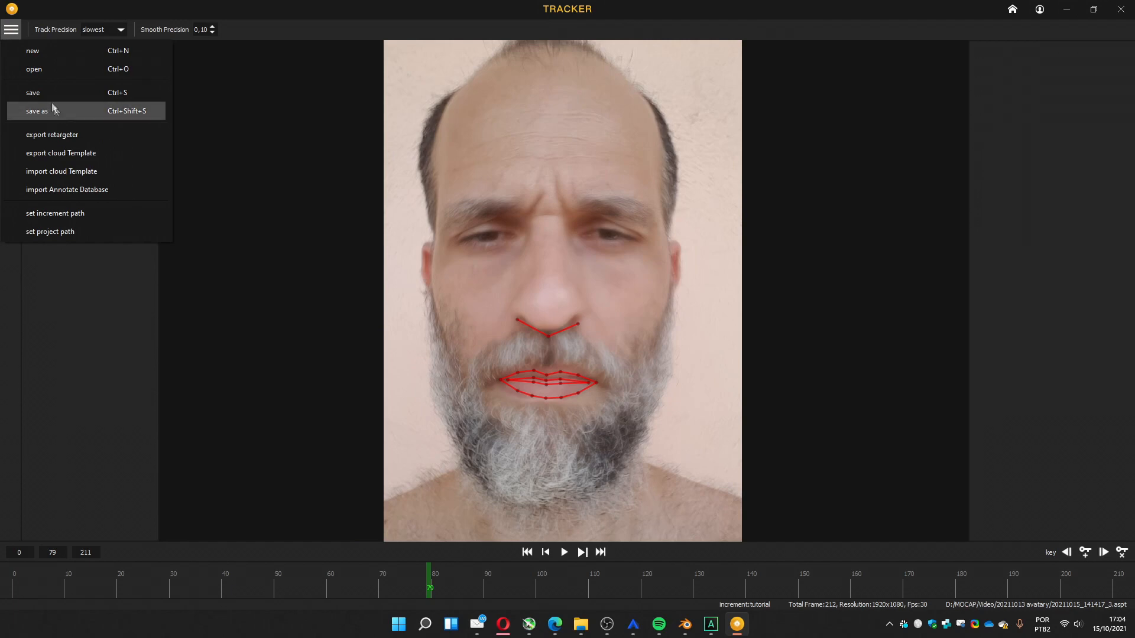
mouse_move(58, 151)
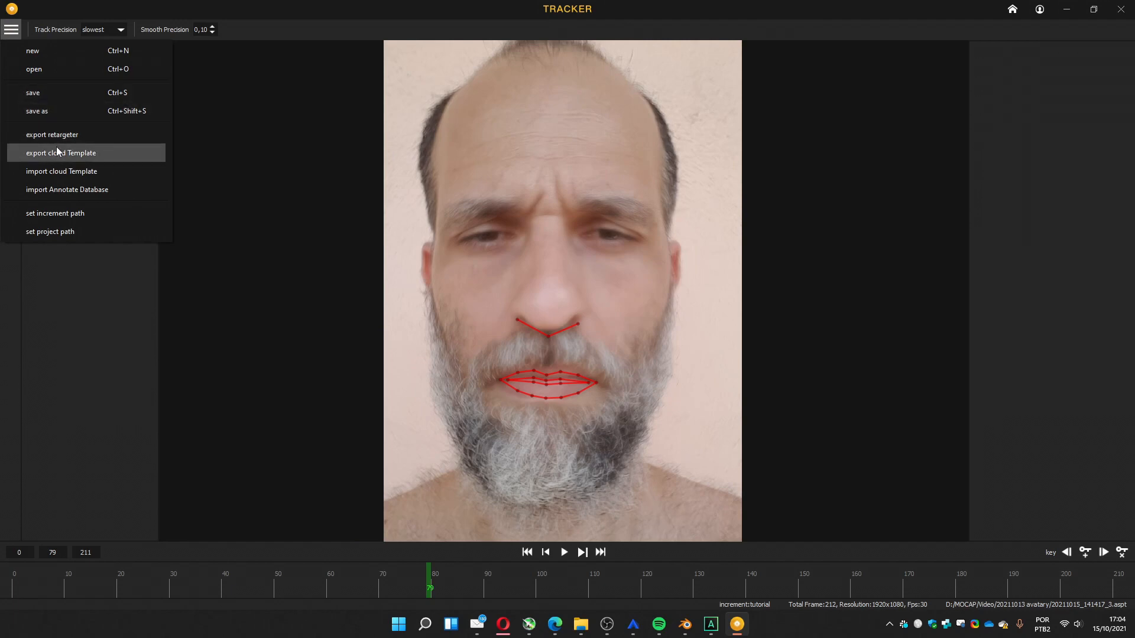
mouse_move(71, 143)
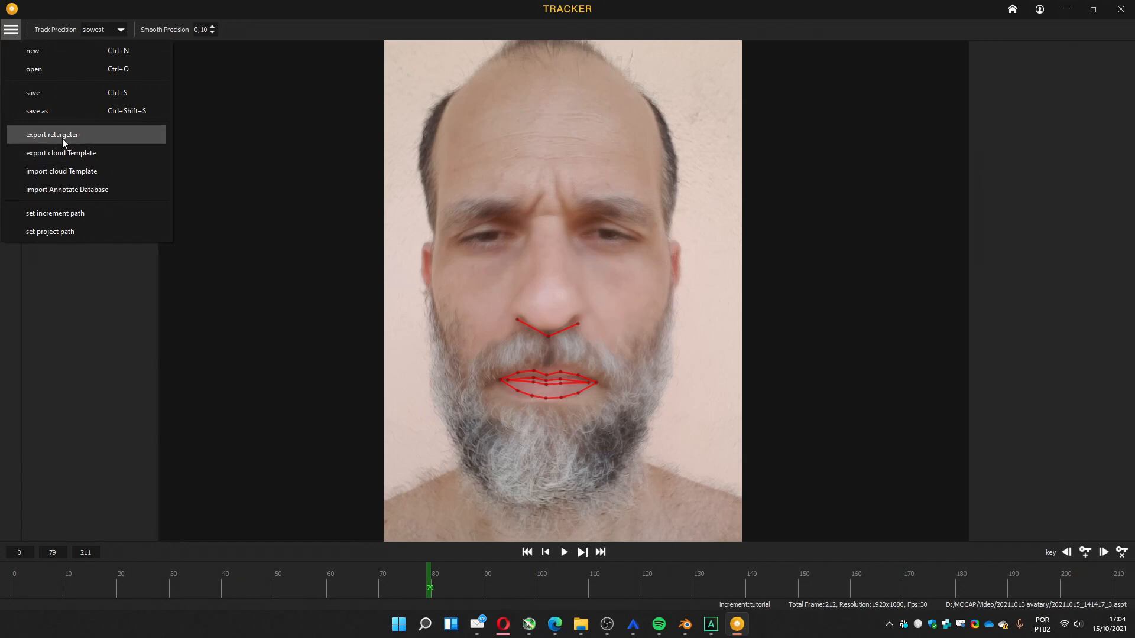
mouse_move(40, 143)
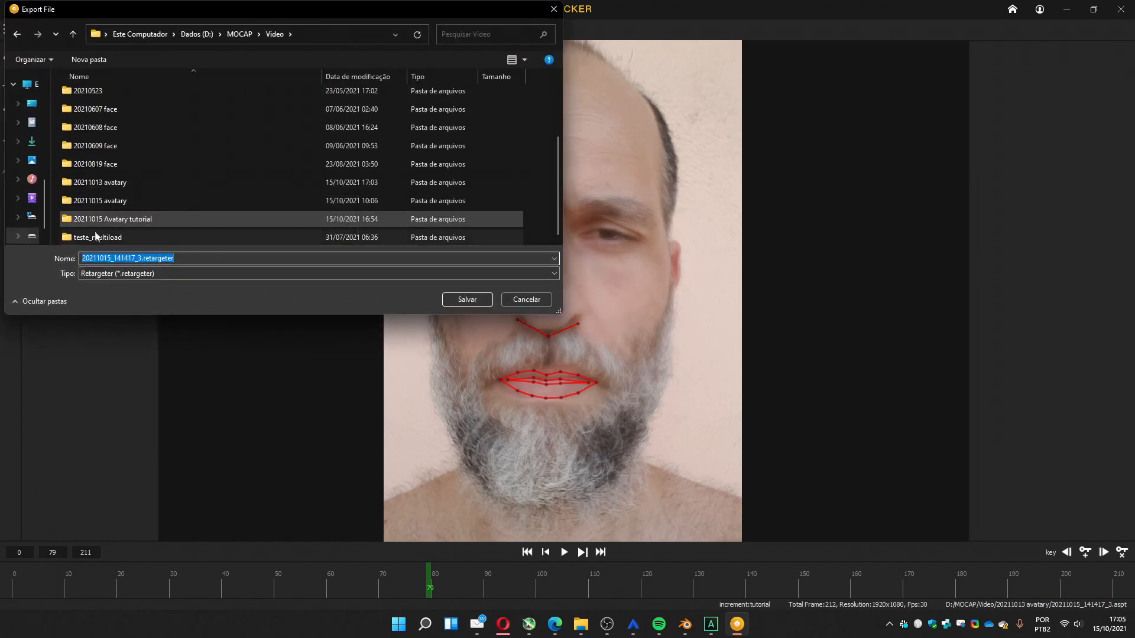
double_click(113, 219)
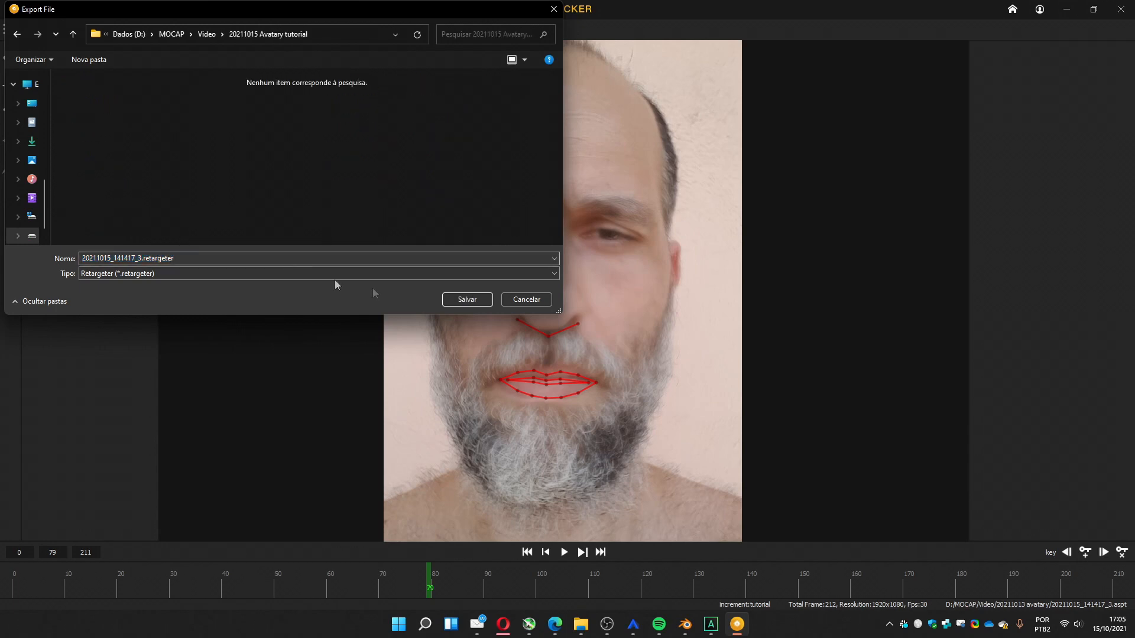
left_click(467, 299)
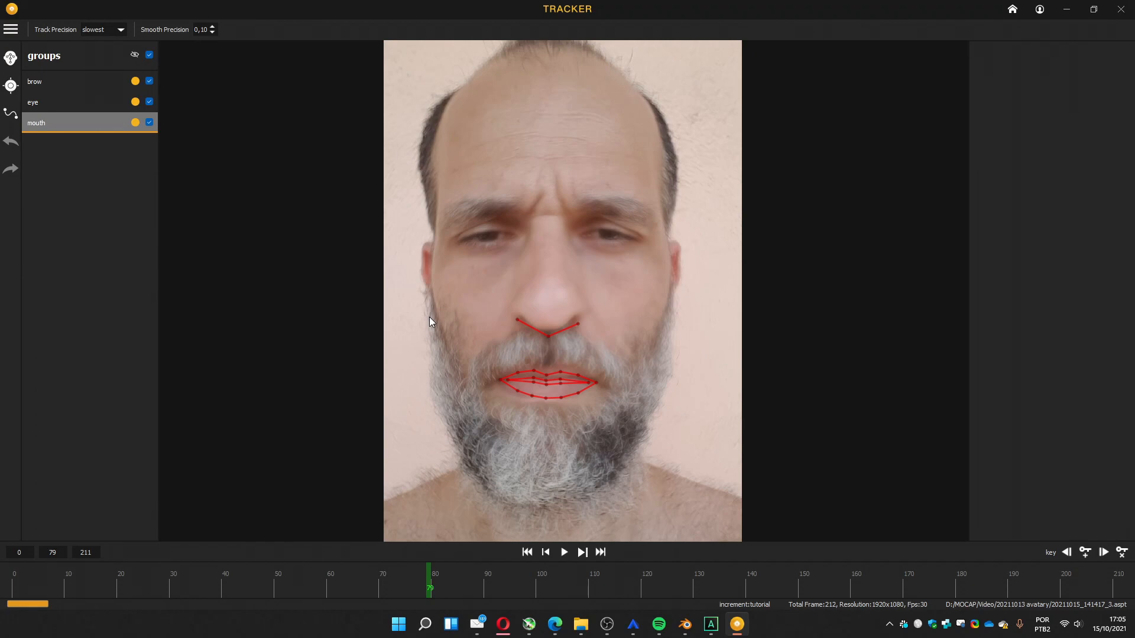
mouse_move(392, 18)
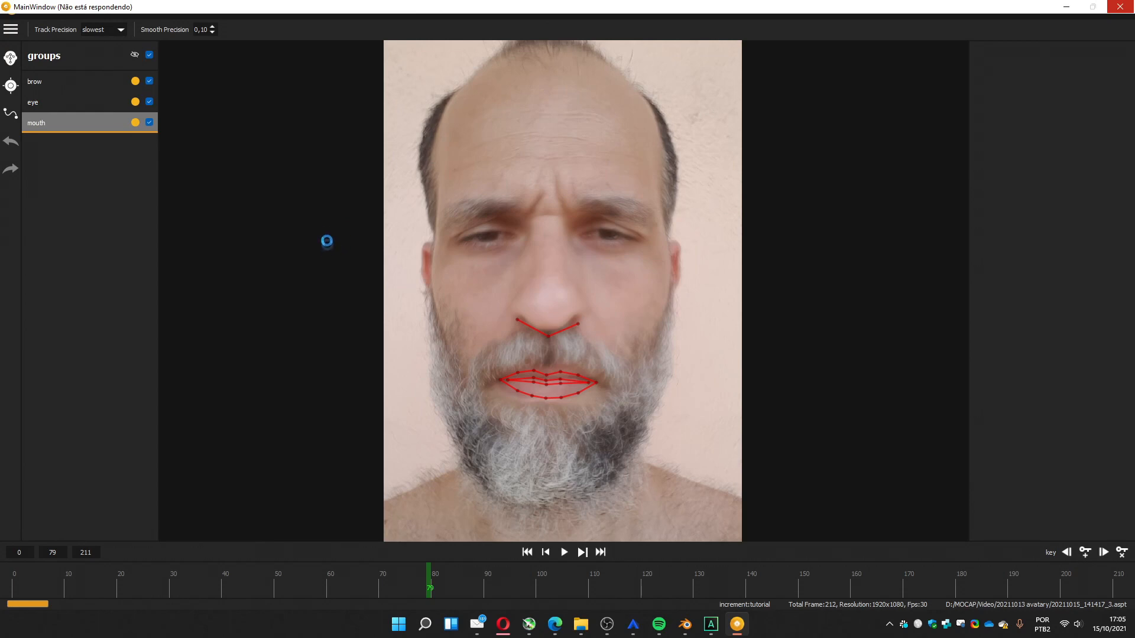
mouse_move(326, 247)
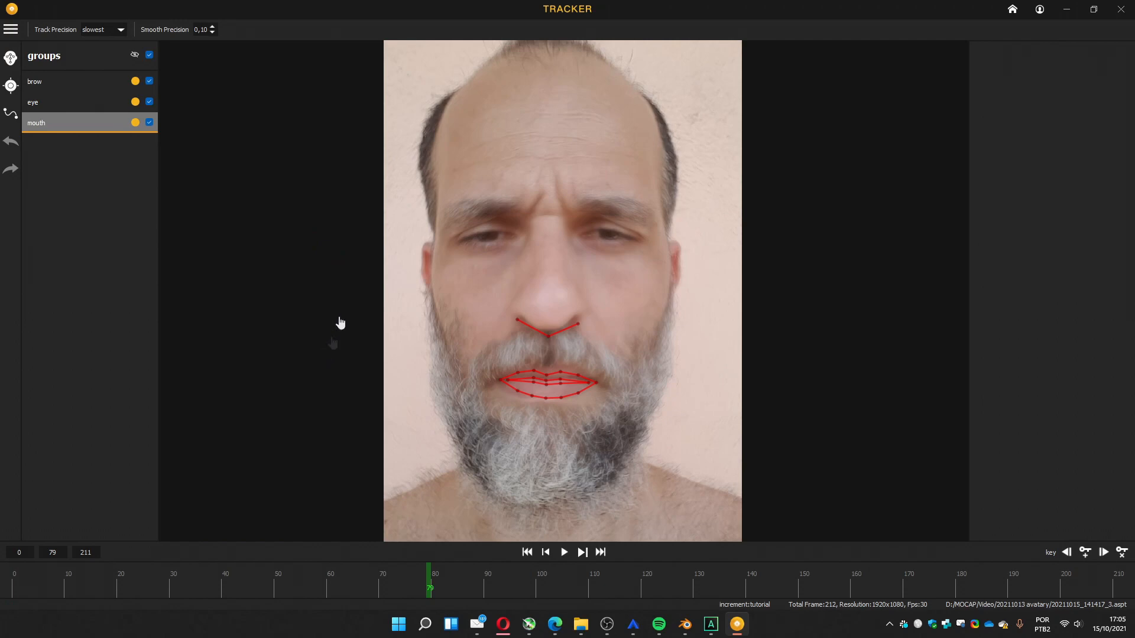
mouse_move(370, 284)
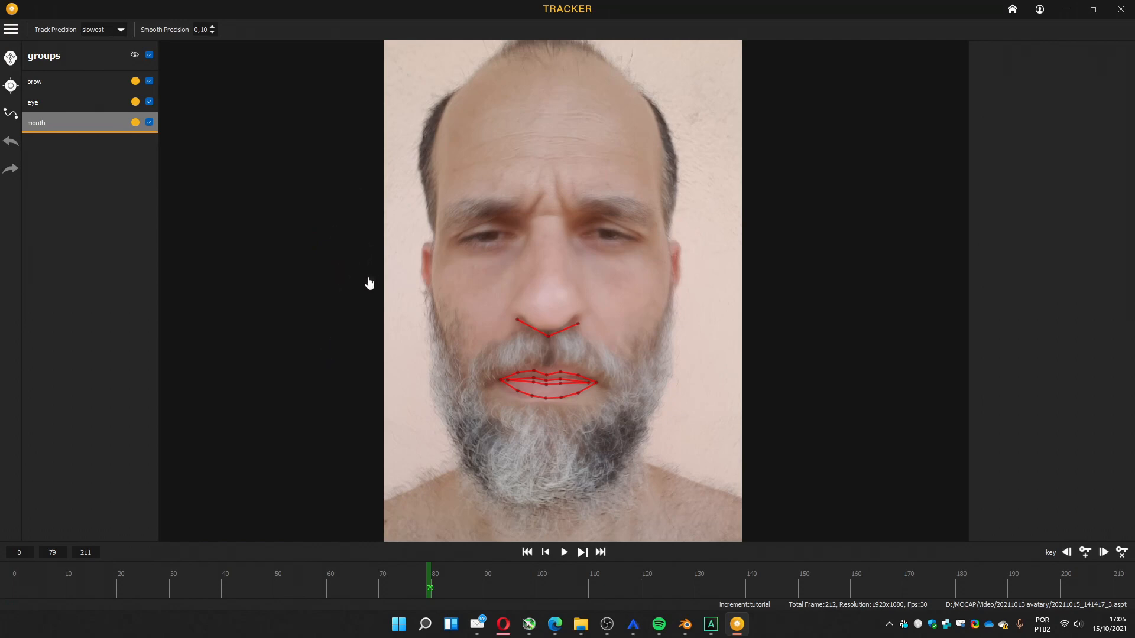
mouse_move(413, 390)
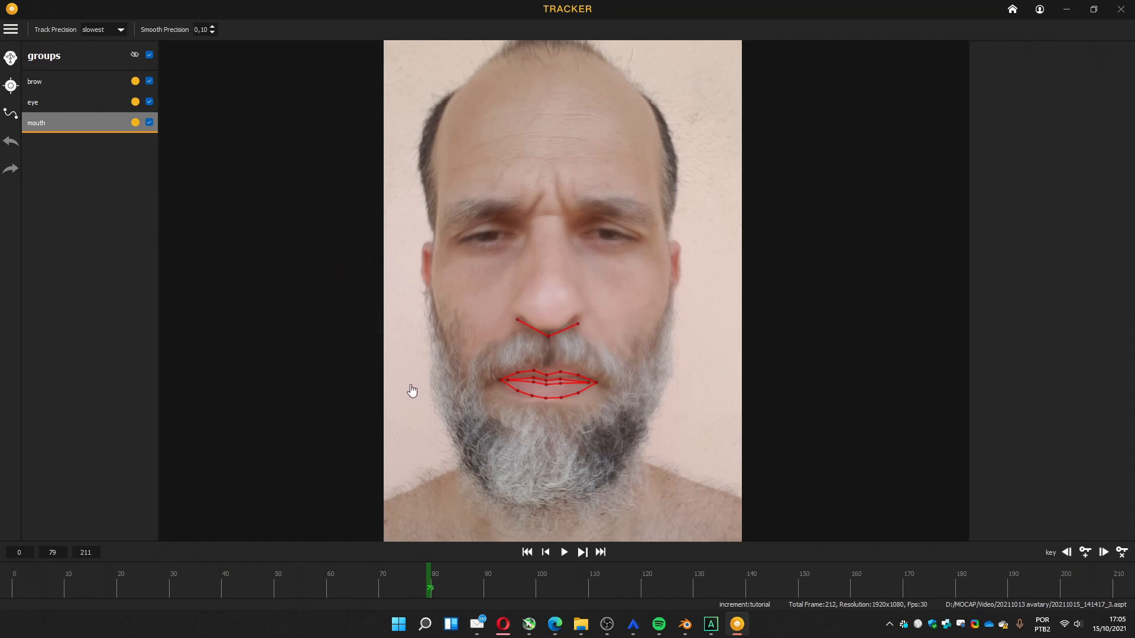
mouse_move(447, 342)
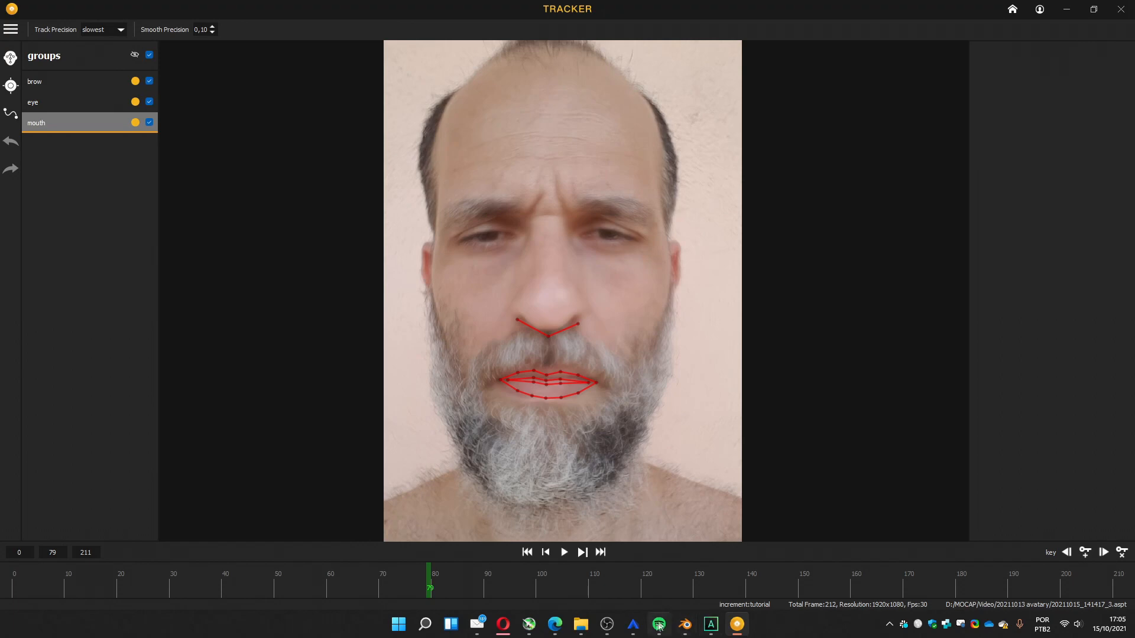
mouse_move(632, 624)
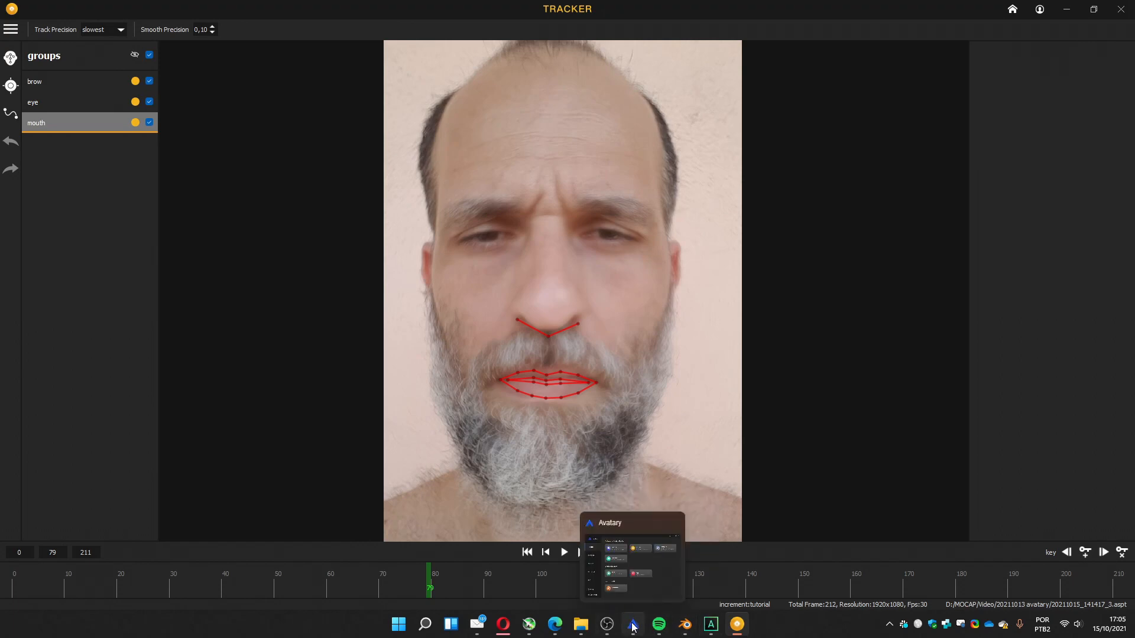
Bring the Avatary launcher back up from the taskbar
left_click(631, 624)
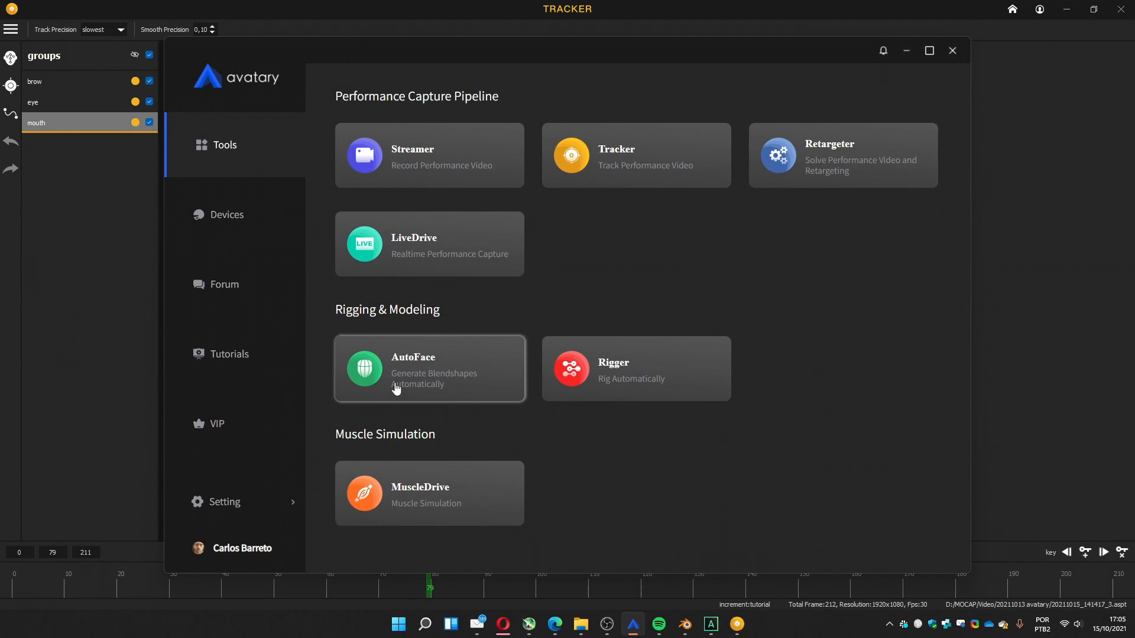
mouse_move(388, 389)
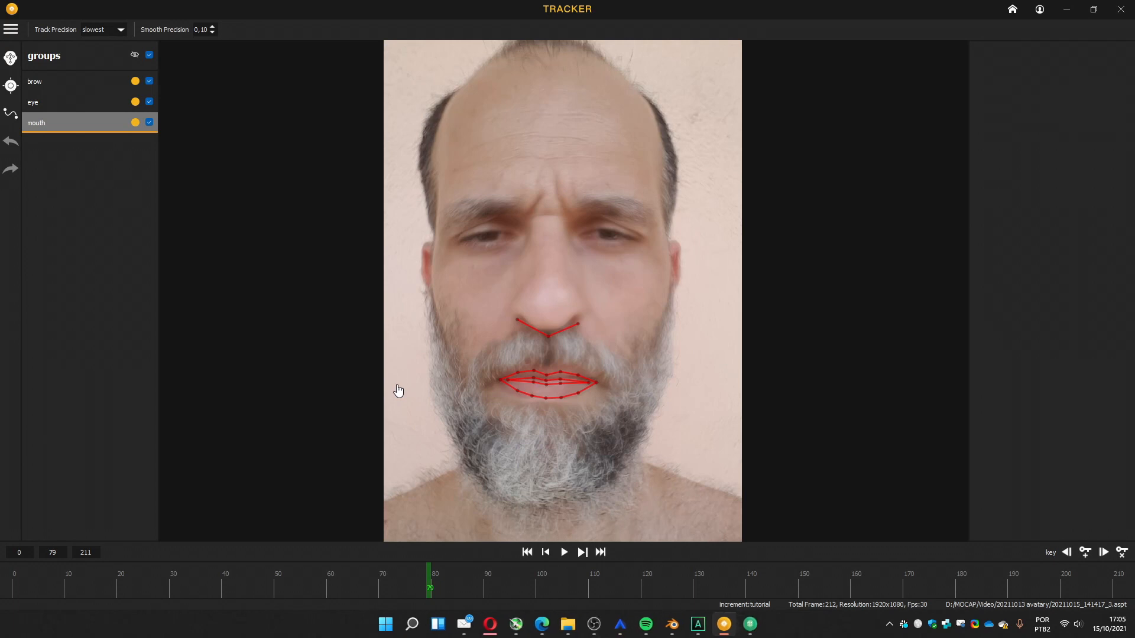
mouse_move(797, 587)
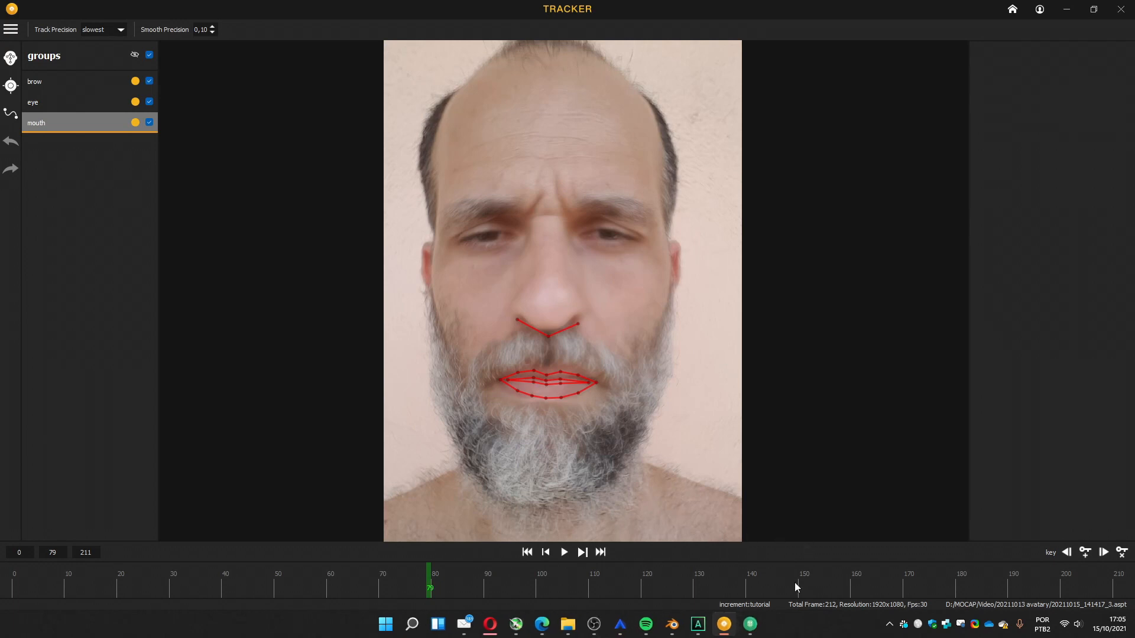
Switch to AutoFace and choose Edit on the template51 project
left_click(749, 624)
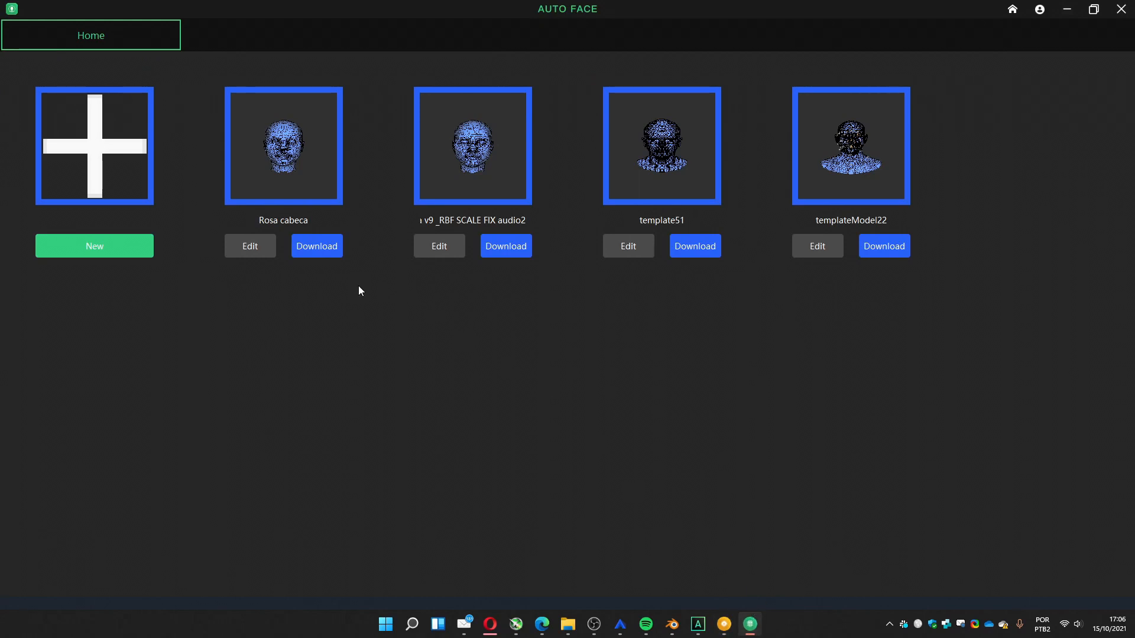
mouse_move(441, 176)
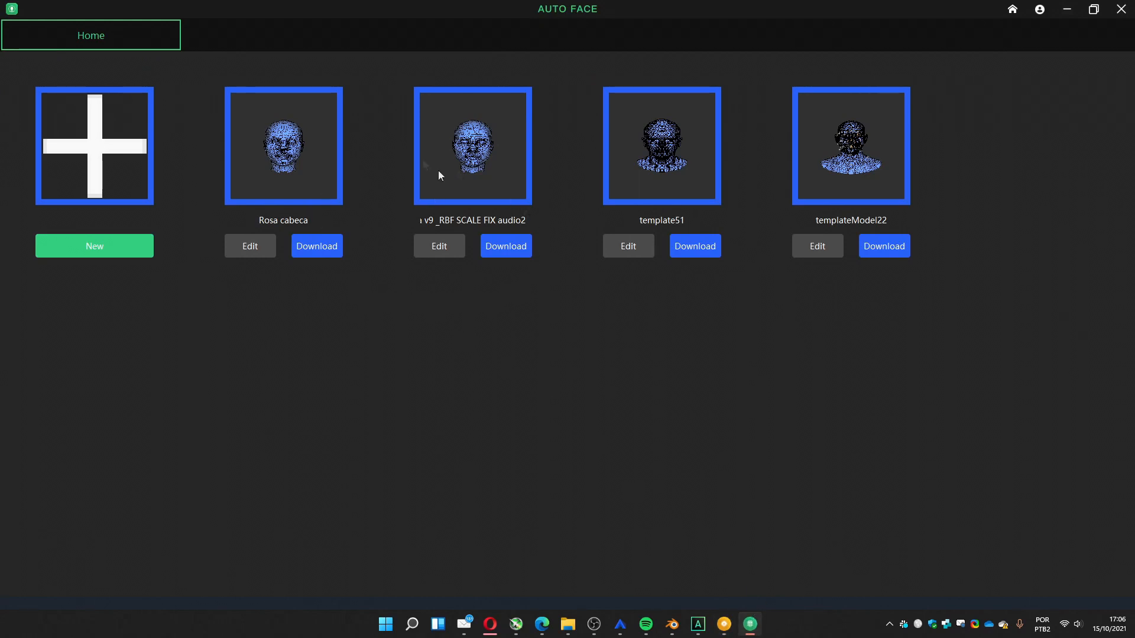
mouse_move(447, 207)
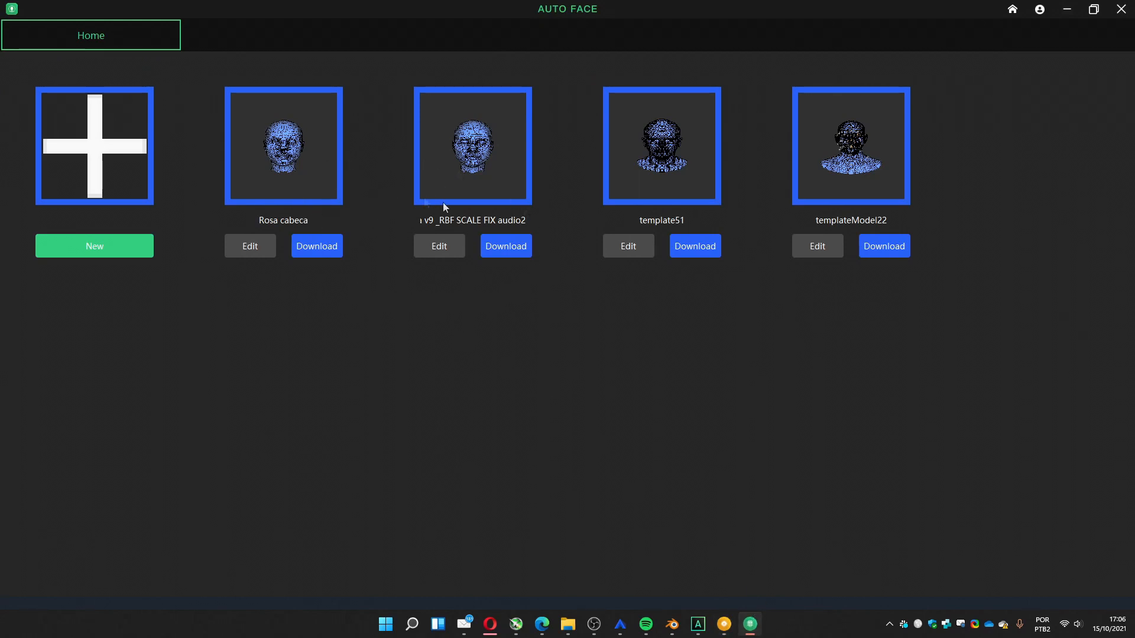
mouse_move(718, 256)
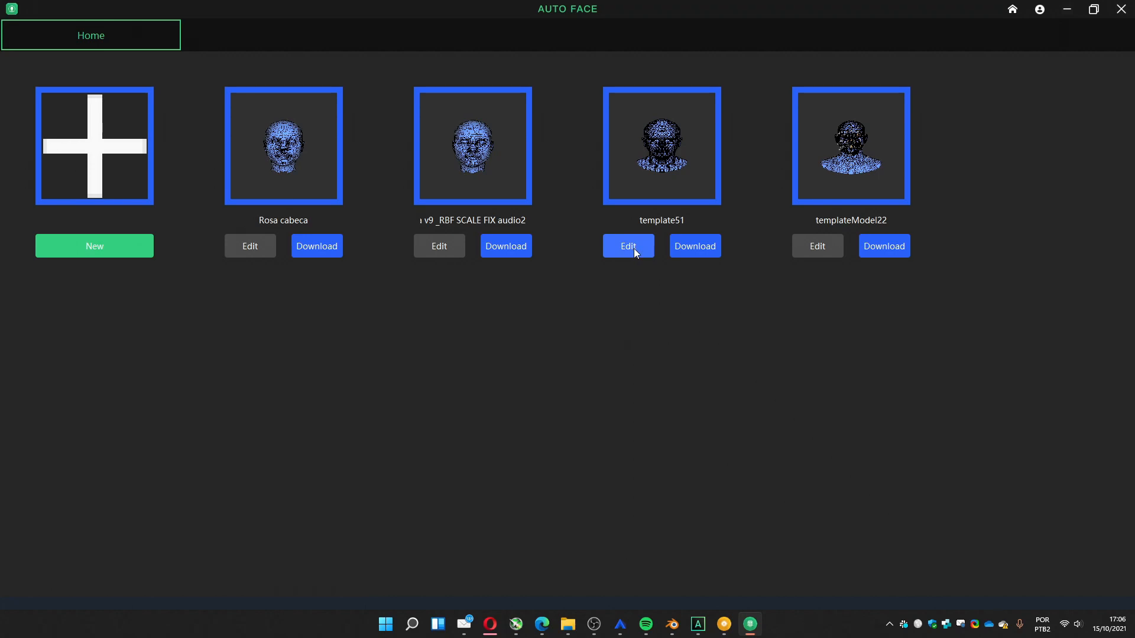
left_click(628, 246)
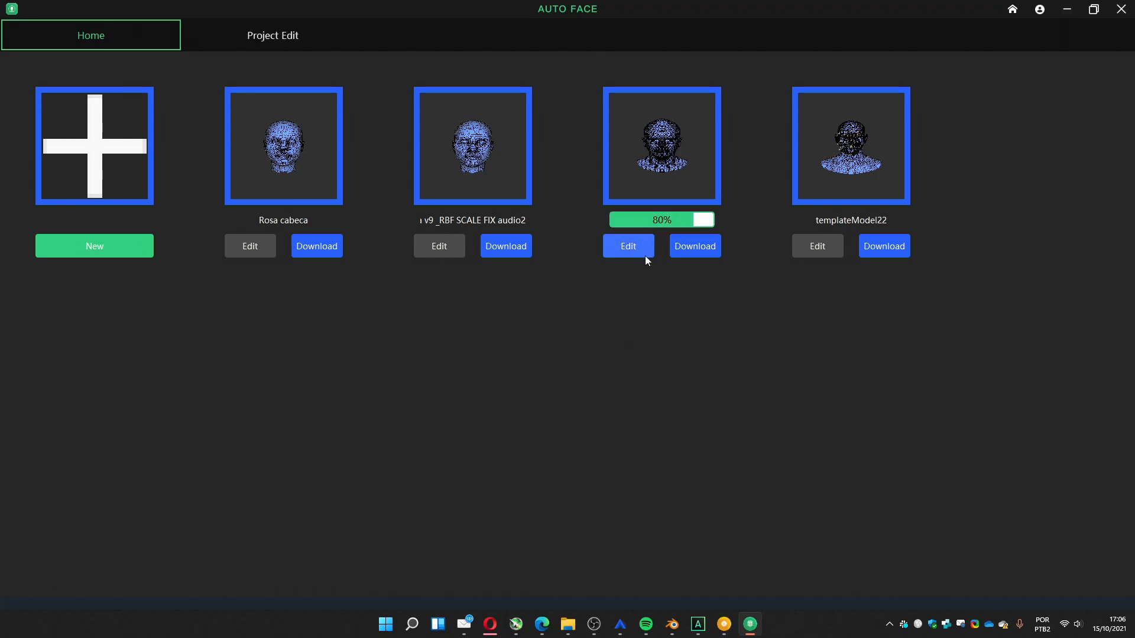
left_click(629, 245)
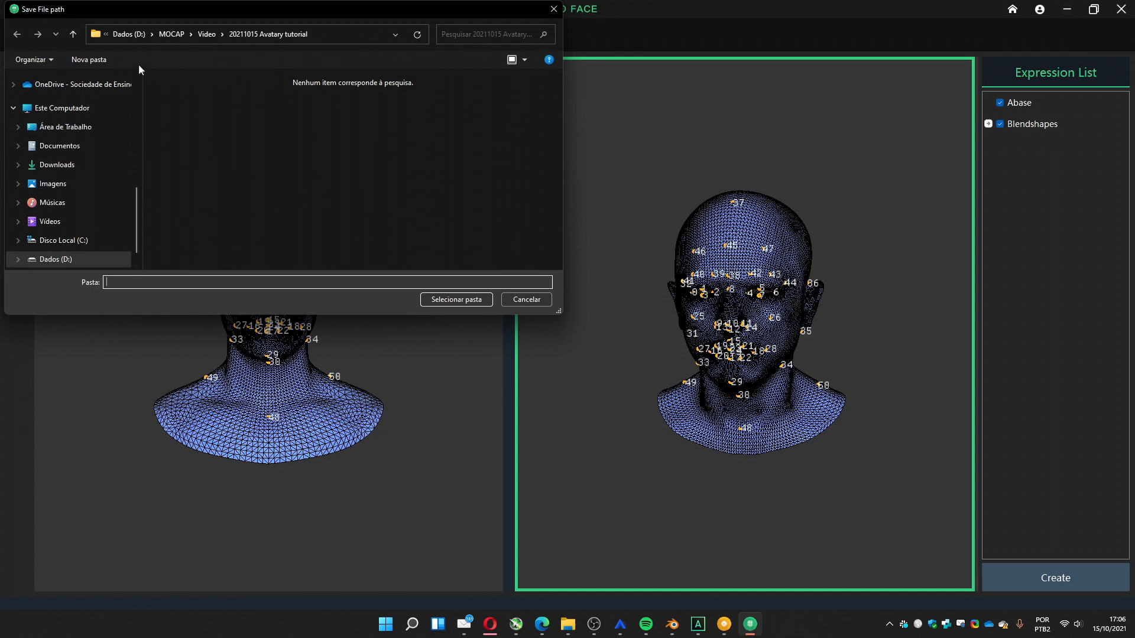
Create a 'mesh' folder as the download location and check its contents in Explorer
left_click(88, 59)
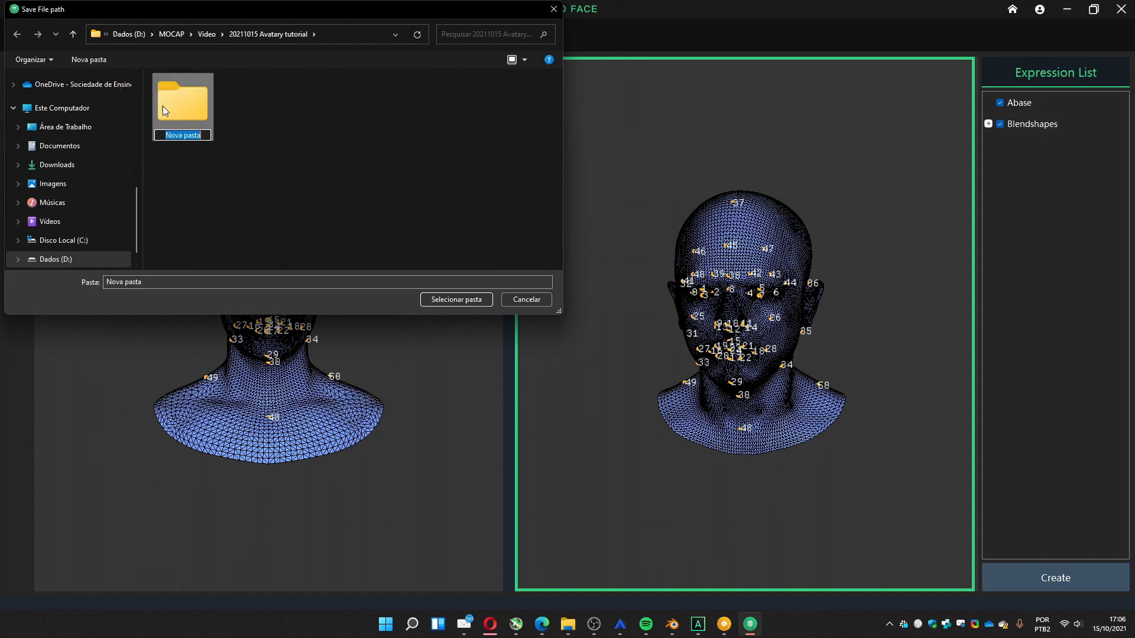
type("mesh")
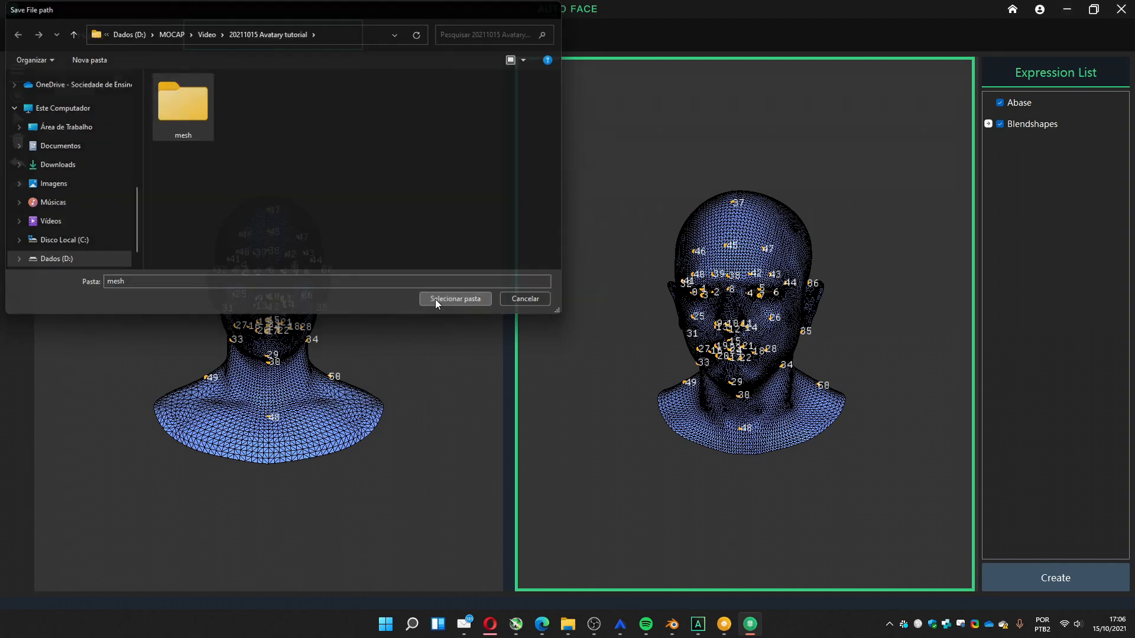
left_click(455, 299)
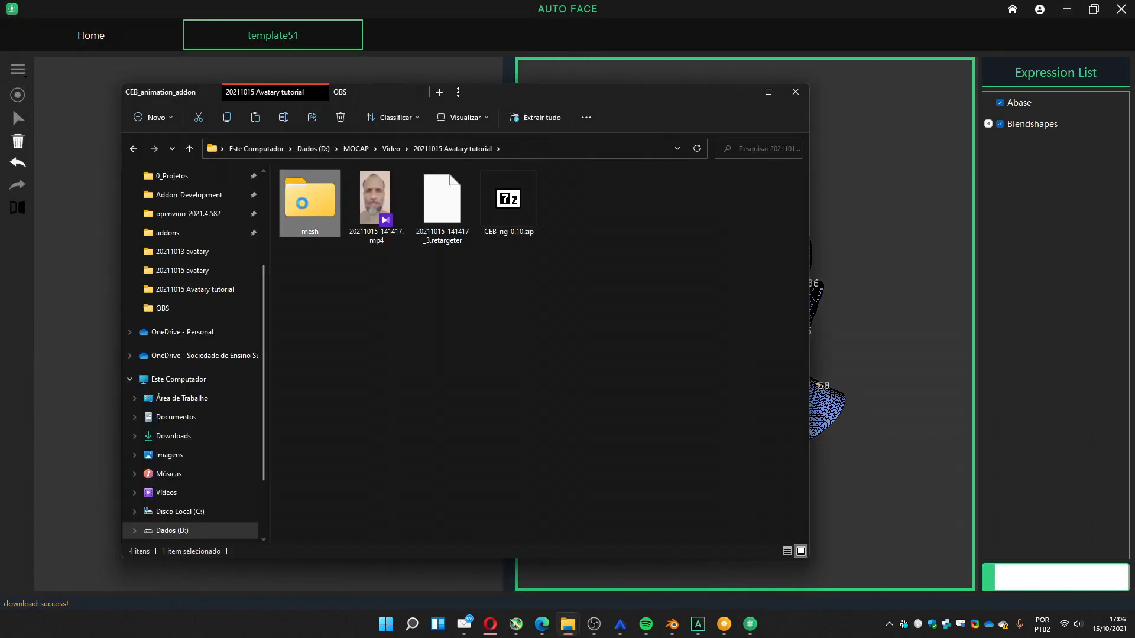
double_click(309, 203)
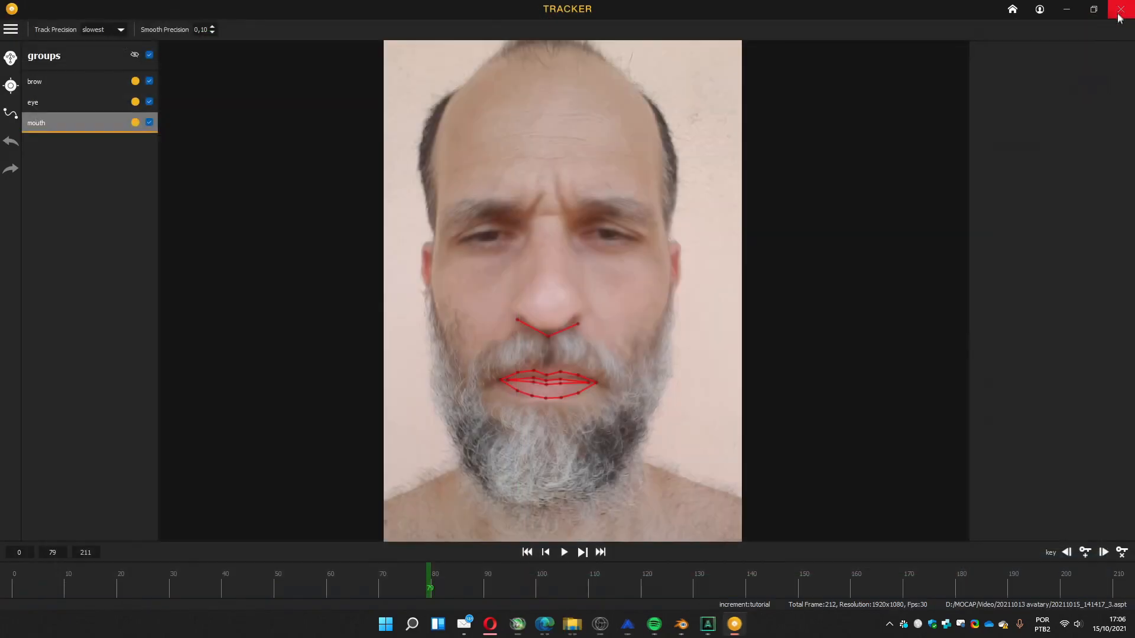
Close Tracker, launch Blender, install CEB_rig_0.10.zip via Preferences and enable CEB Rig
left_click(1120, 8)
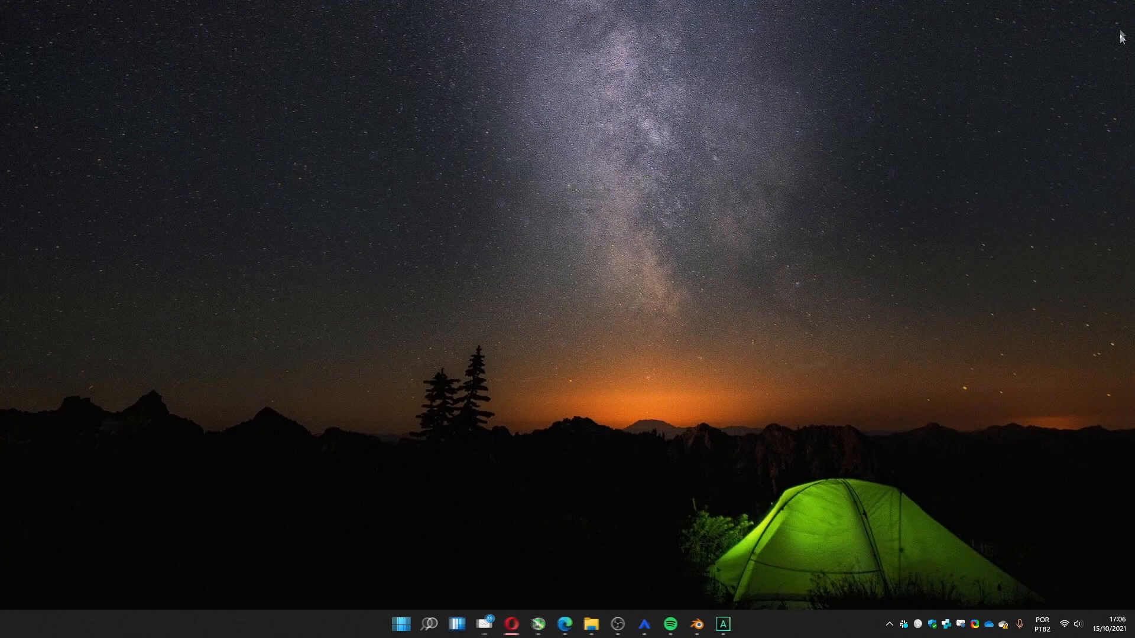
left_click(697, 624)
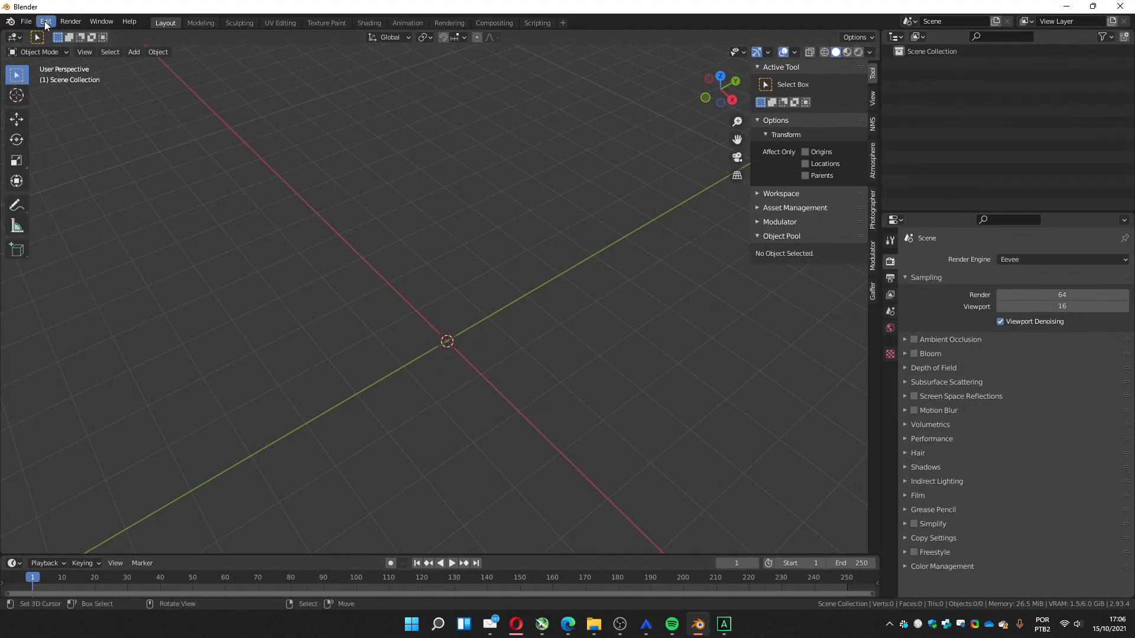
left_click(49, 21)
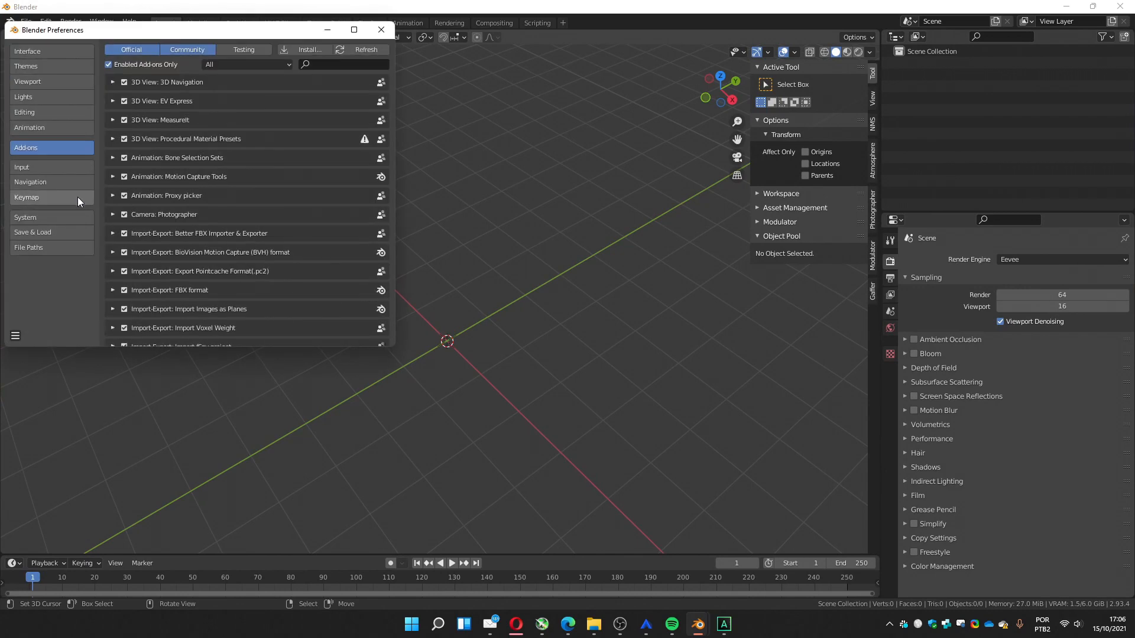
left_click(311, 50)
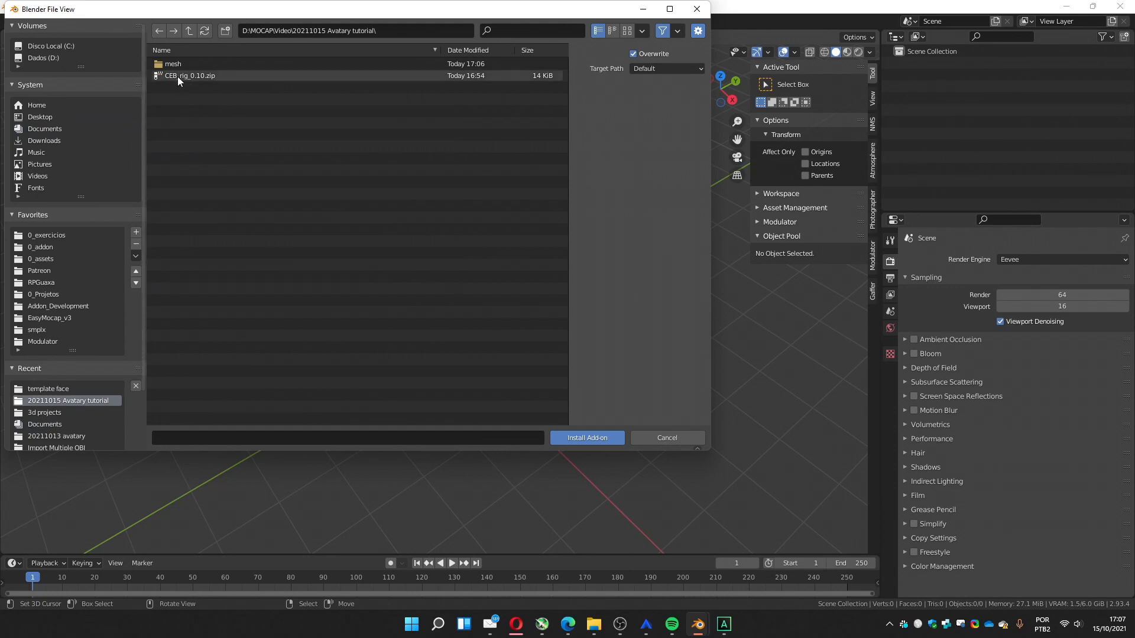
left_click(586, 438)
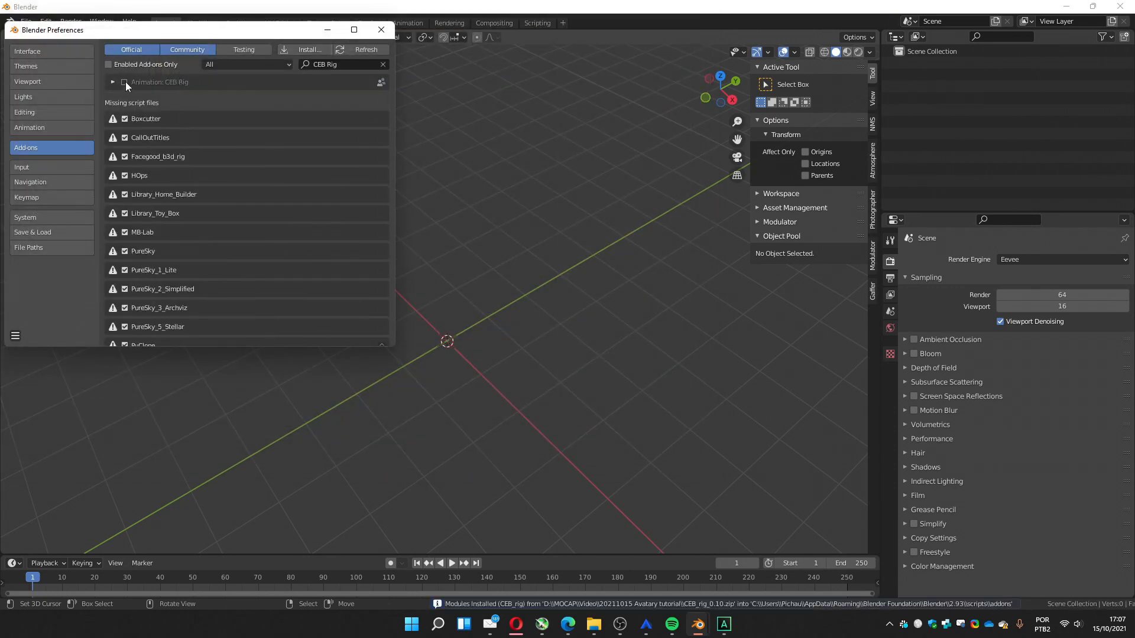
left_click(380, 30)
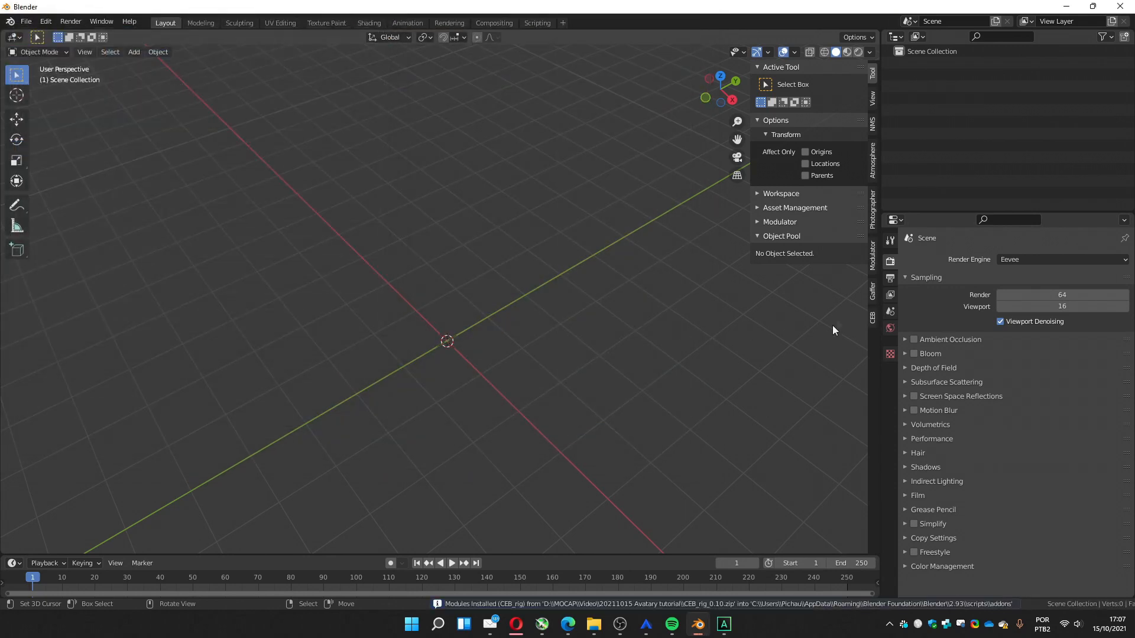
Show the CEBRig 0.10 panel in the viewport sidebar's CEB tab
left_click(872, 319)
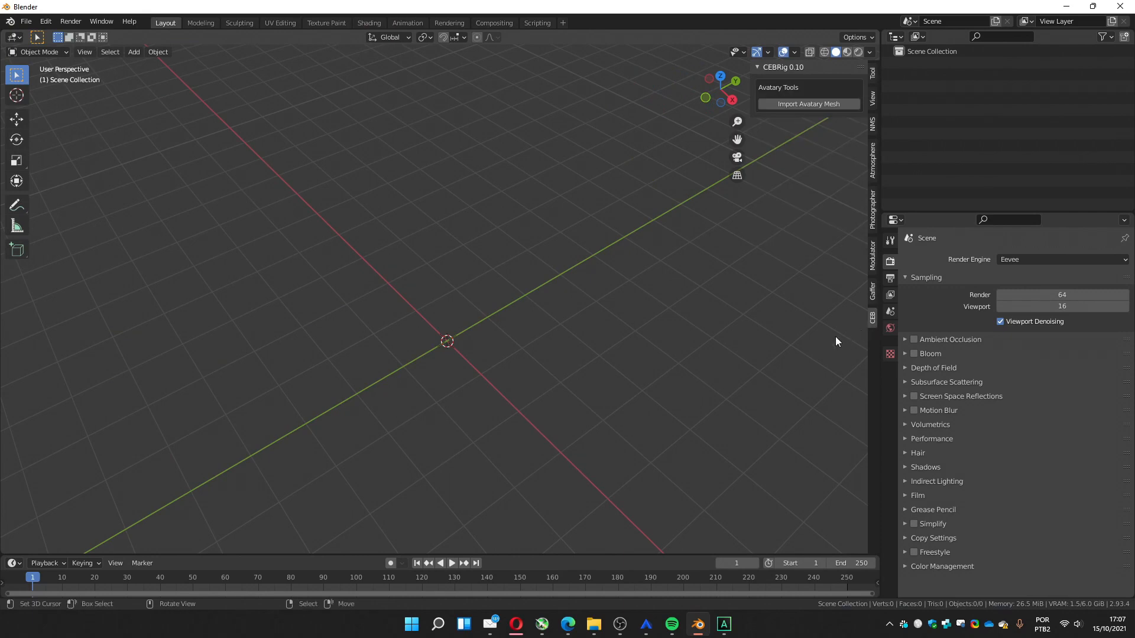
mouse_move(796, 259)
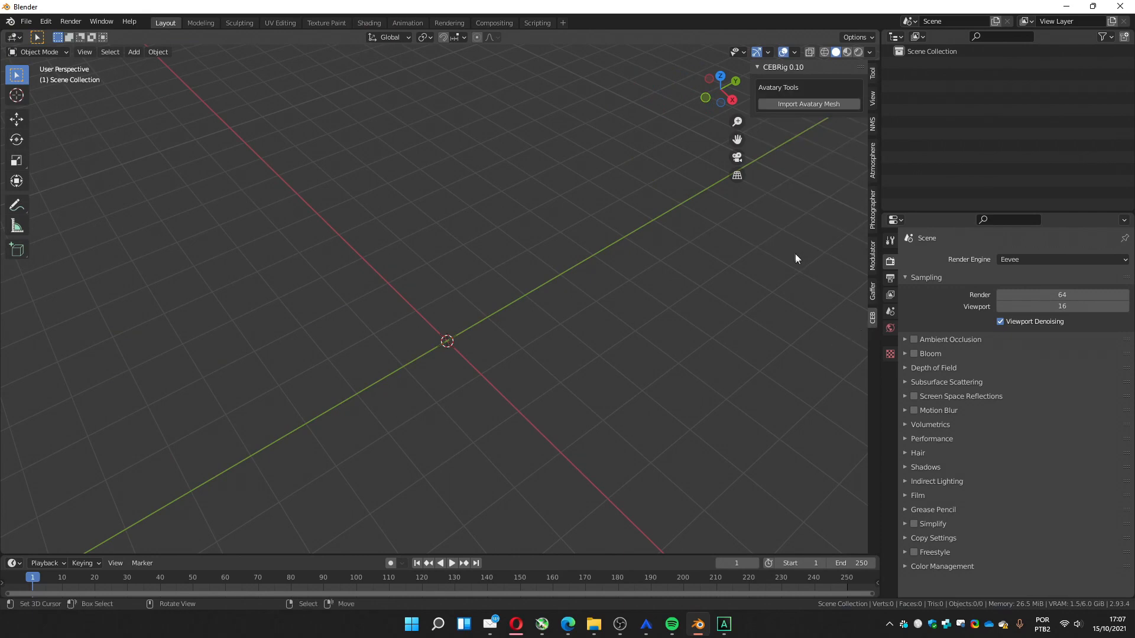
mouse_move(799, 254)
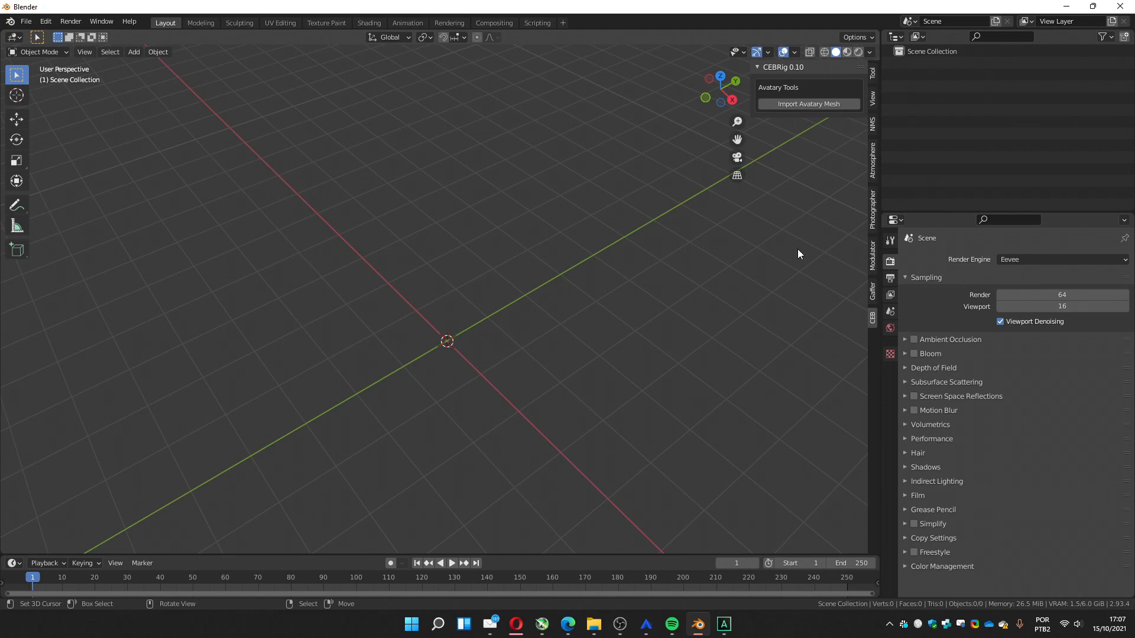
mouse_move(793, 134)
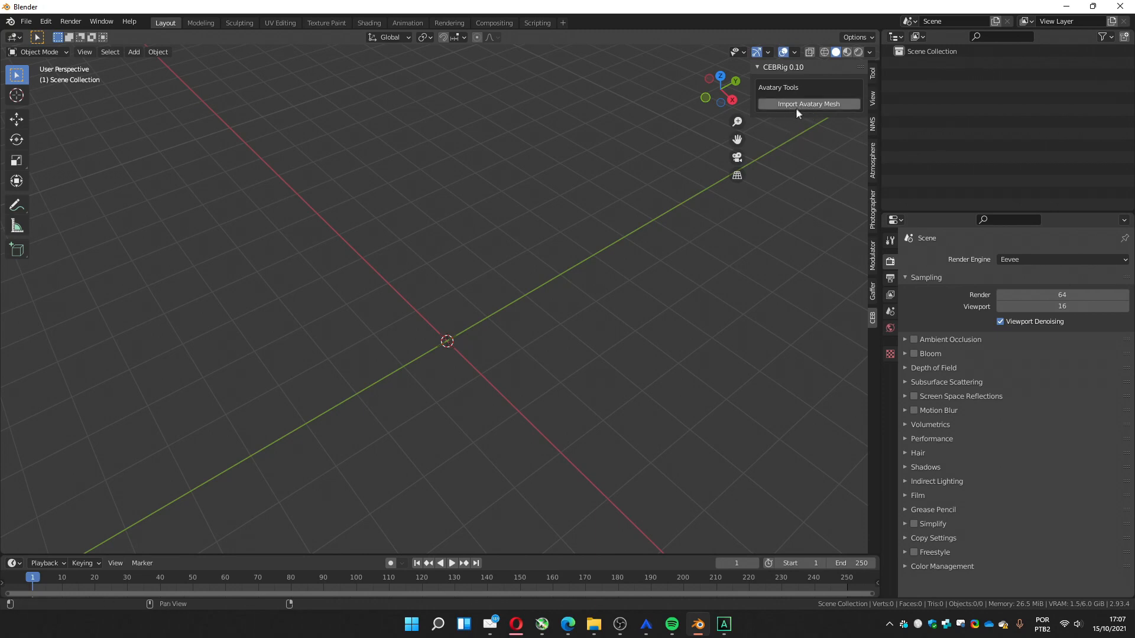
mouse_move(804, 111)
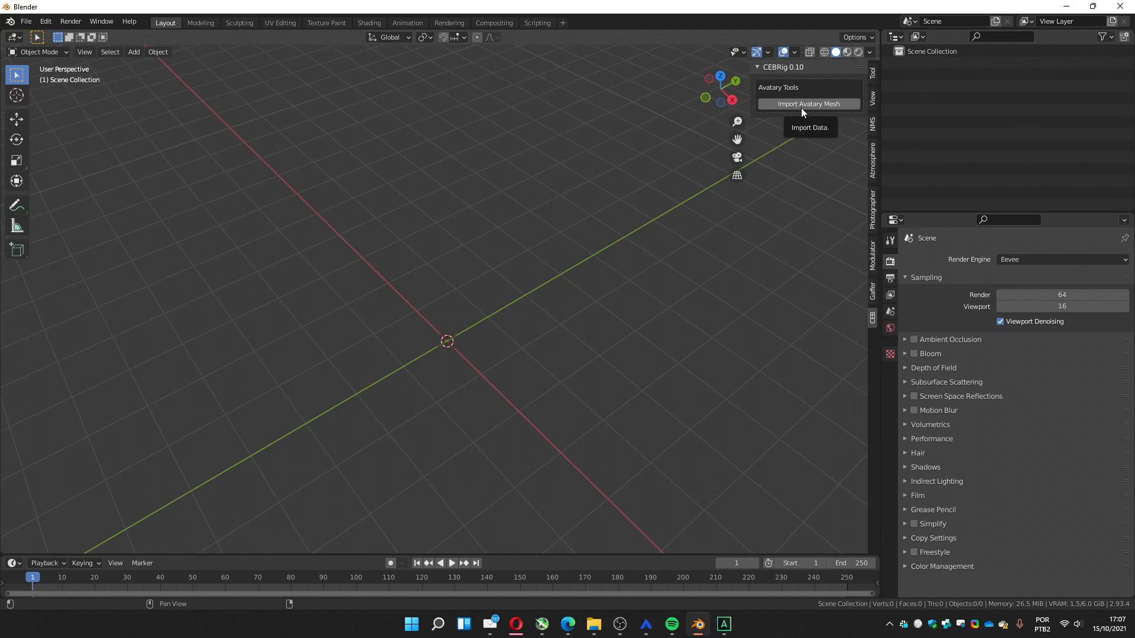
mouse_move(789, 112)
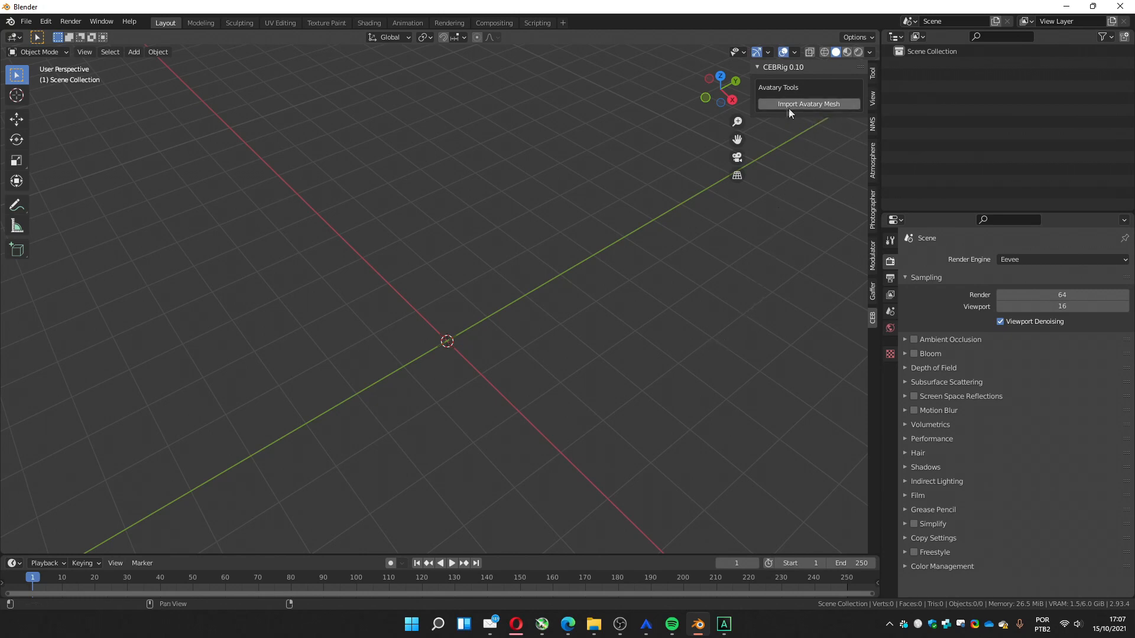
Run Import Avatary Mesh on the mesh folder of blendshape OBJ files in the 20211015 tutorial folder
left_click(809, 104)
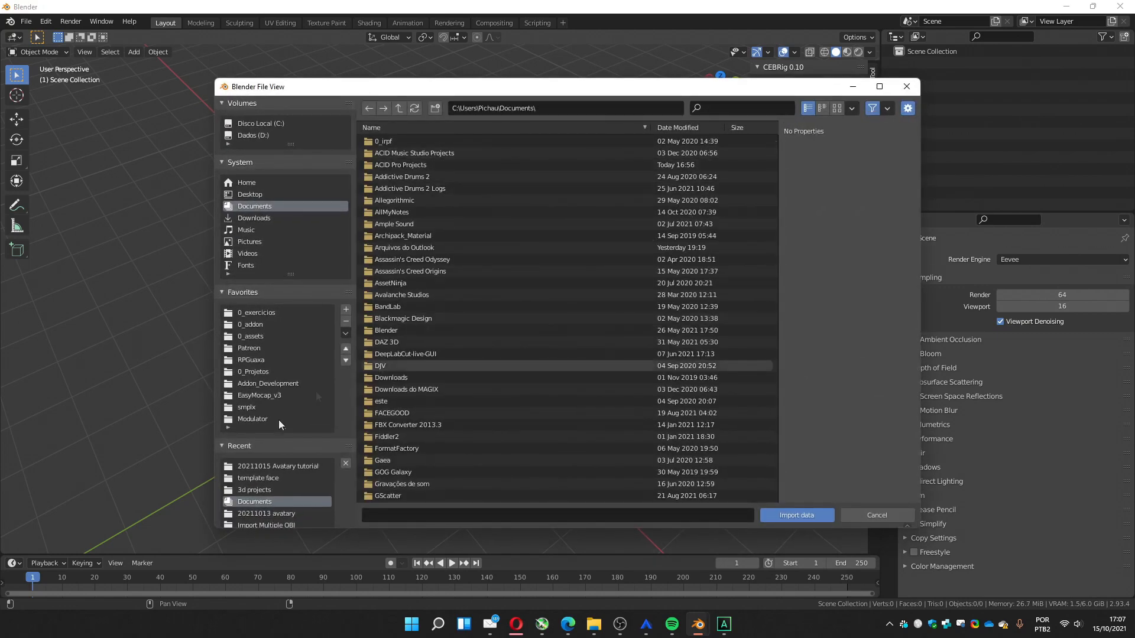
double_click(277, 466)
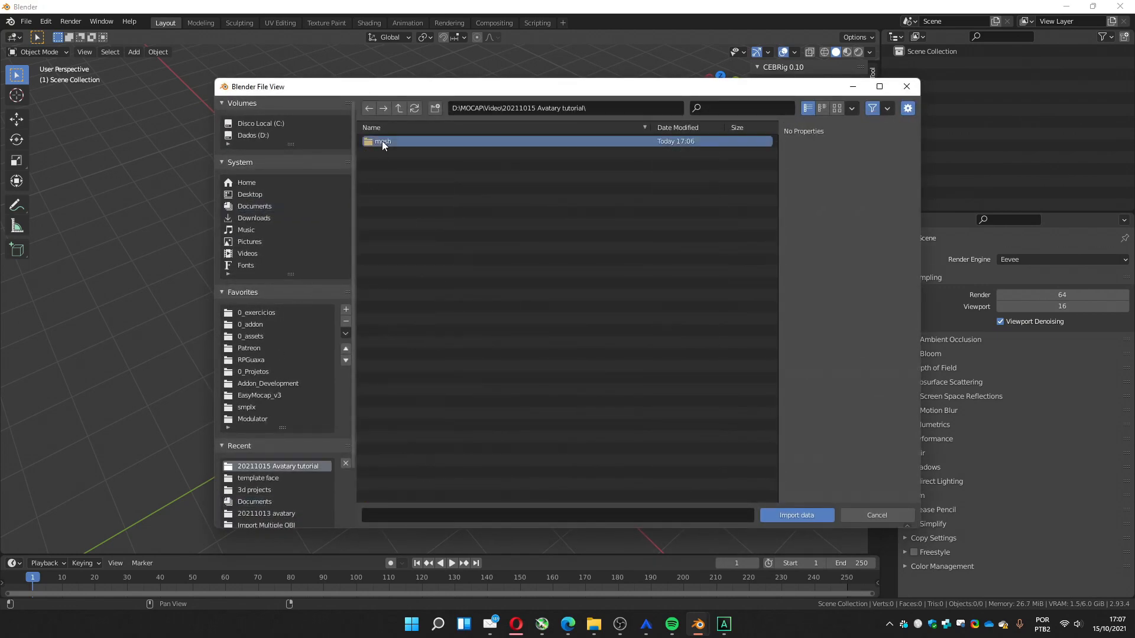
double_click(381, 142)
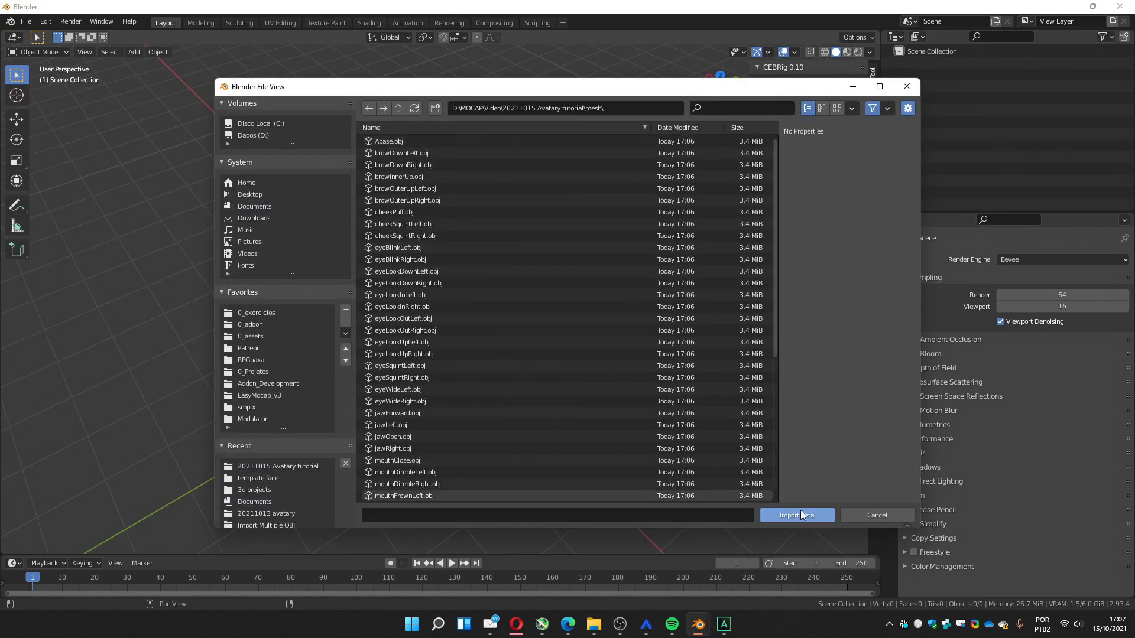
left_click(797, 515)
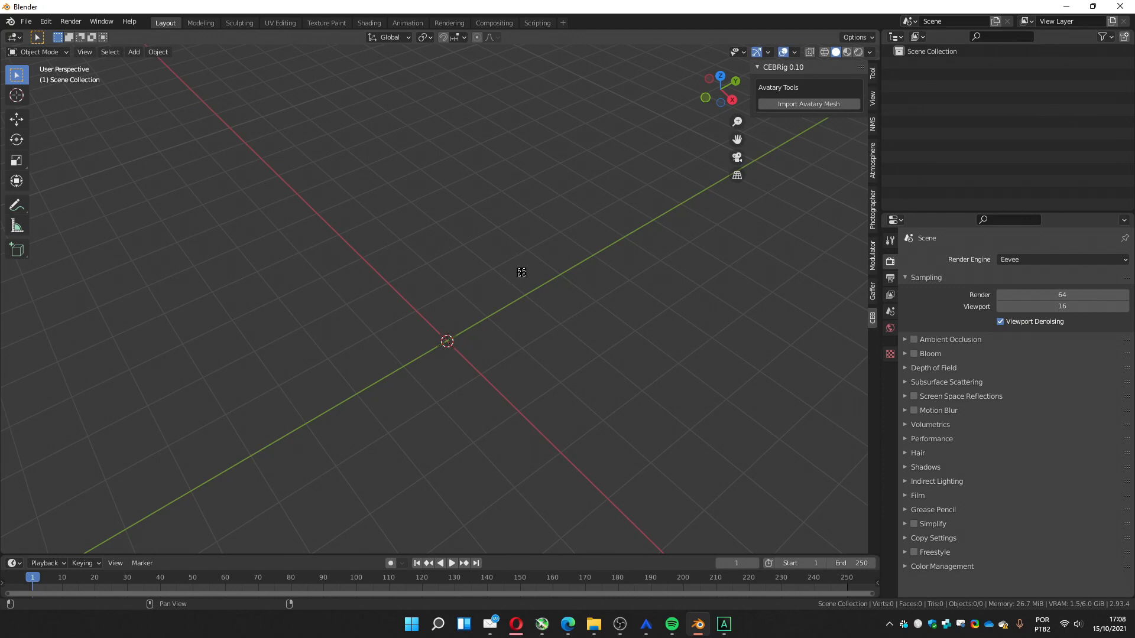
Select the Abase head and inspect its Shape Keys list, checking jawLeft and mouthDimpleLeft are at zero
left_click(808, 104)
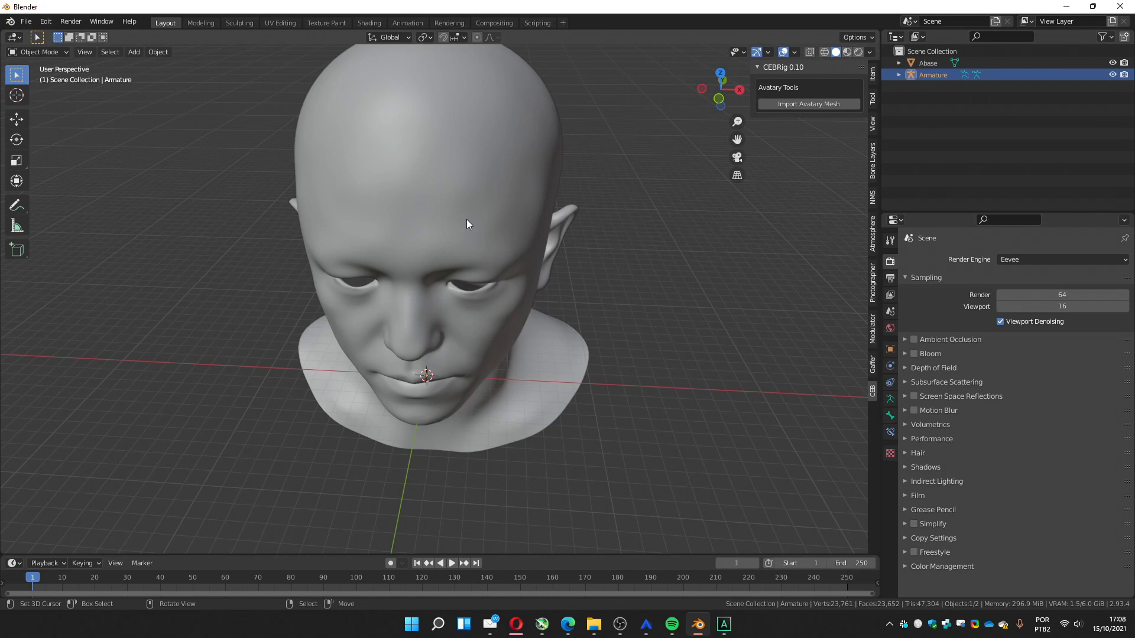
left_click(927, 63)
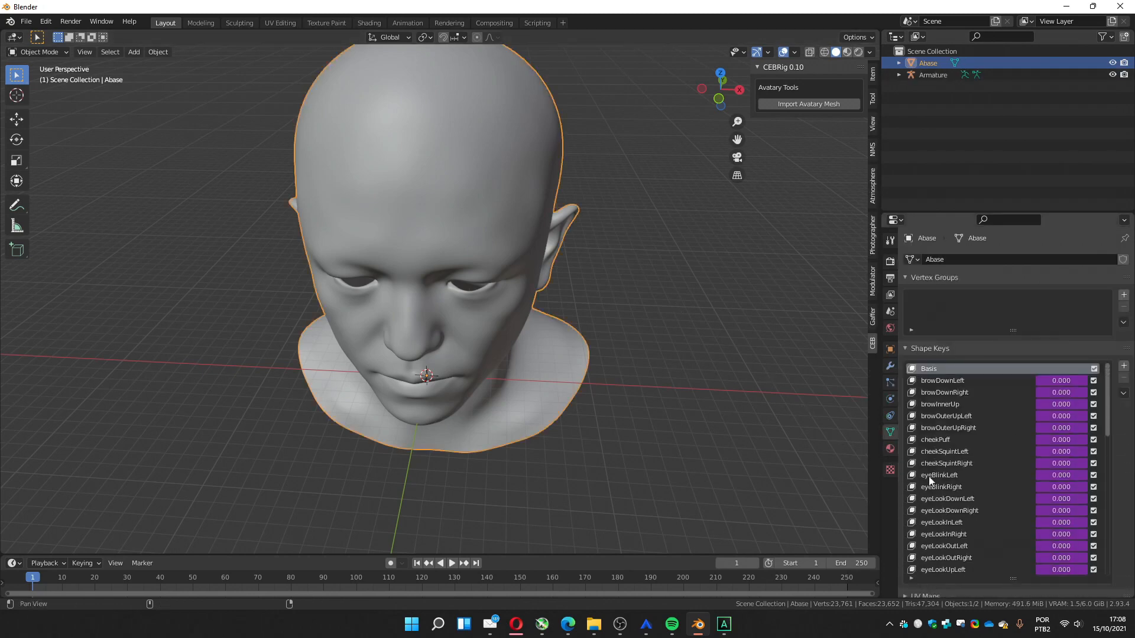
scroll("down", 3)
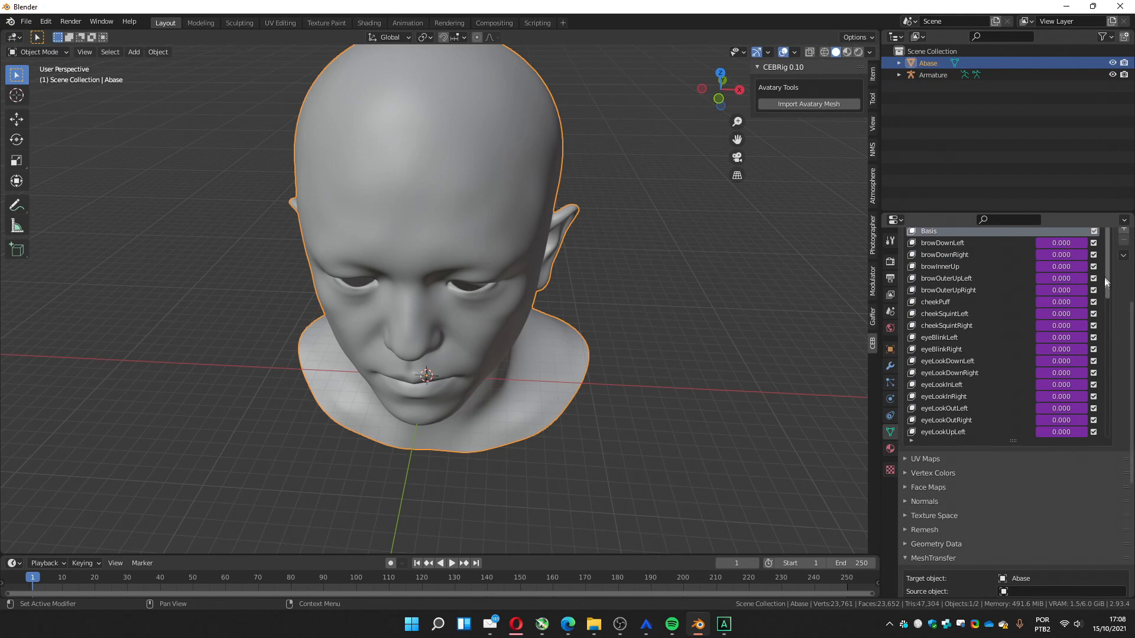
scroll("down", 3)
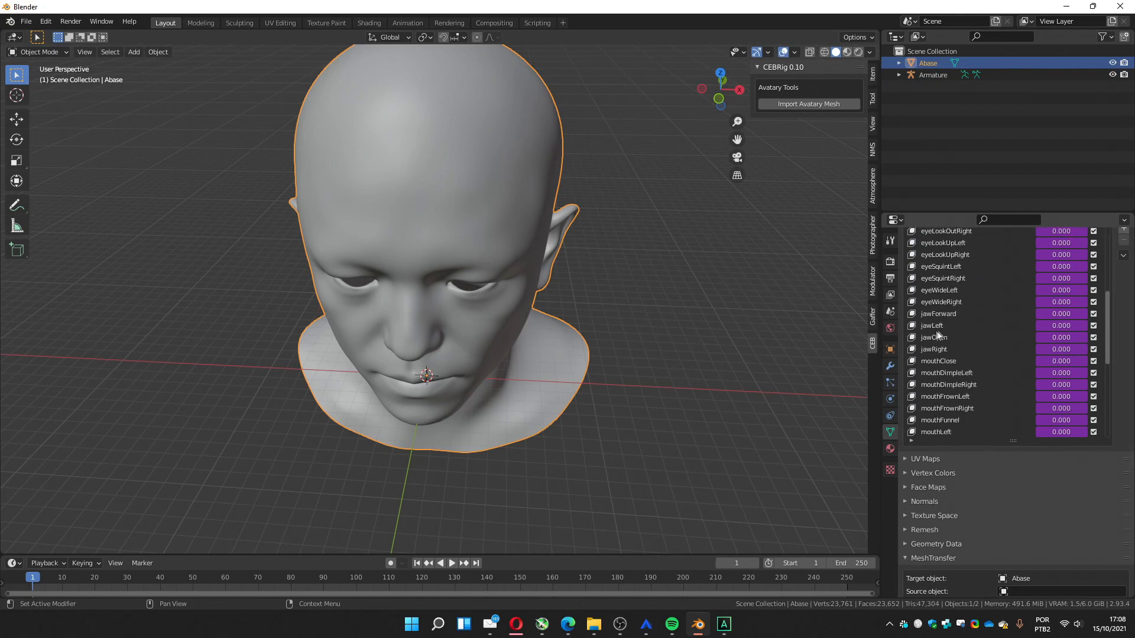
left_click(932, 325)
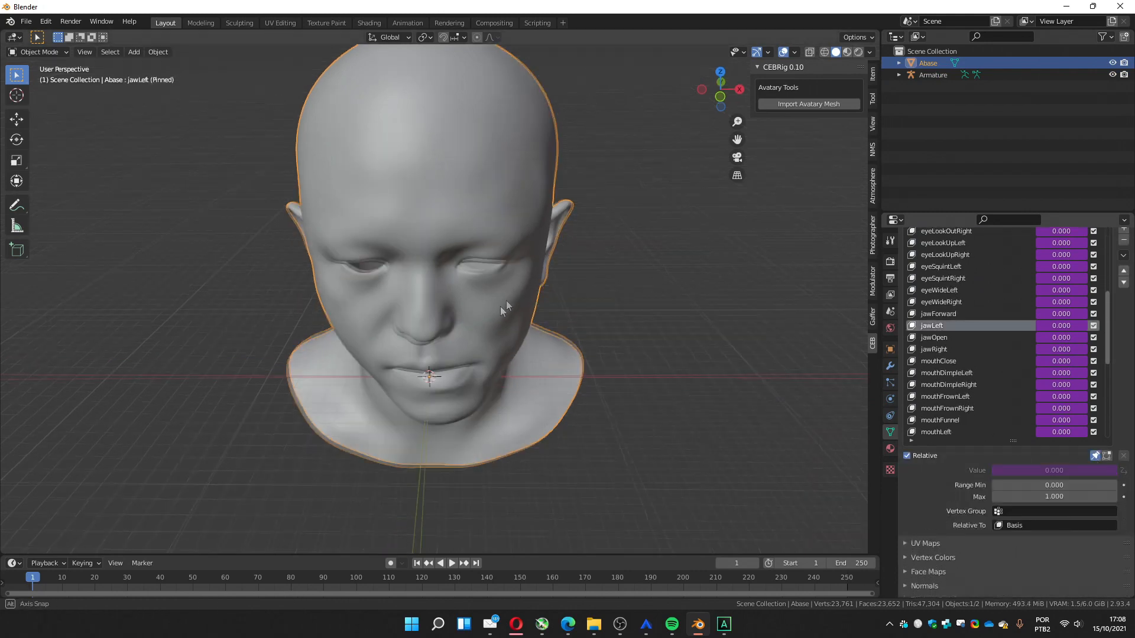
left_click(946, 373)
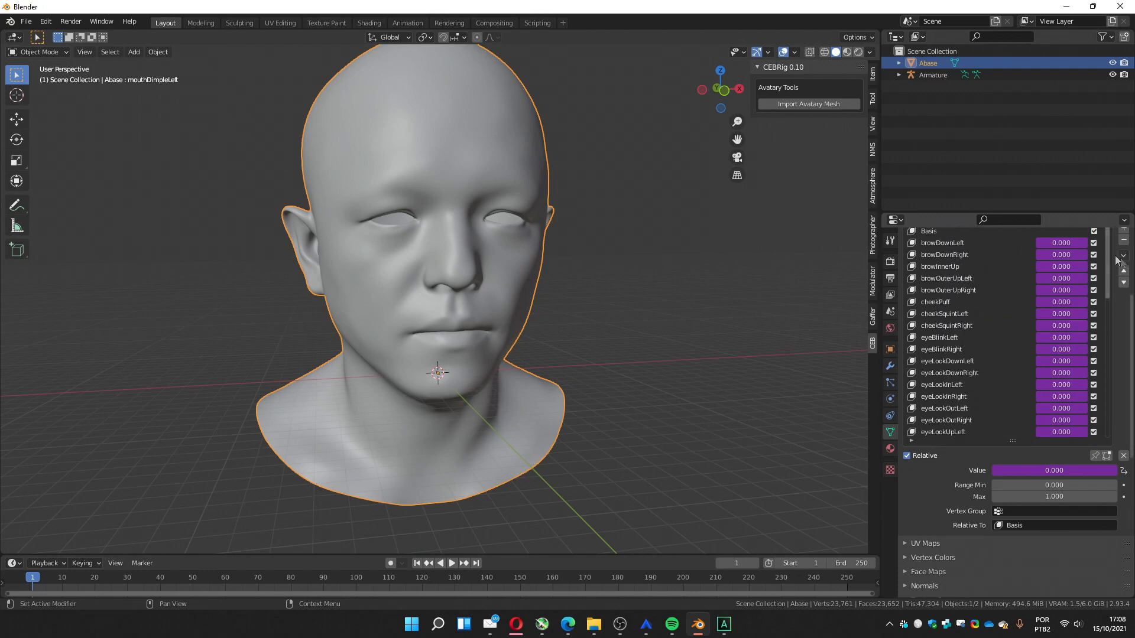
Select the imported Armature in the outliner
left_click(933, 74)
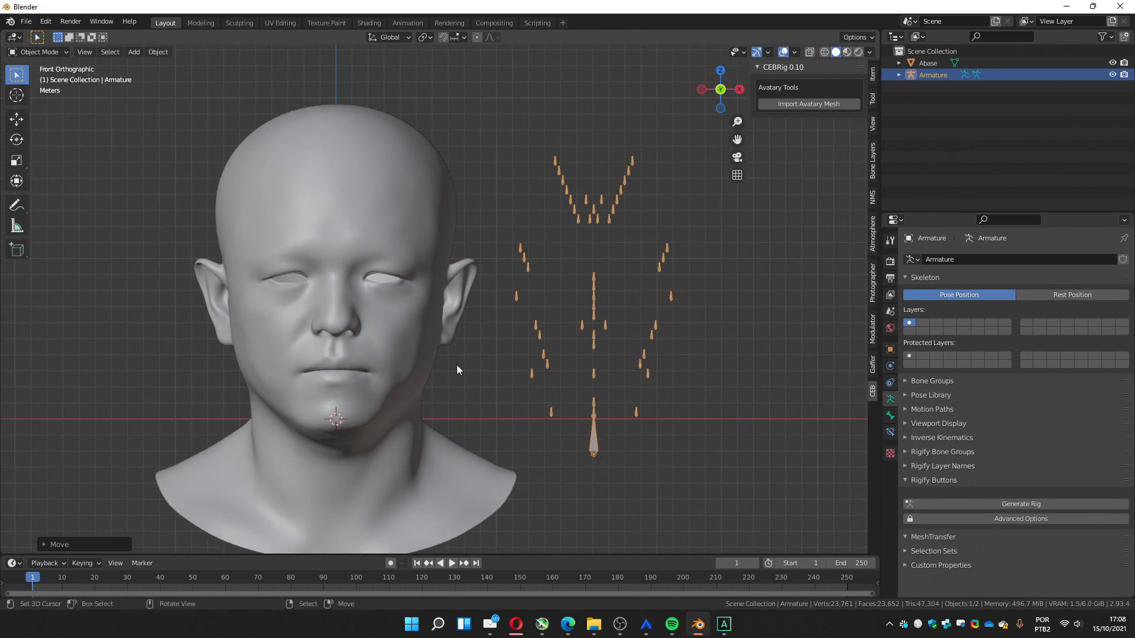
mouse_move(497, 348)
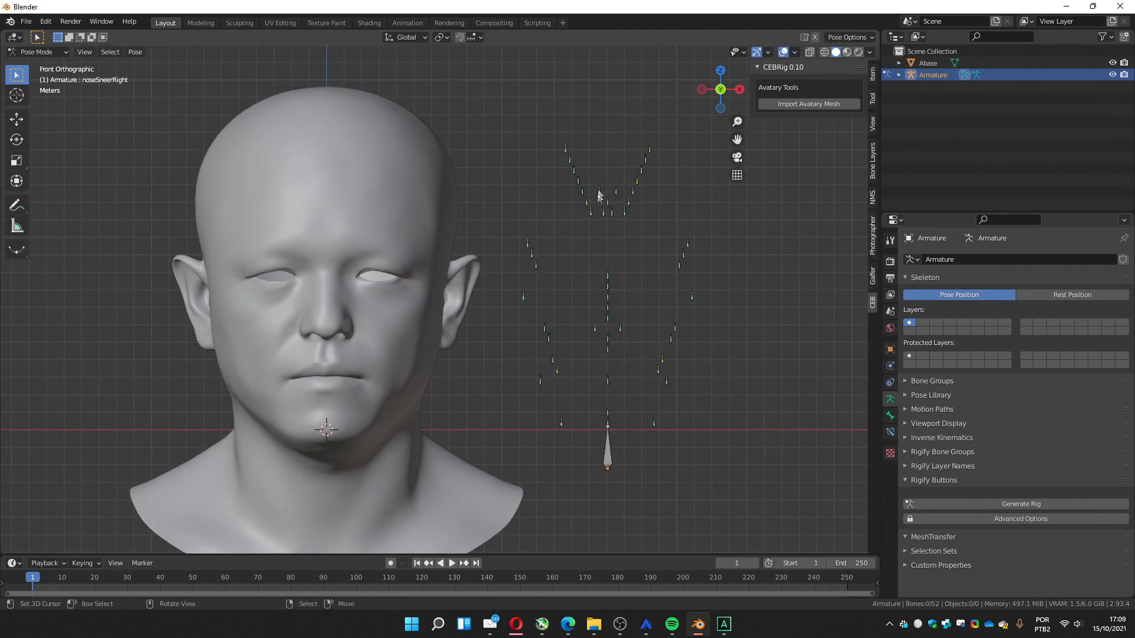
left_click(607, 201)
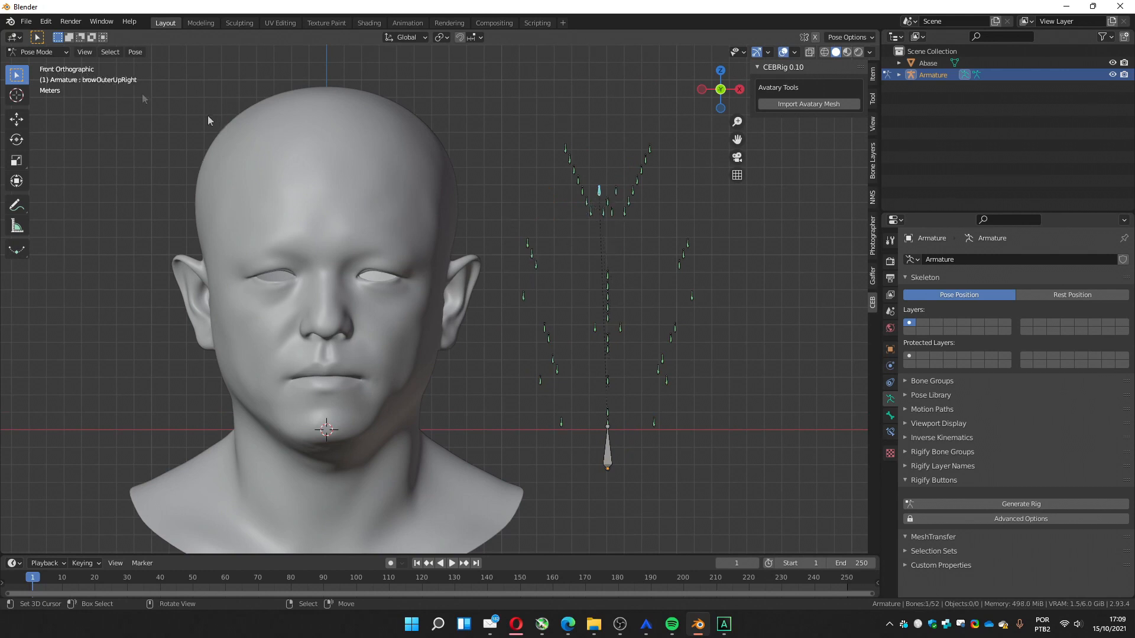
left_click(615, 189)
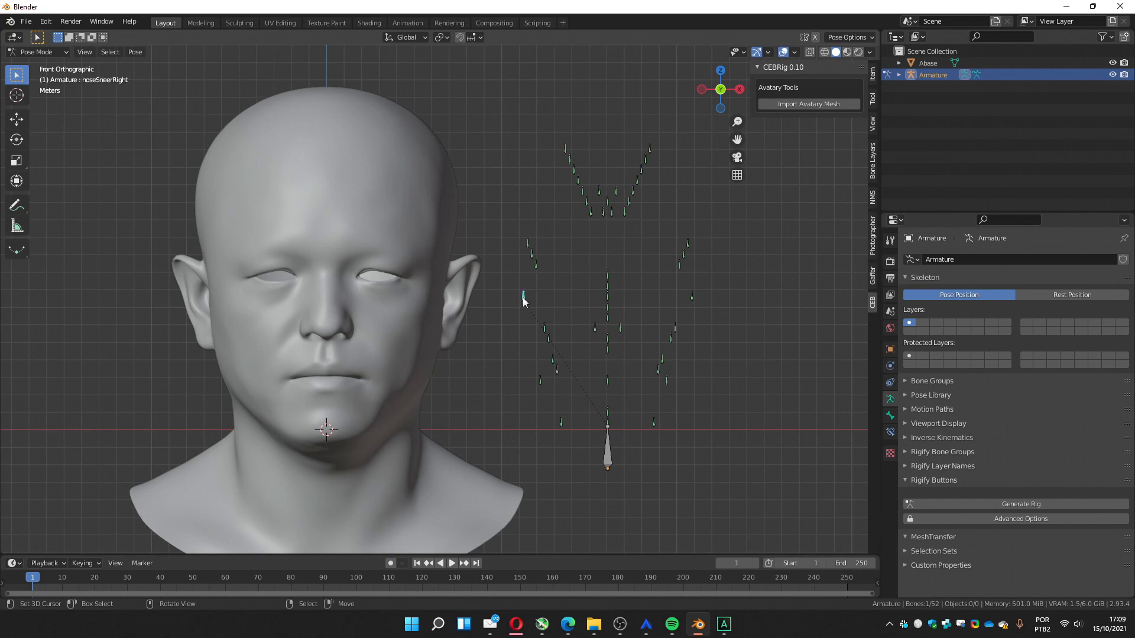
left_click(690, 295)
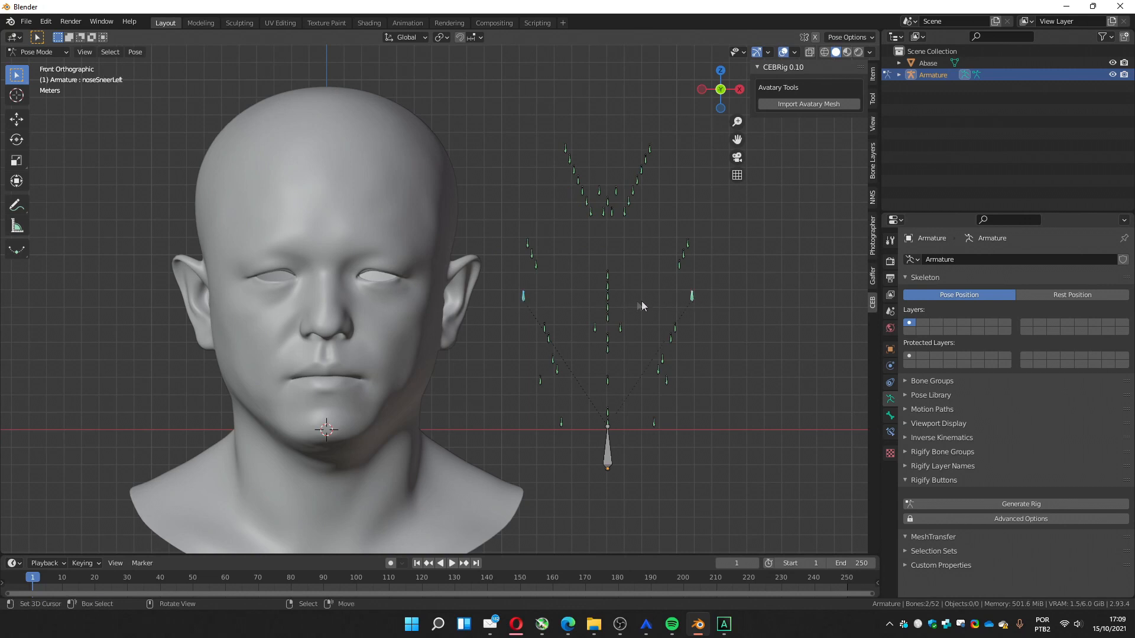
left_click(527, 243)
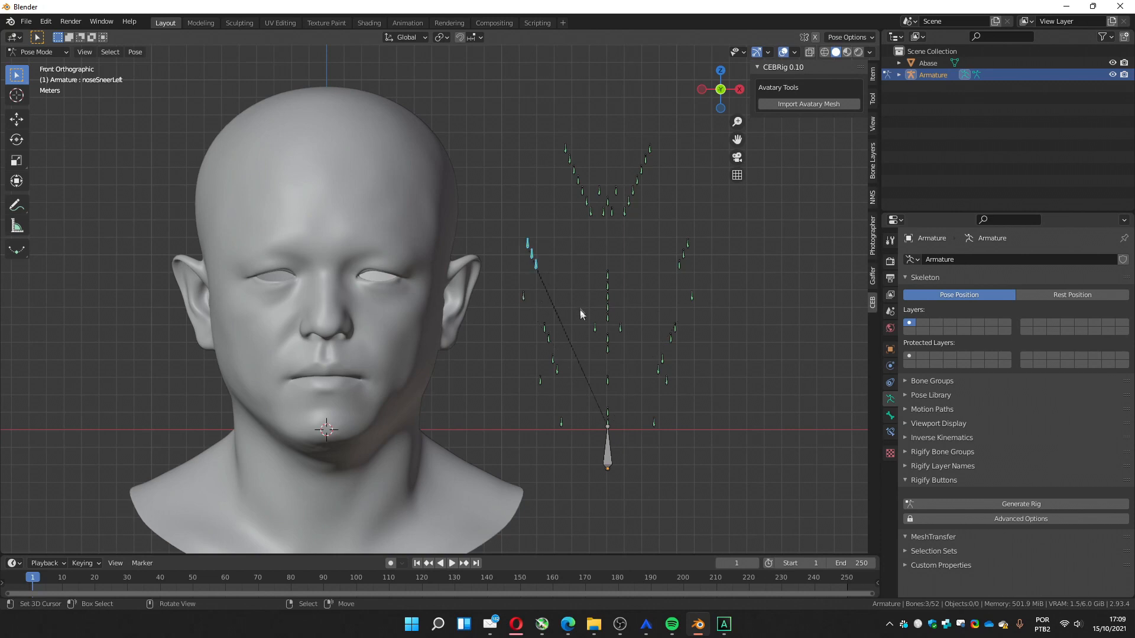
mouse_move(508, 259)
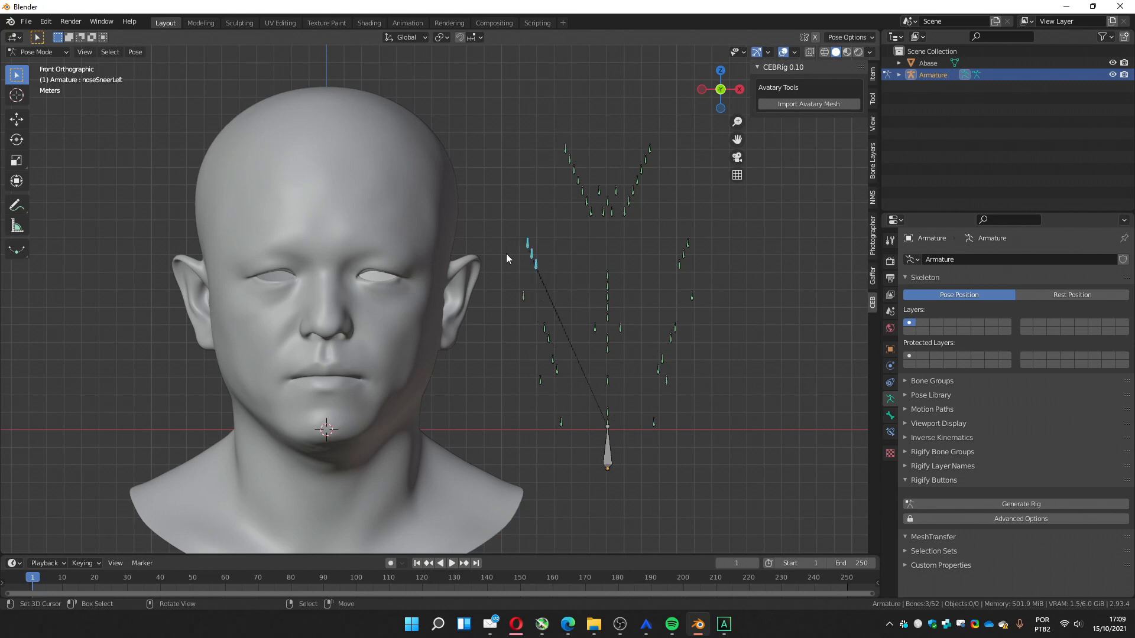
left_click(527, 242)
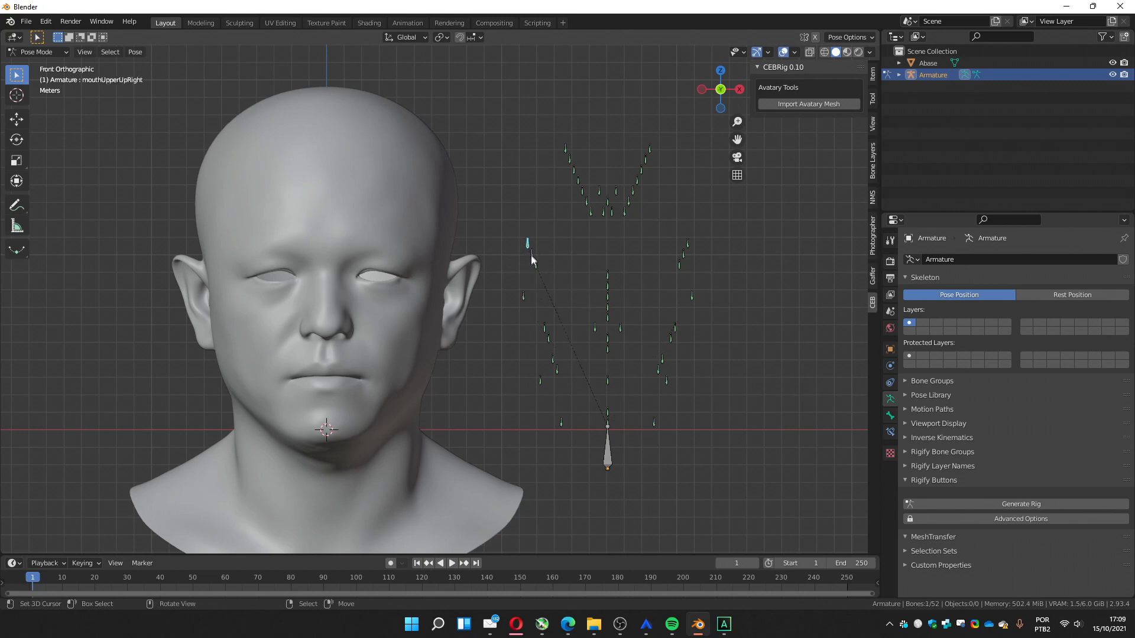
left_click(536, 267)
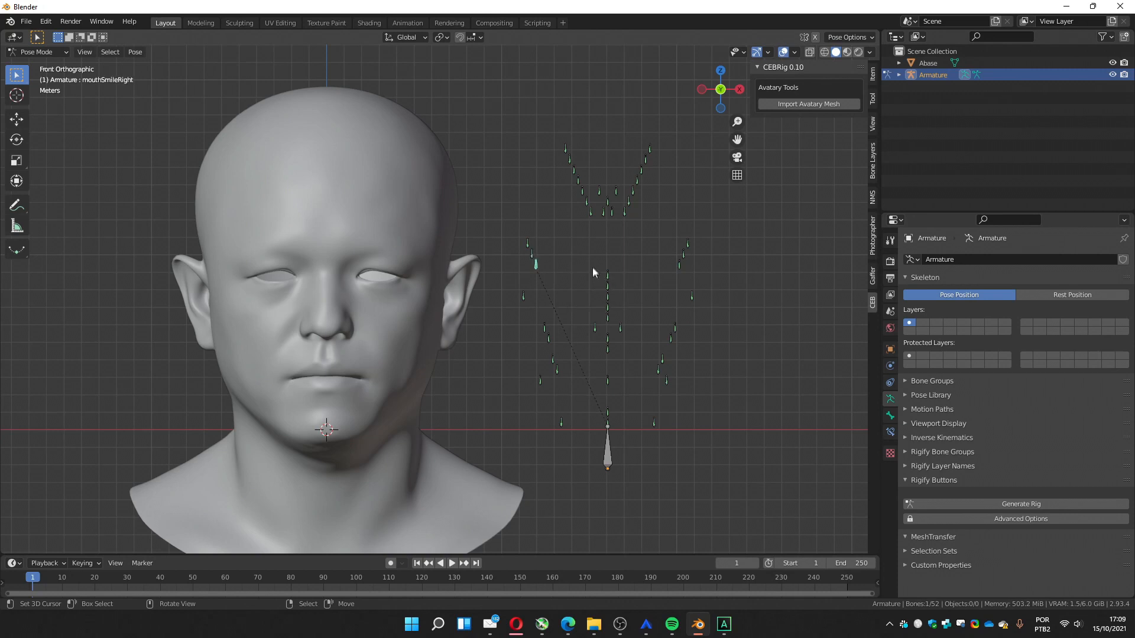
left_click(592, 331)
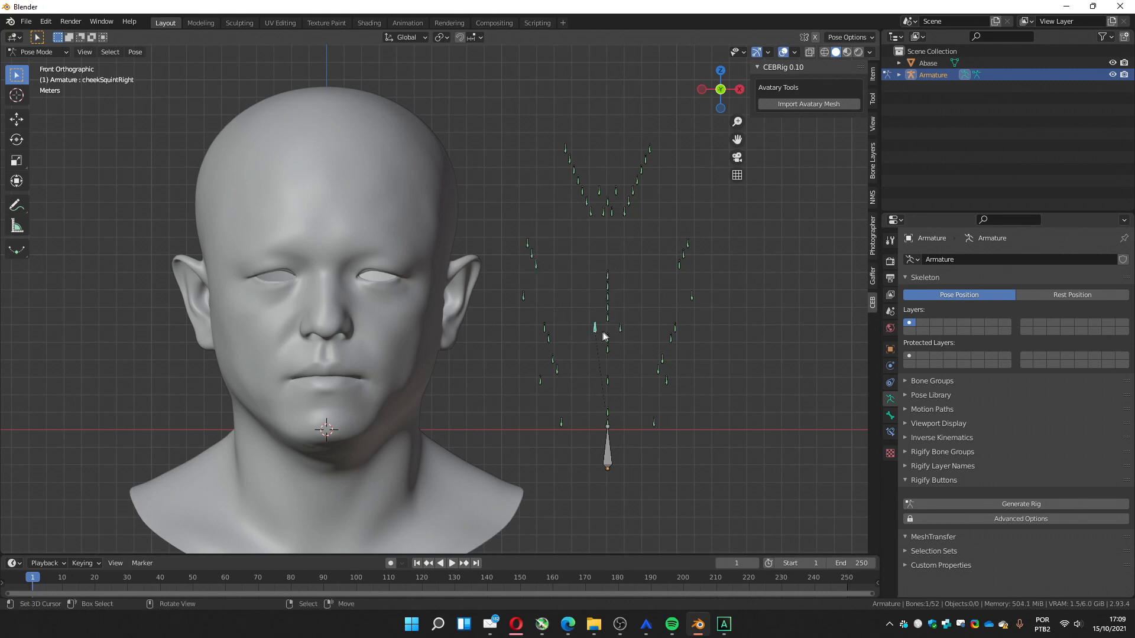
left_click(606, 291)
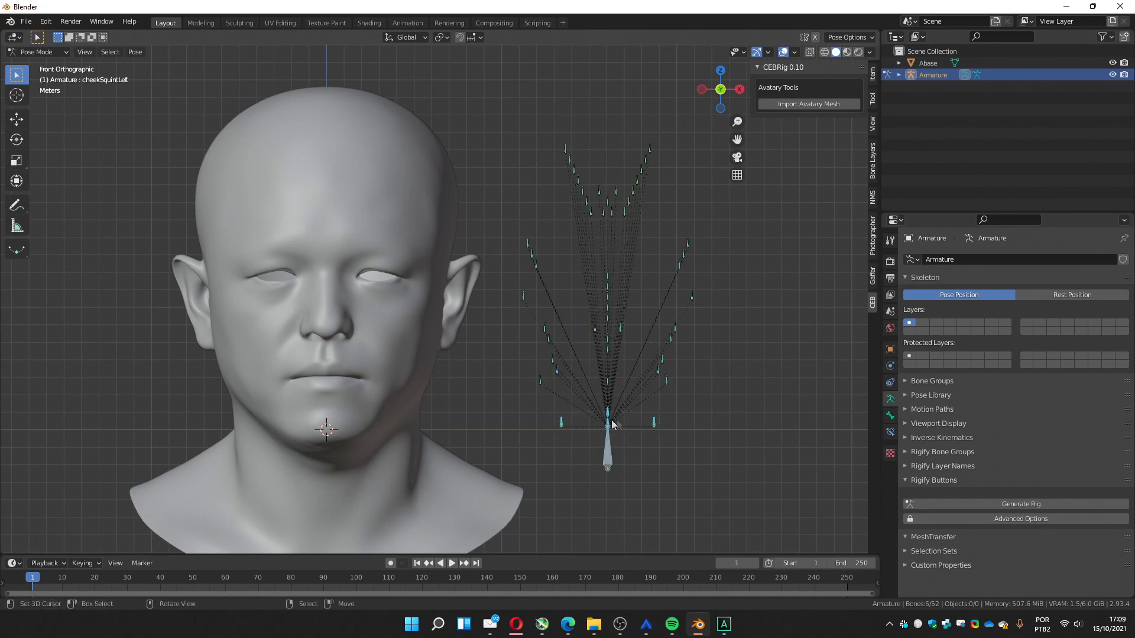
mouse_move(641, 435)
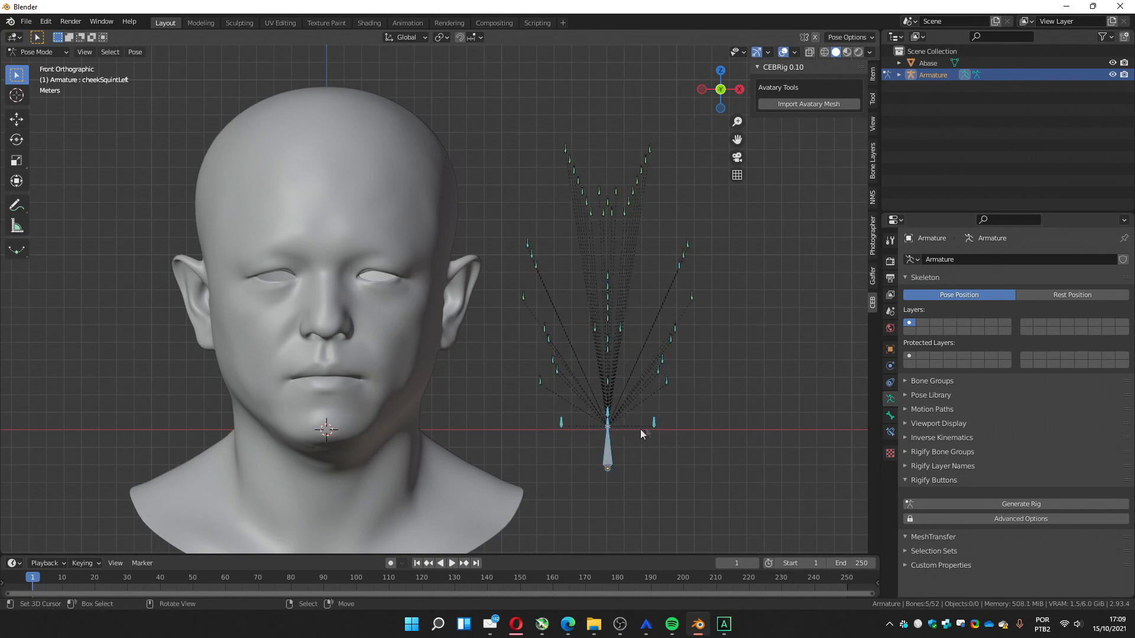
mouse_move(496, 398)
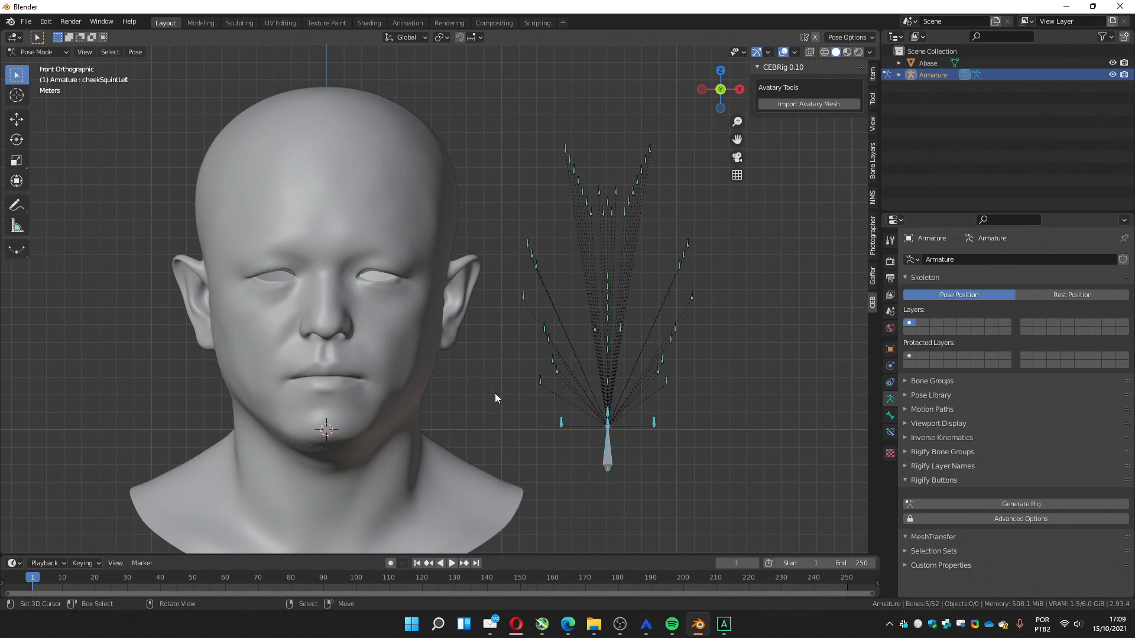
left_click_drag(498, 398, 559, 293)
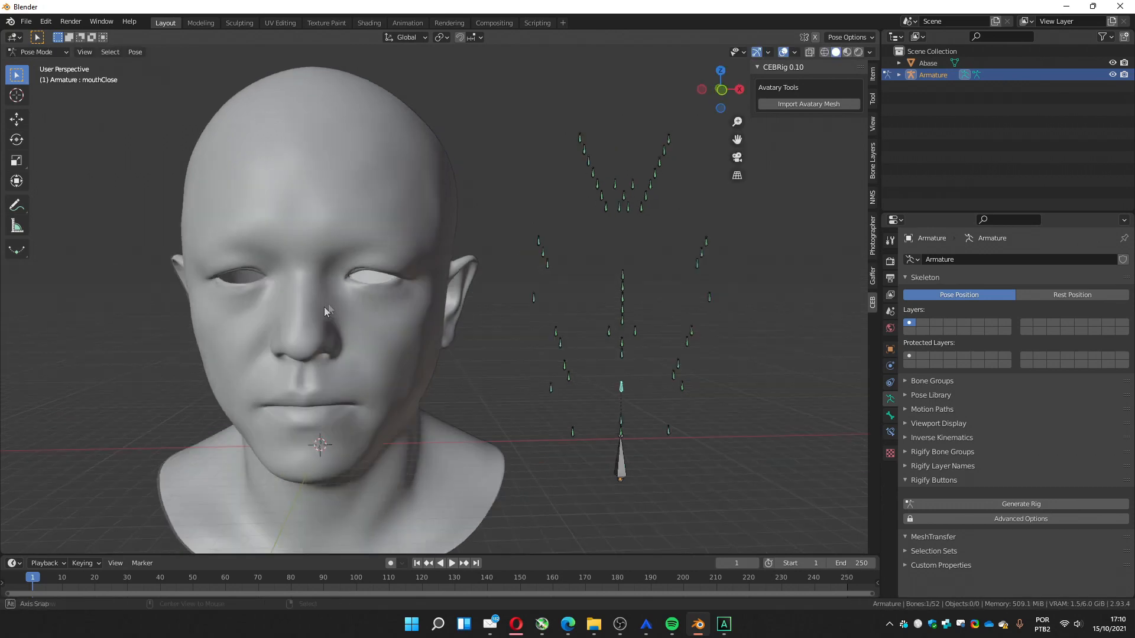
Save the rigged head scene as ceb_rig.blend in the Avatary tutorial folder
left_click(25, 21)
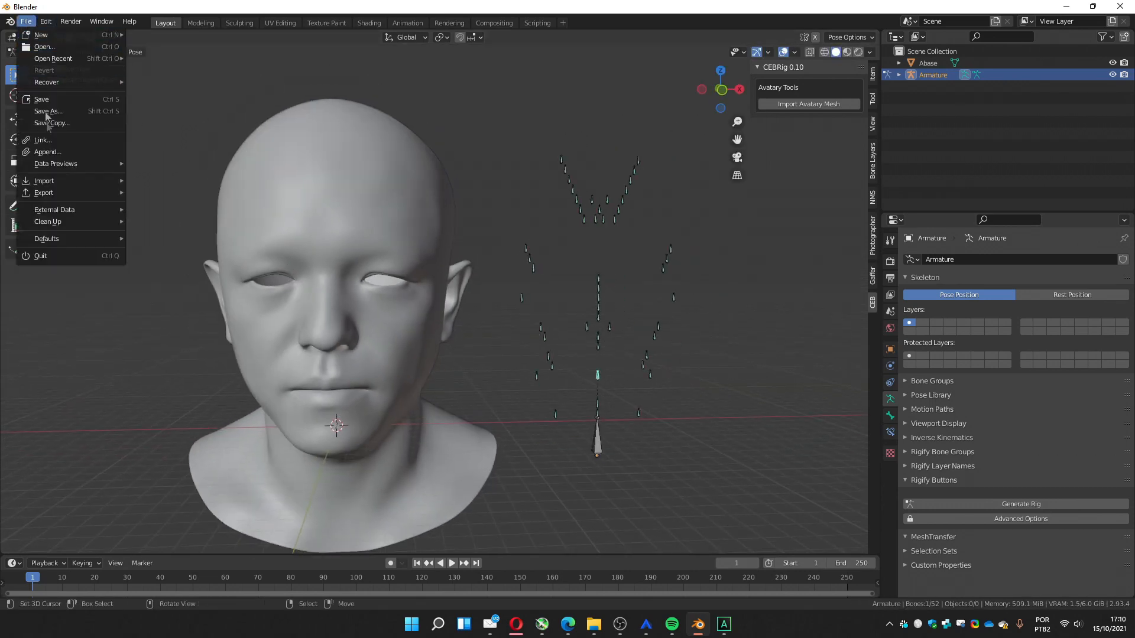
left_click(47, 111)
type("ceb_rig.blend")
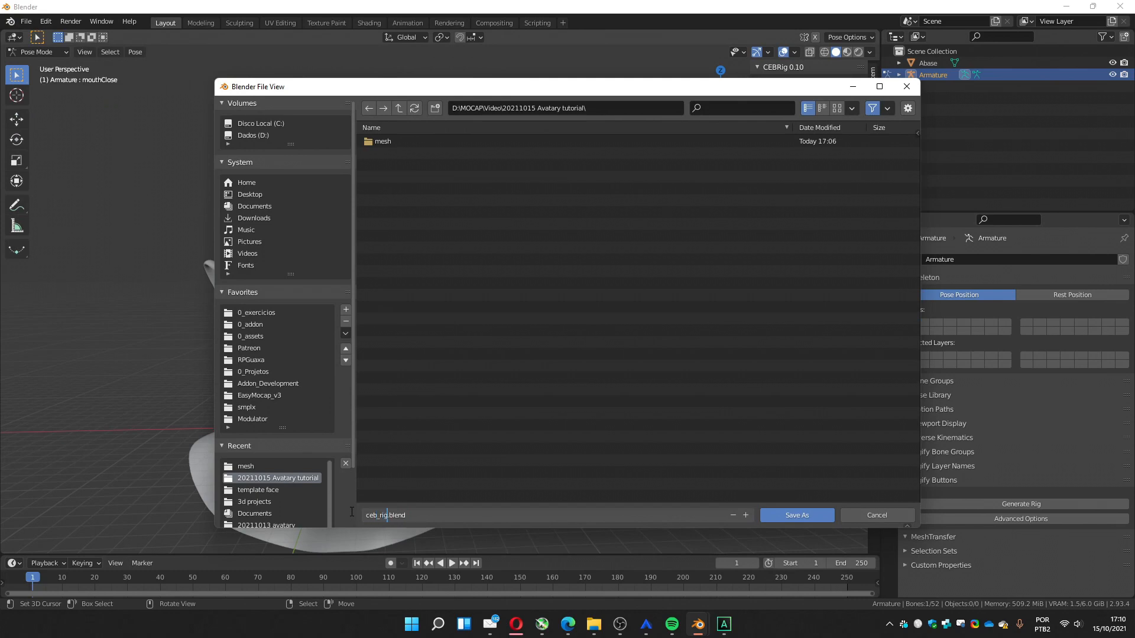
left_click(797, 515)
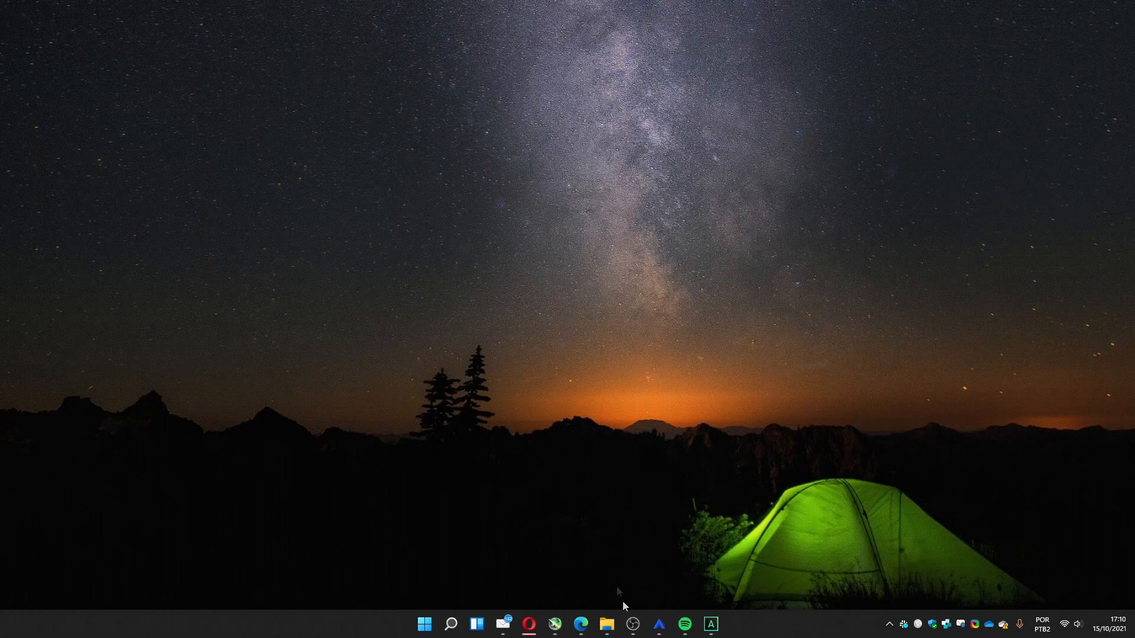
Launch Retargeter from the Avatary launcher with Blender v2.93 as its host
left_click(660, 624)
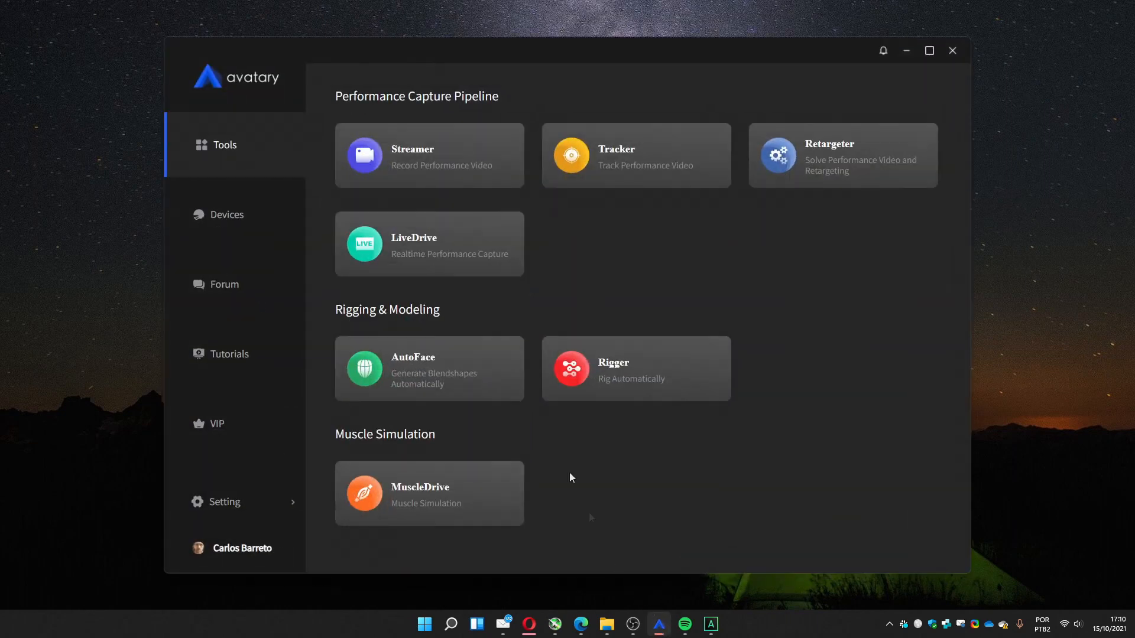
mouse_move(738, 190)
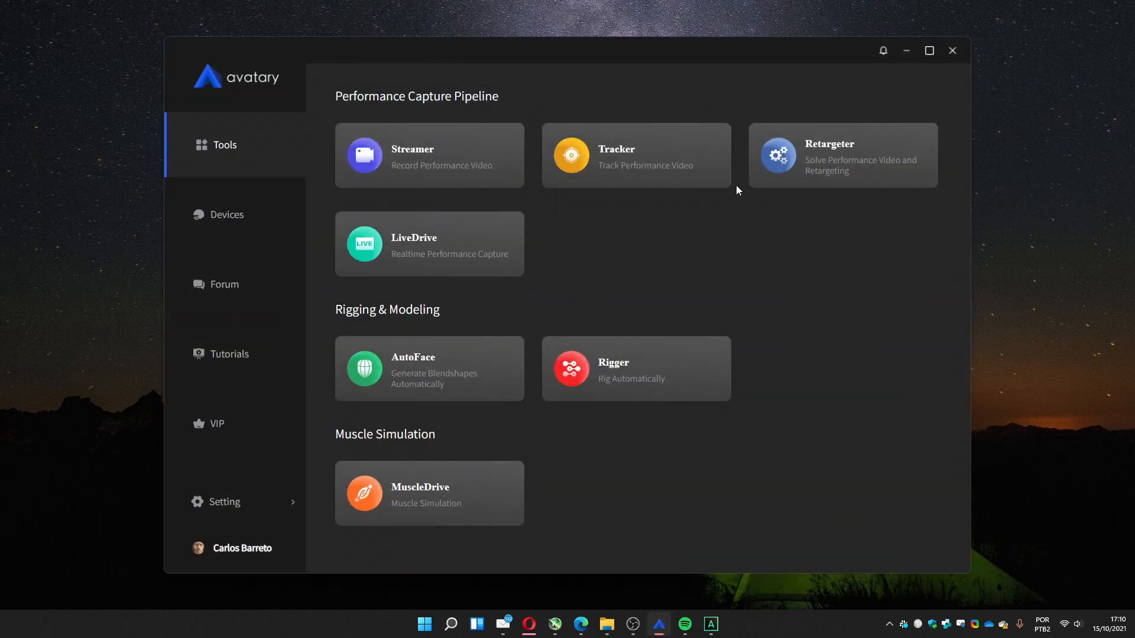
mouse_move(634, 160)
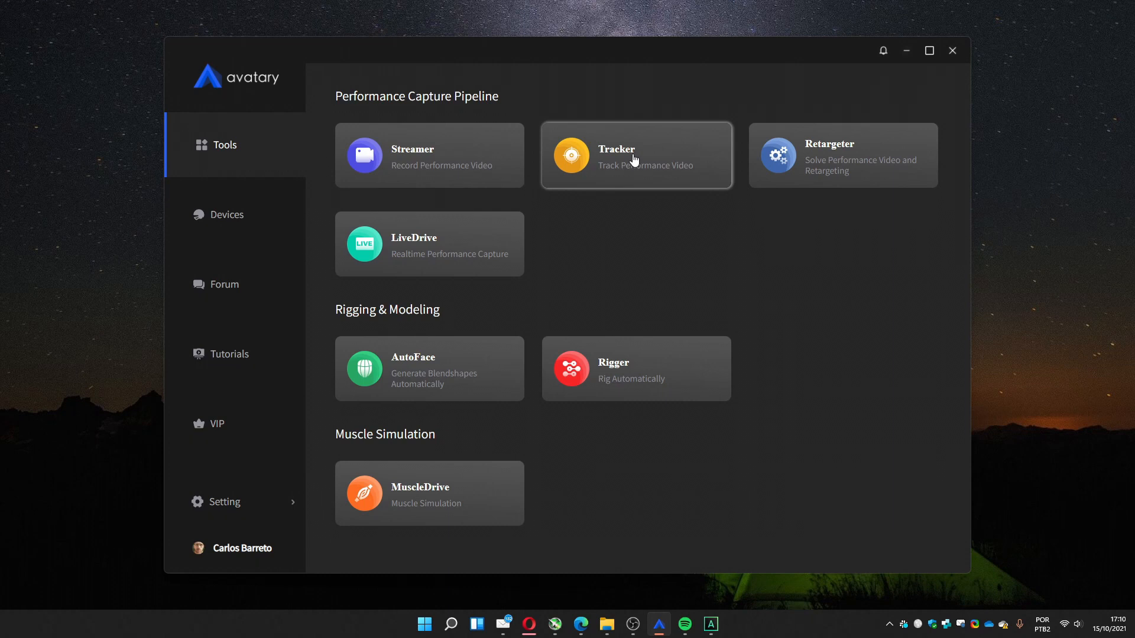
mouse_move(423, 383)
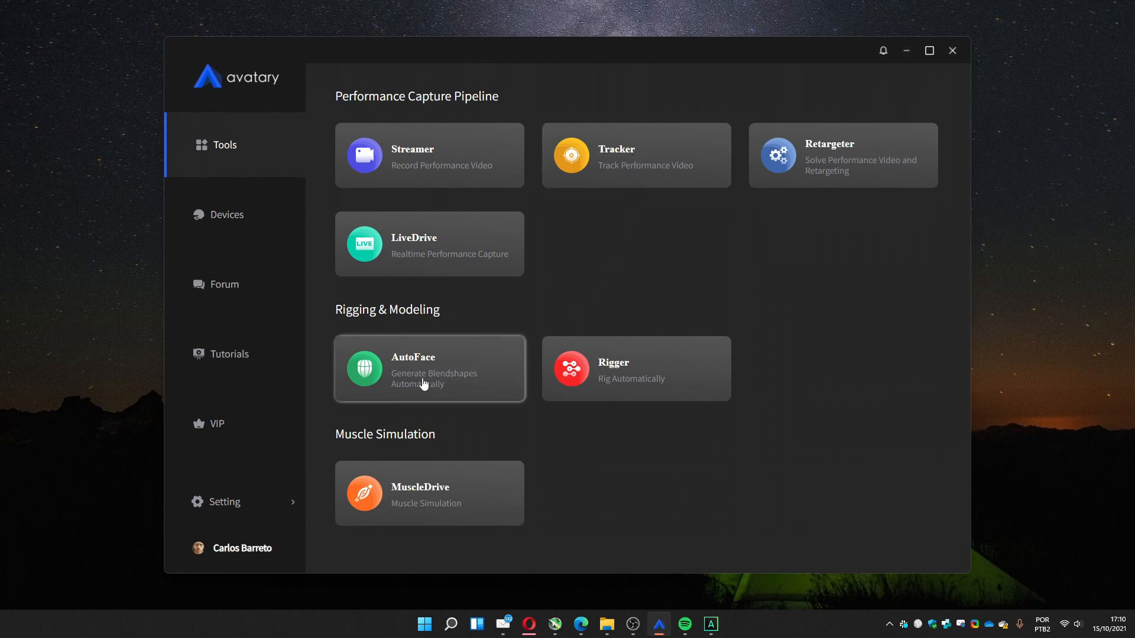
mouse_move(812, 193)
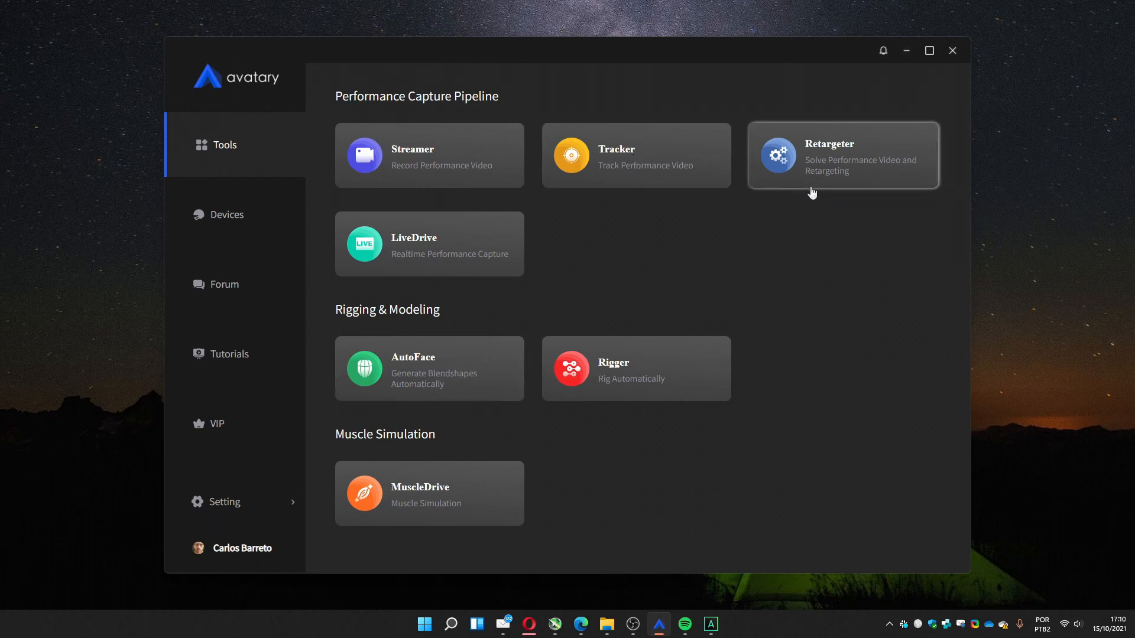
mouse_move(787, 226)
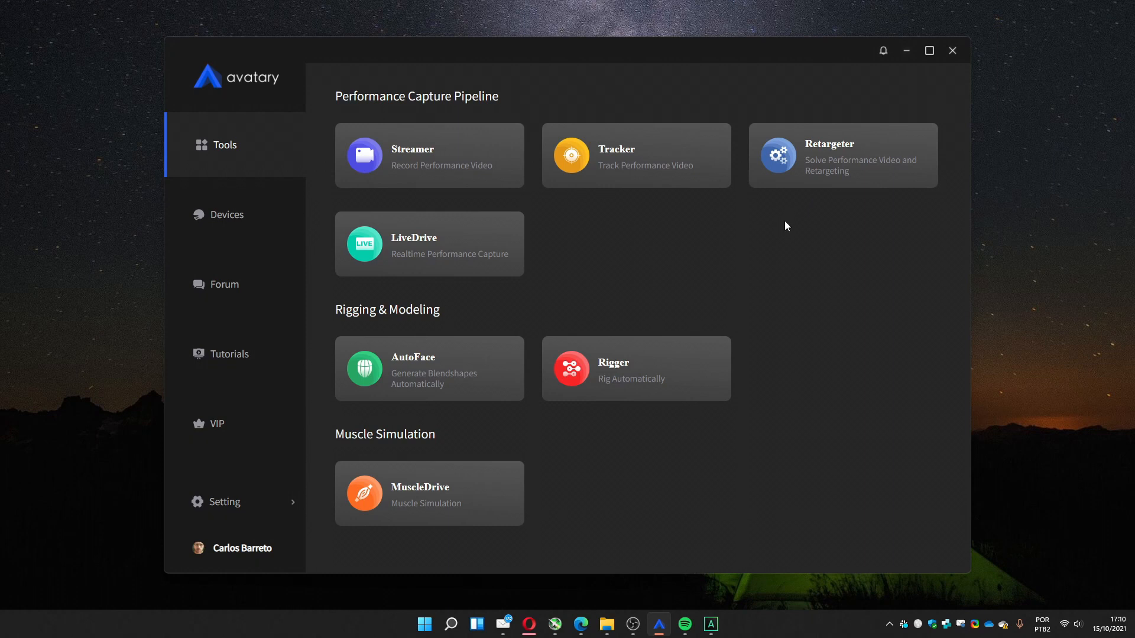
mouse_move(782, 232)
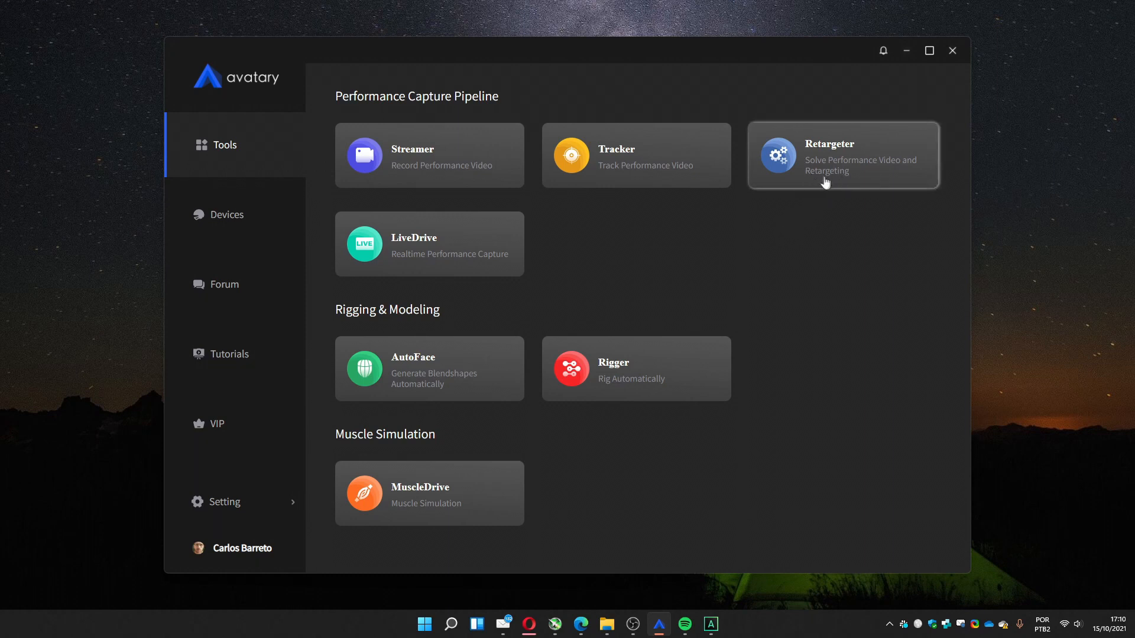
left_click(843, 156)
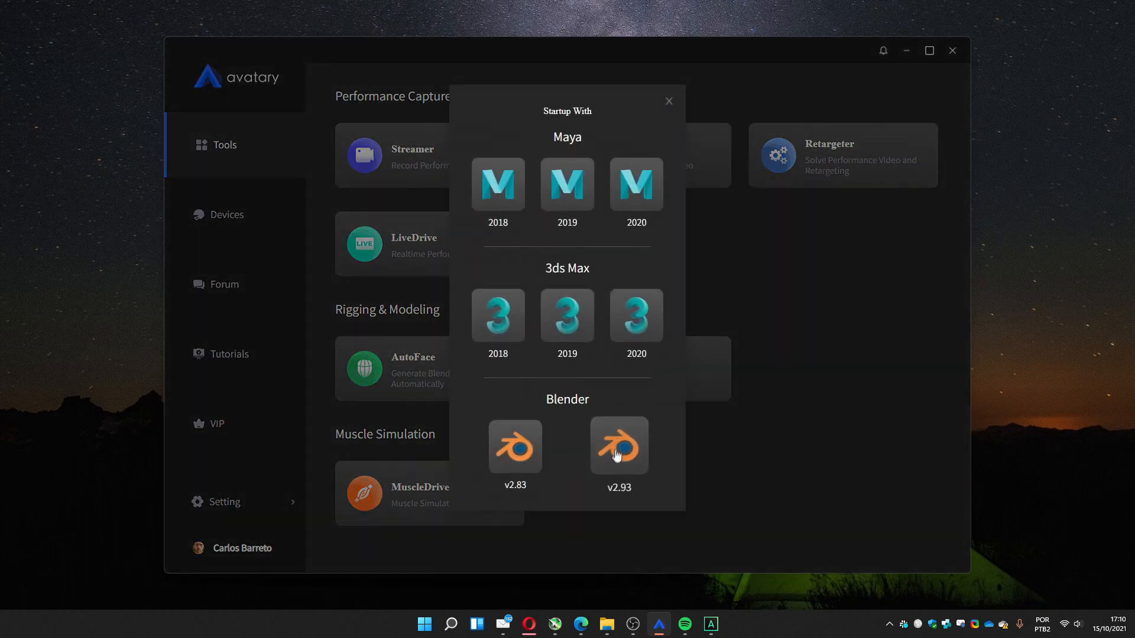
left_click(619, 447)
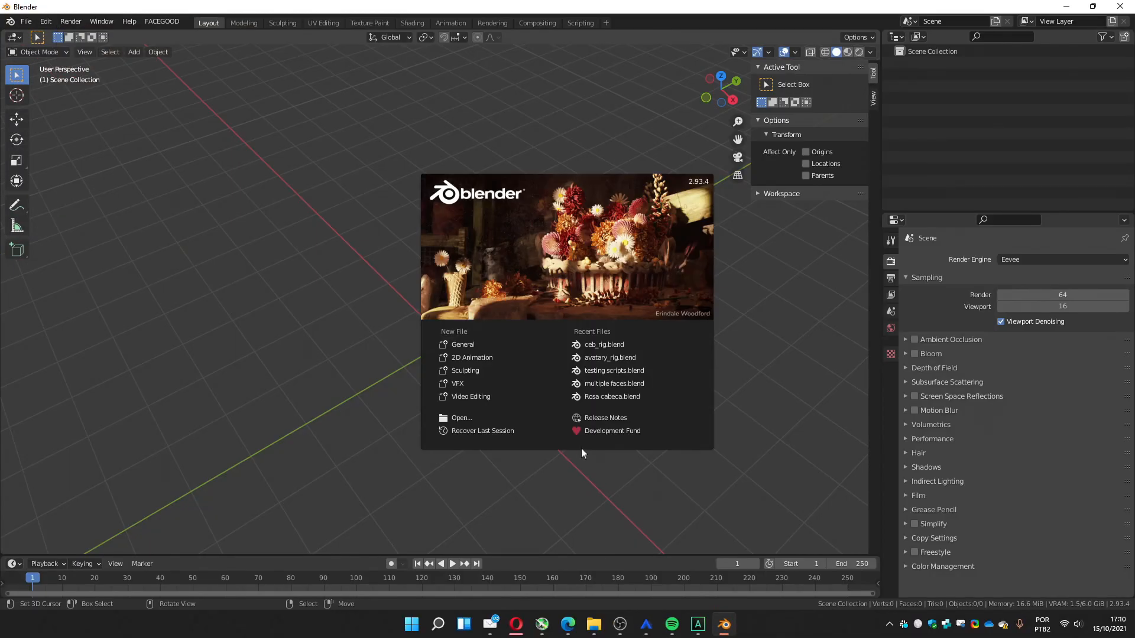
mouse_move(601, 503)
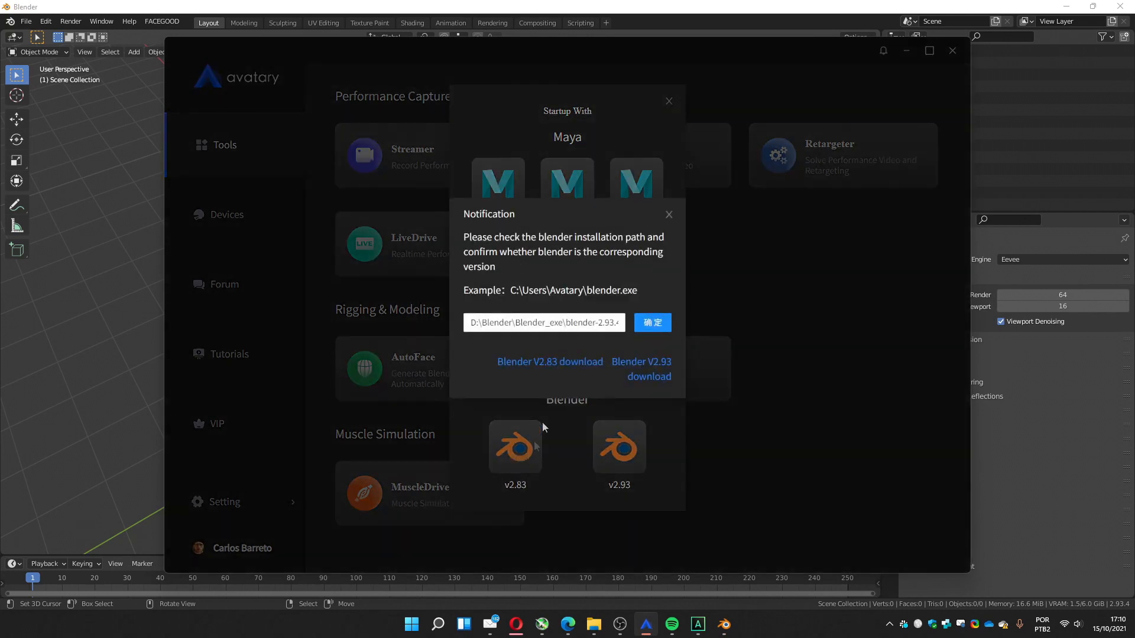
Check the Blender install path entry, then dismiss the path notification and the Startup With chooser
left_click(520, 323)
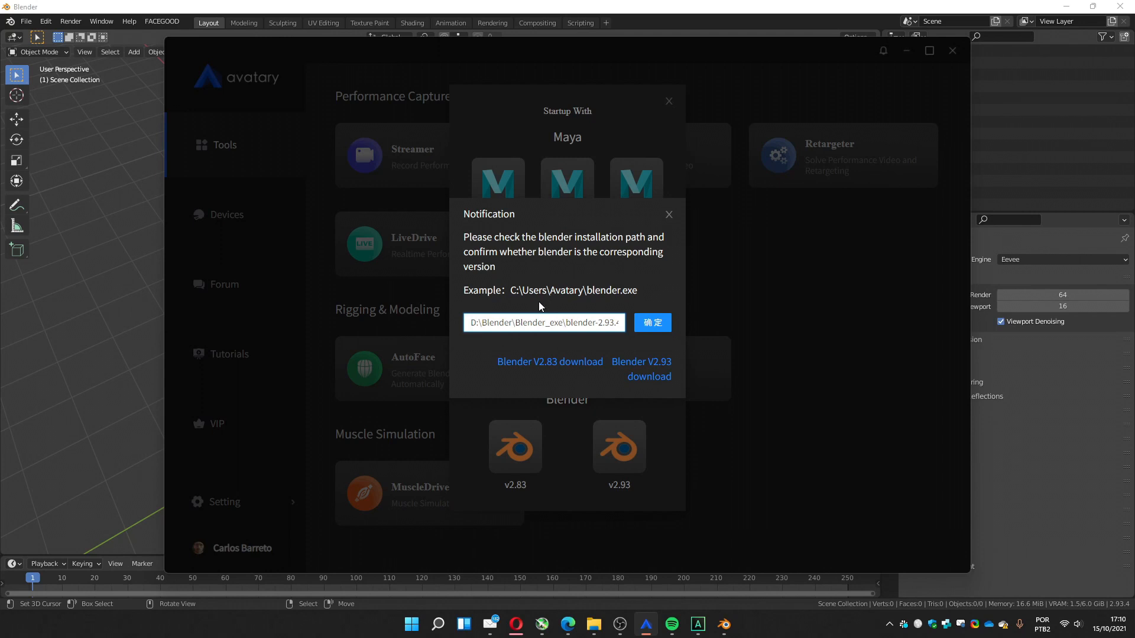
mouse_move(546, 300)
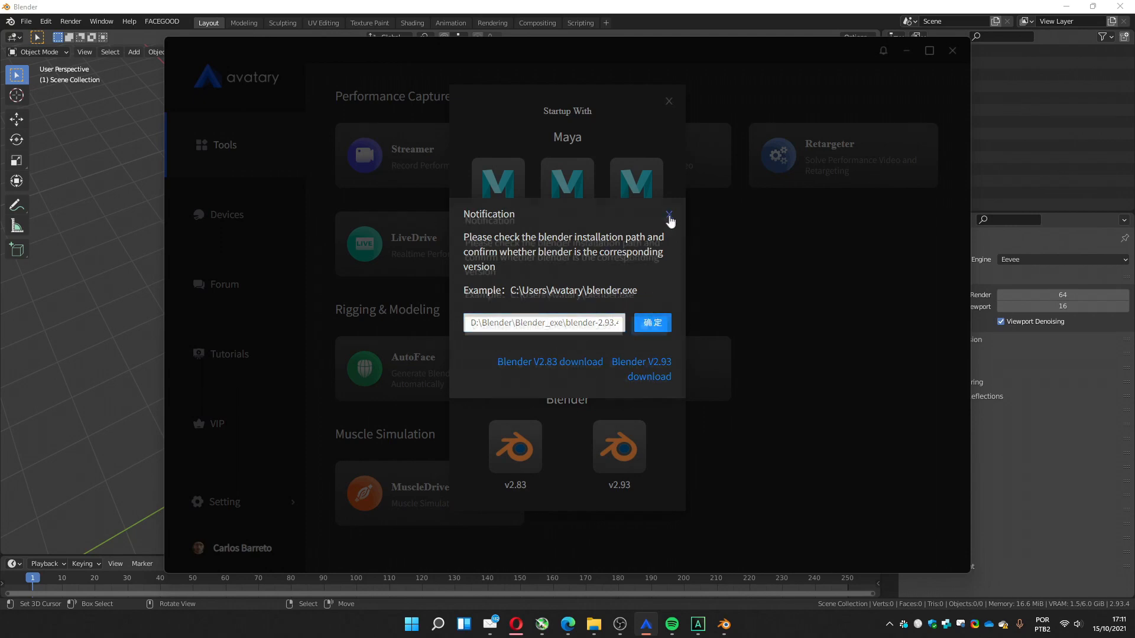
left_click(669, 220)
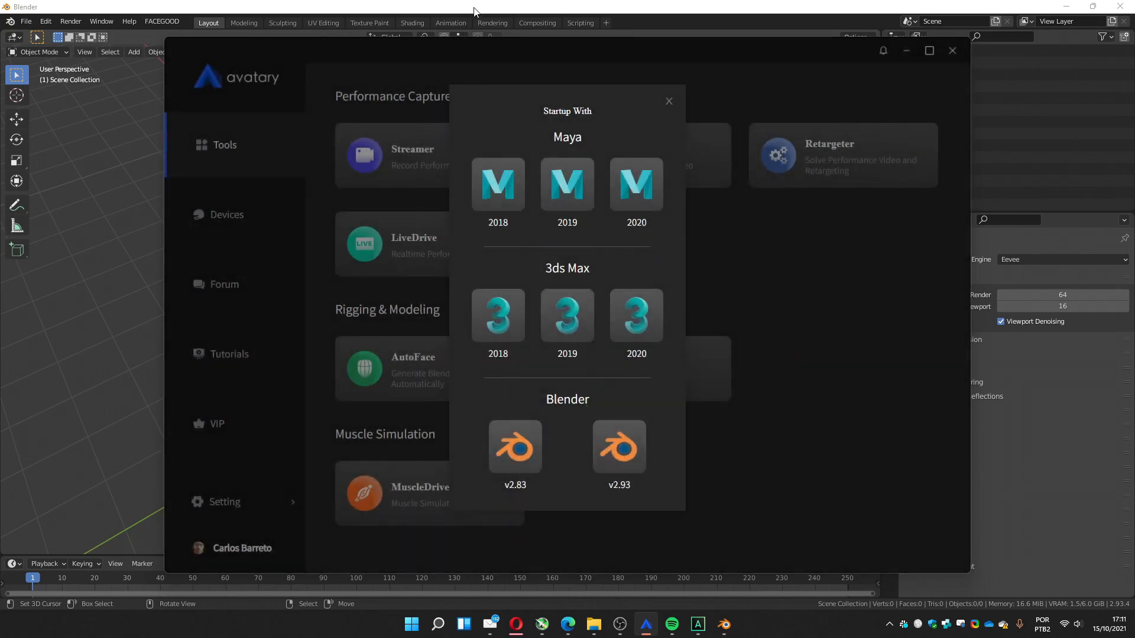
left_click(619, 447)
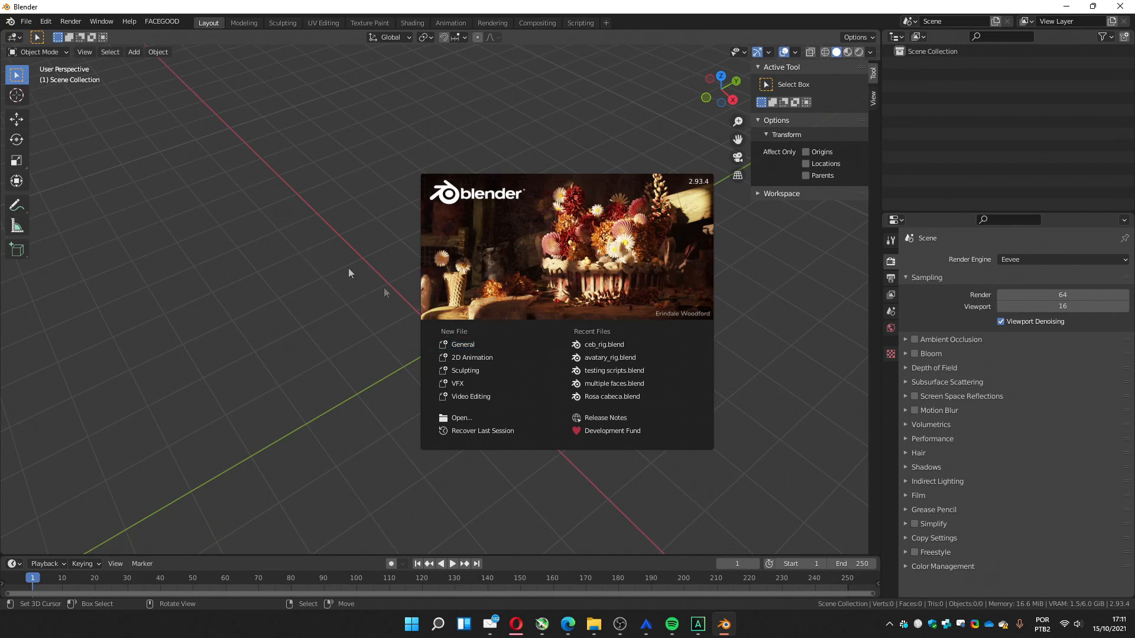
mouse_move(604, 345)
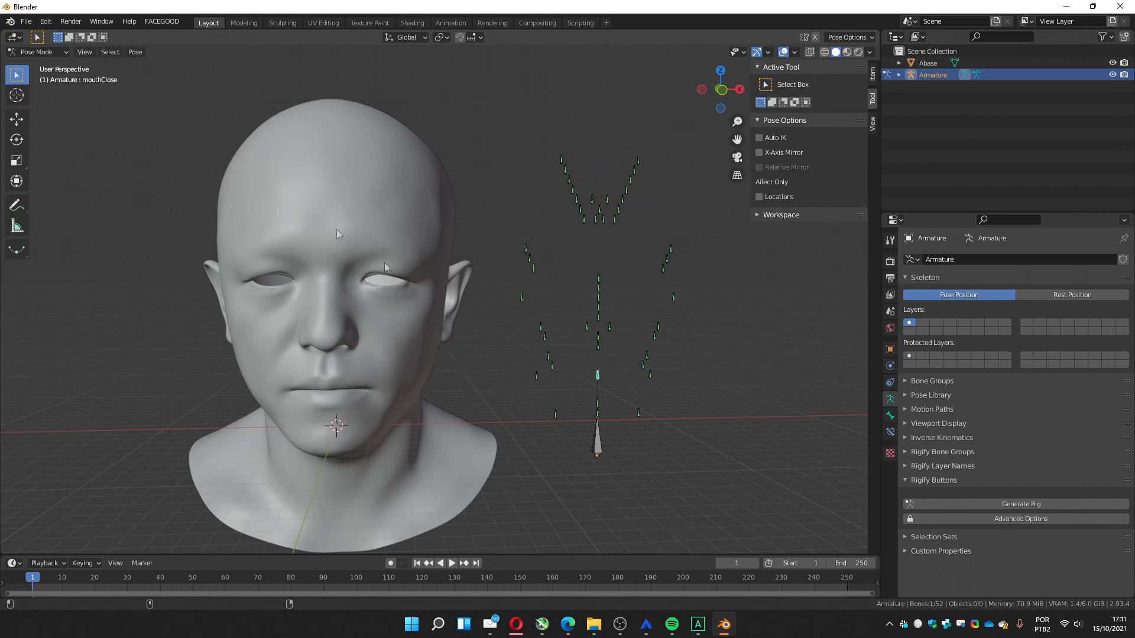
Start the Retargeter from the FACEGOOD menu in the reopened ceb_rig scene
left_click(163, 22)
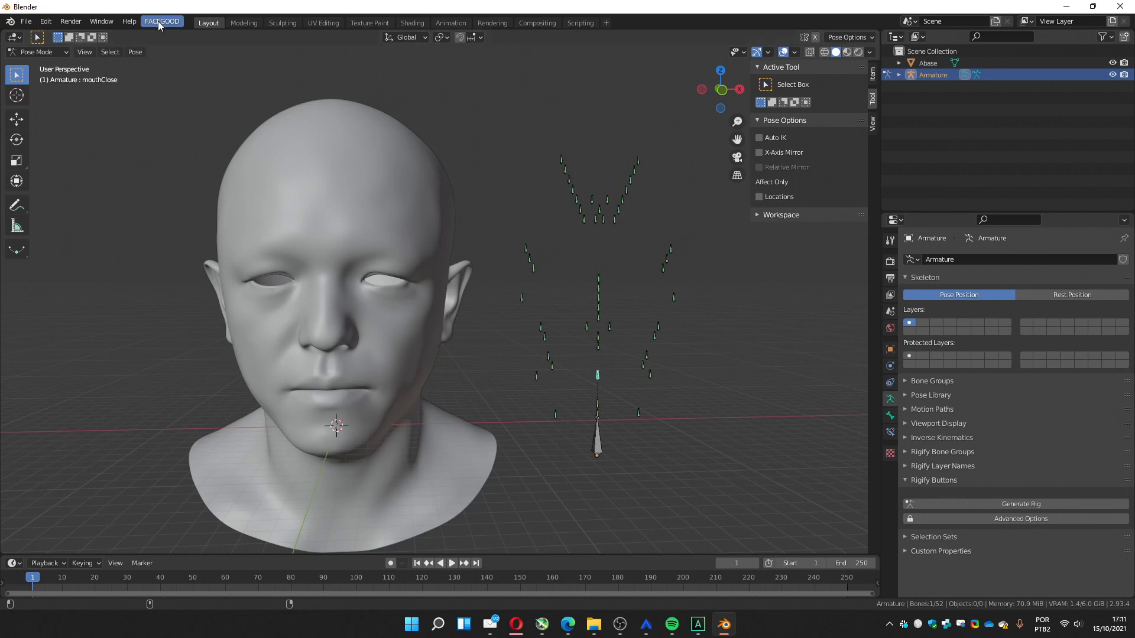
left_click(161, 21)
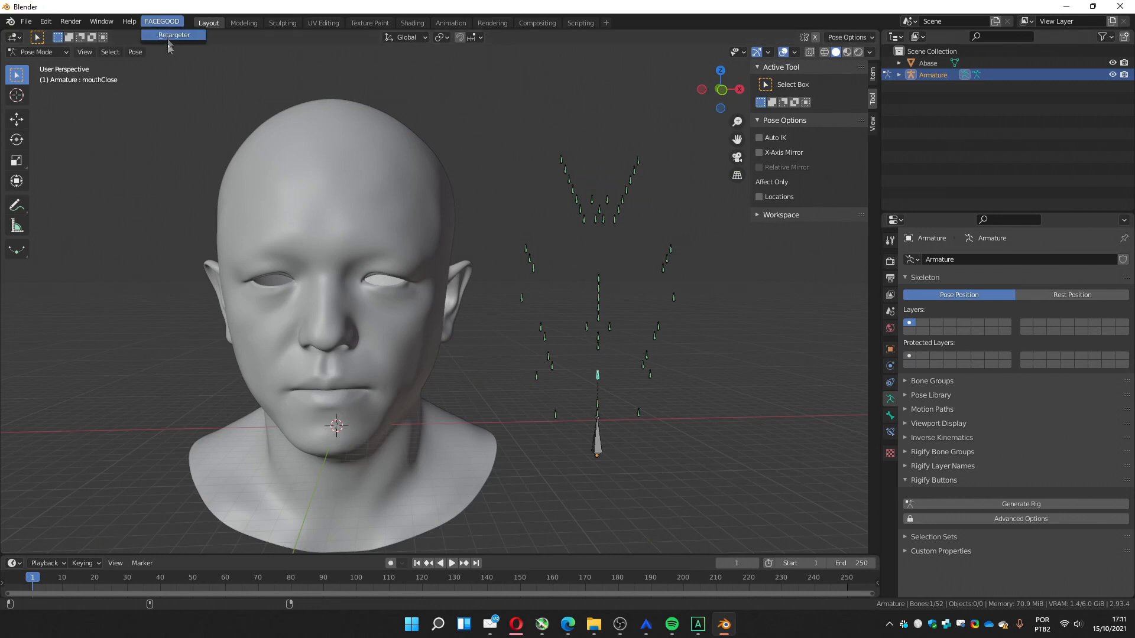
mouse_move(423, 251)
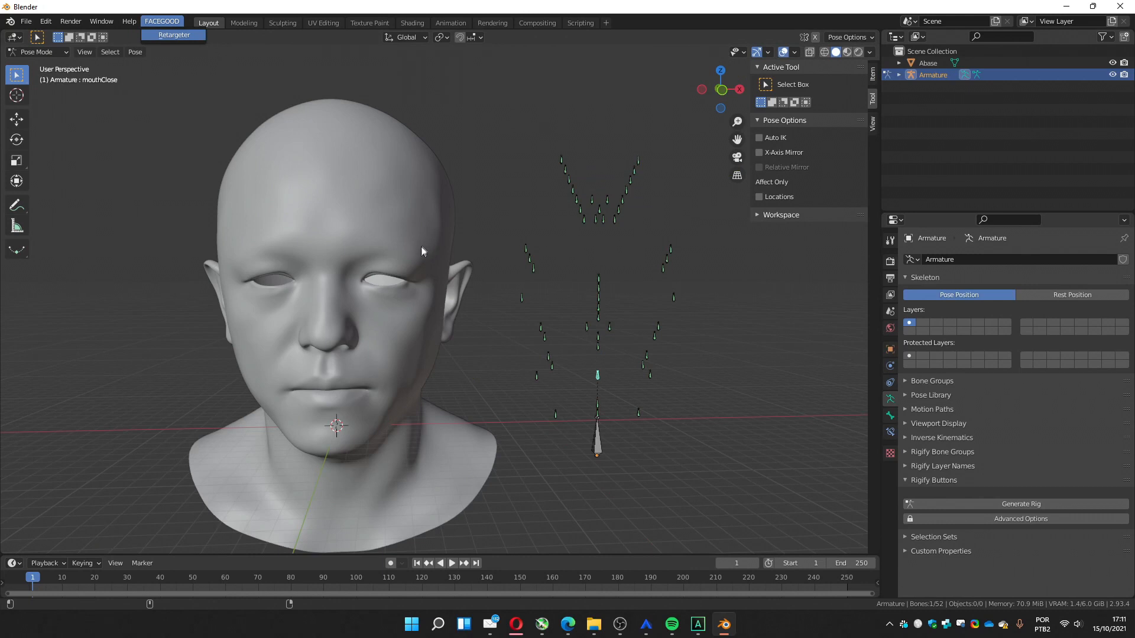
mouse_move(432, 258)
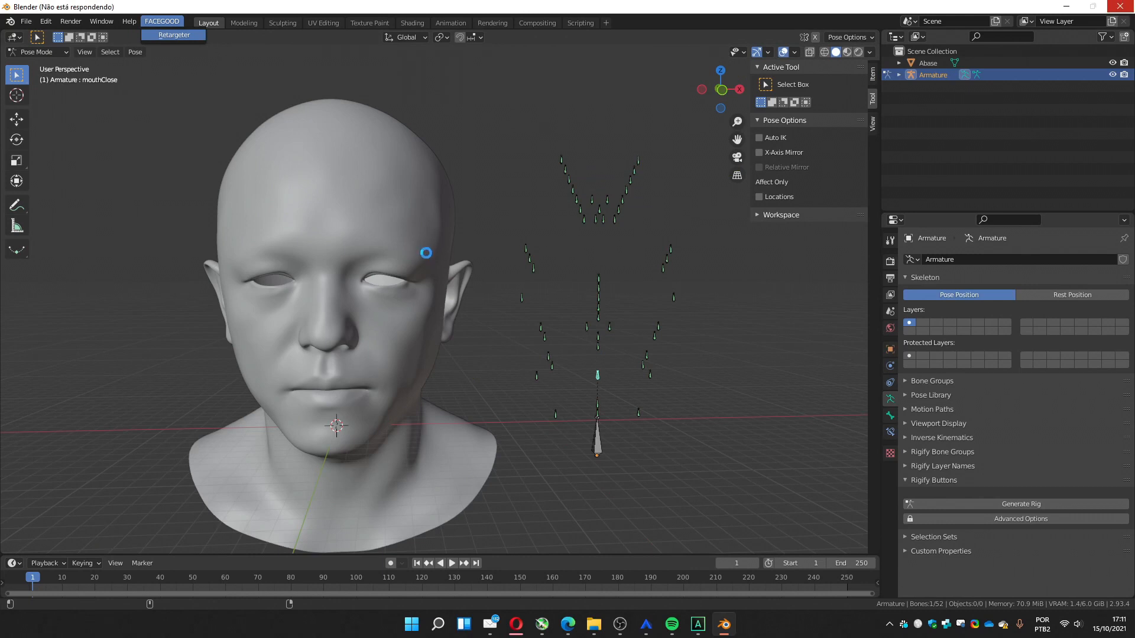
left_click(173, 35)
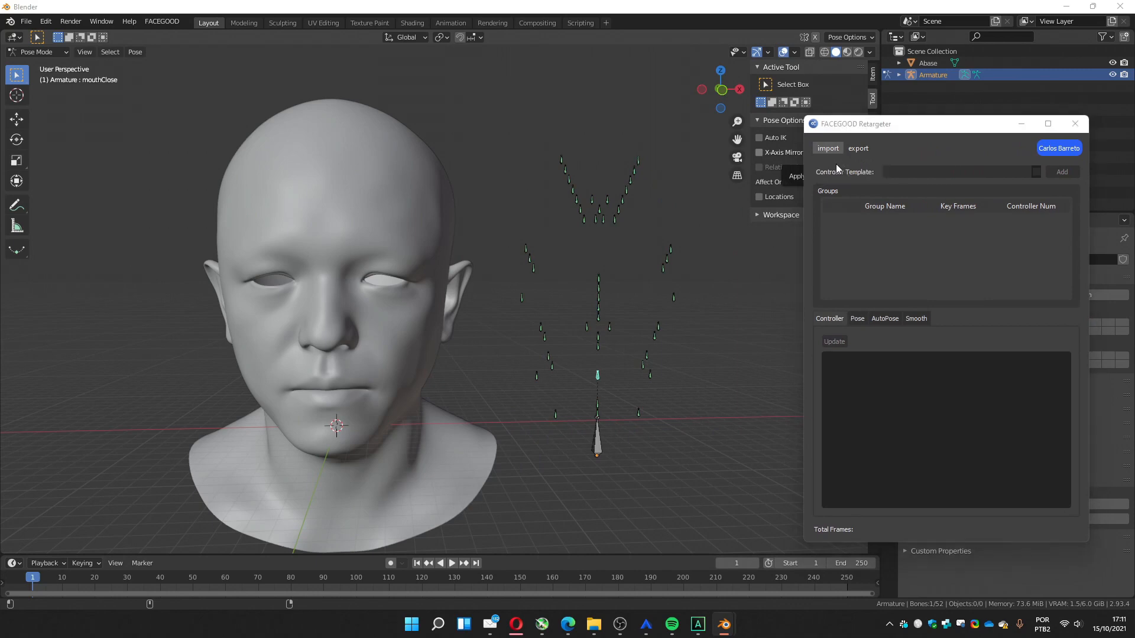
left_click(827, 148)
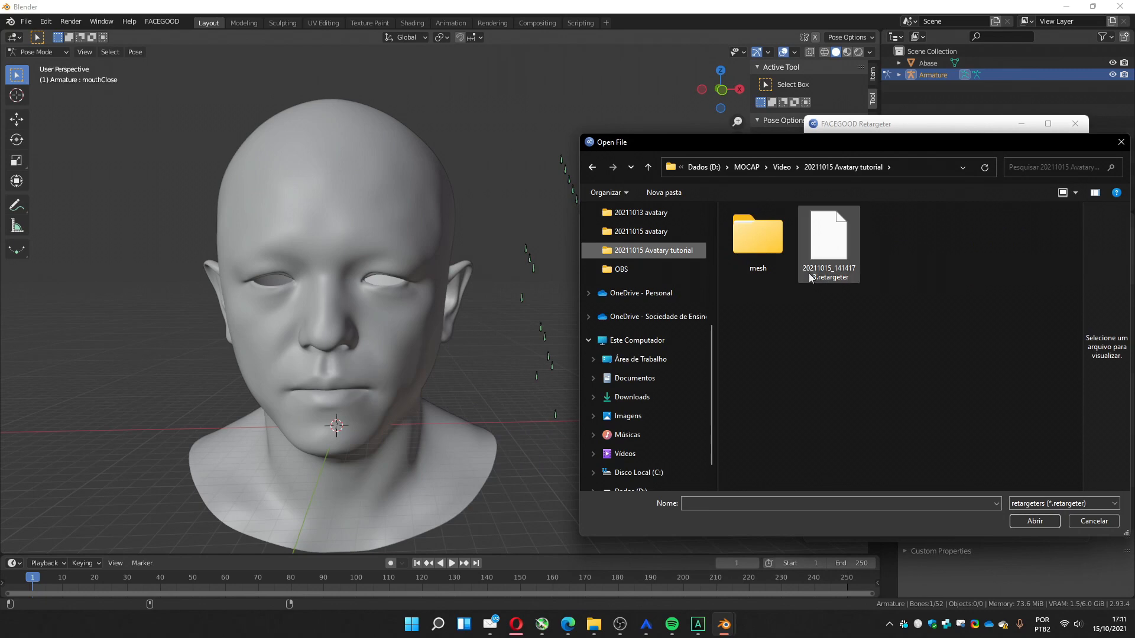
mouse_move(830, 251)
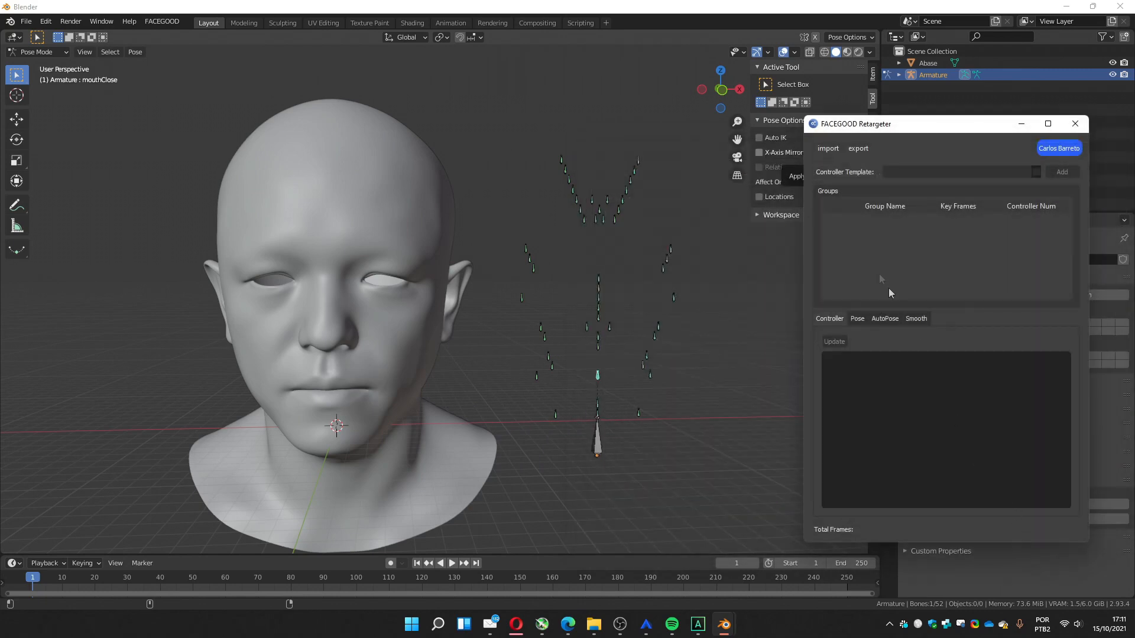
left_click(828, 149)
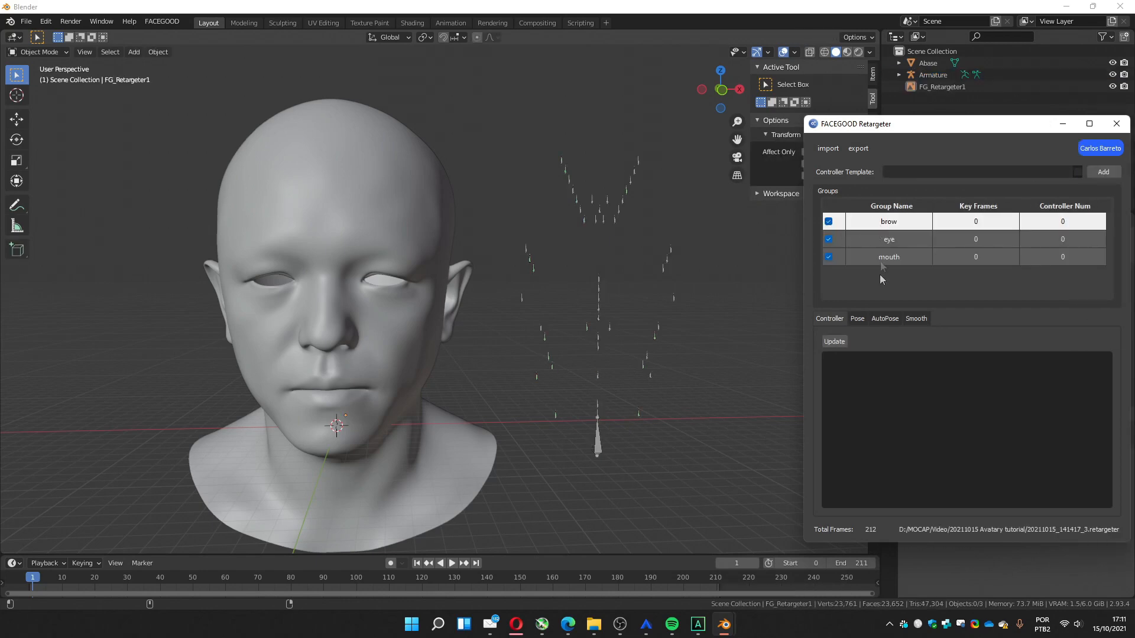
mouse_move(884, 260)
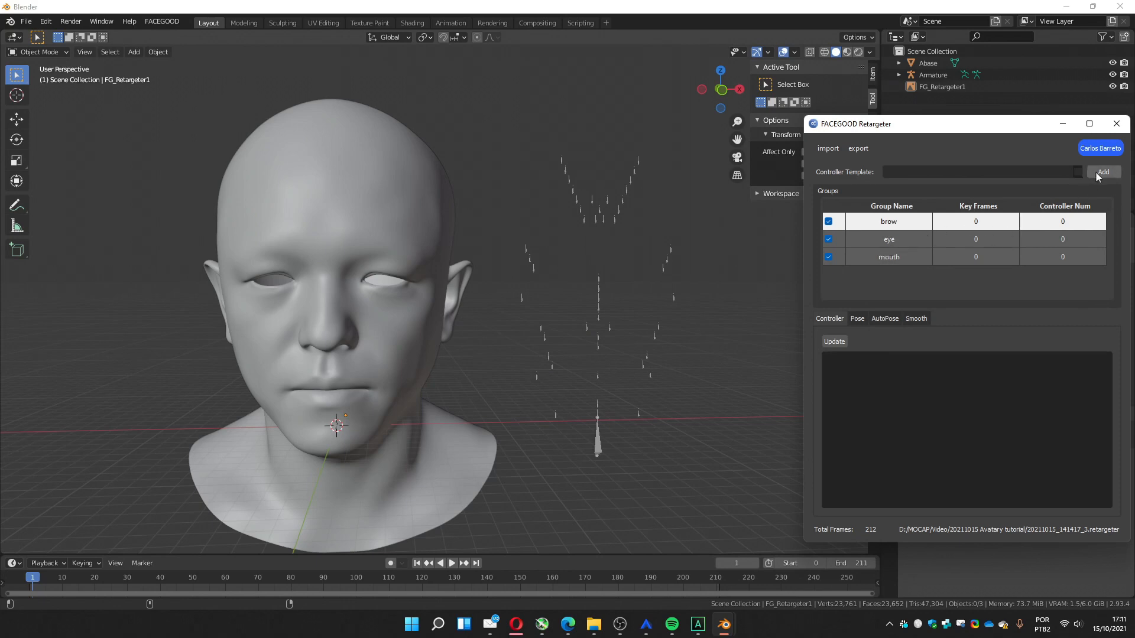
left_click(982, 172)
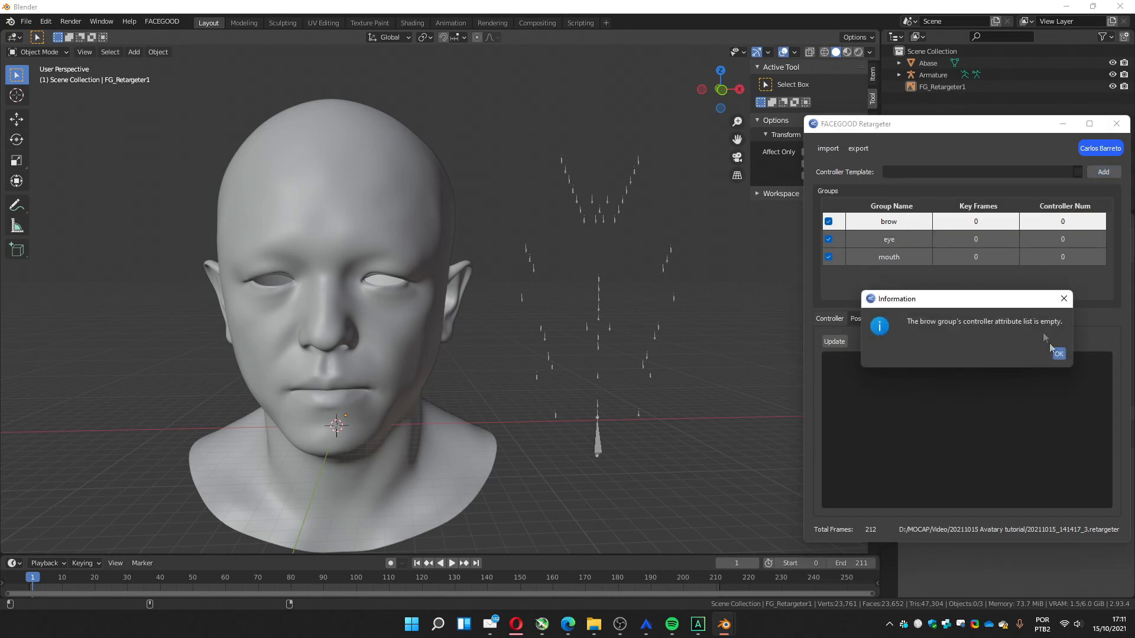
left_click(1058, 354)
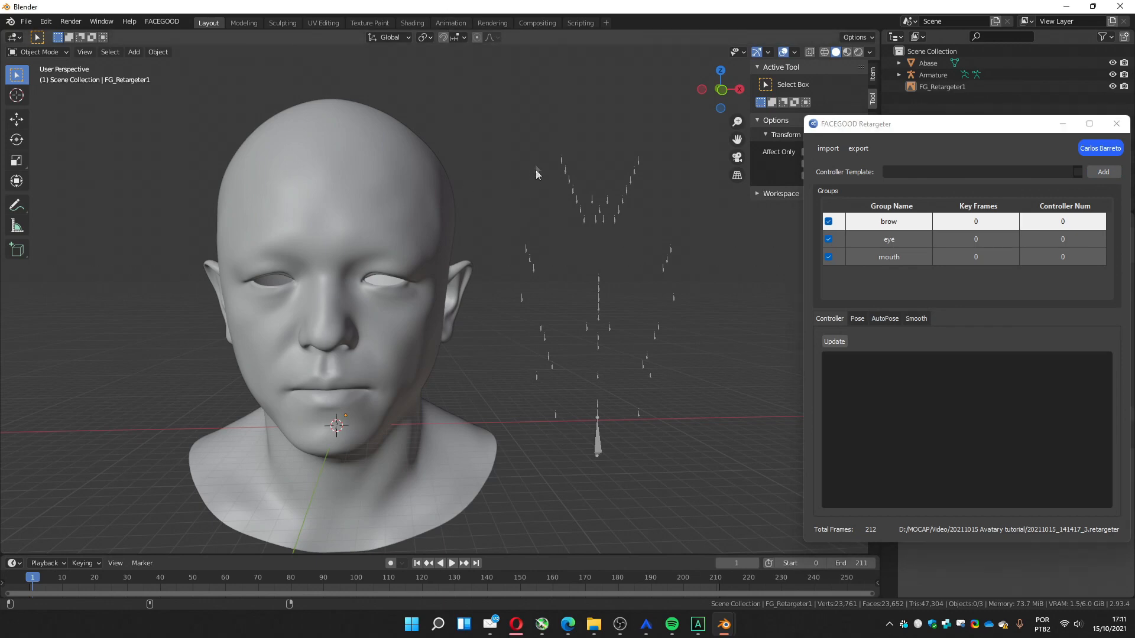
Select the Armature and switch it into Pose Mode
left_click(932, 75)
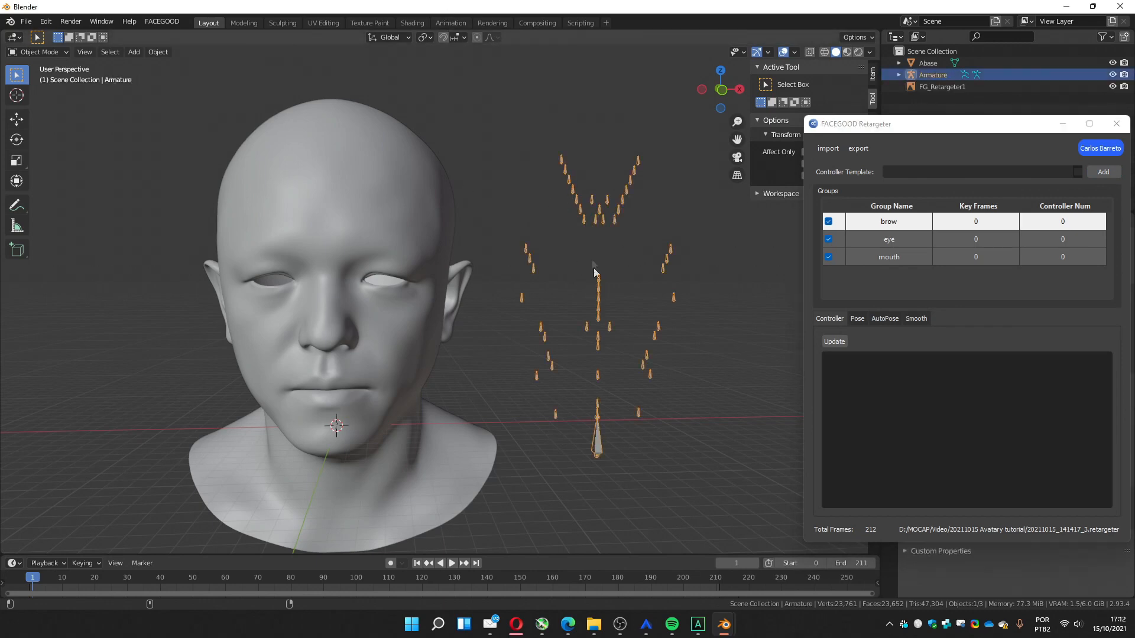
key("Tab")
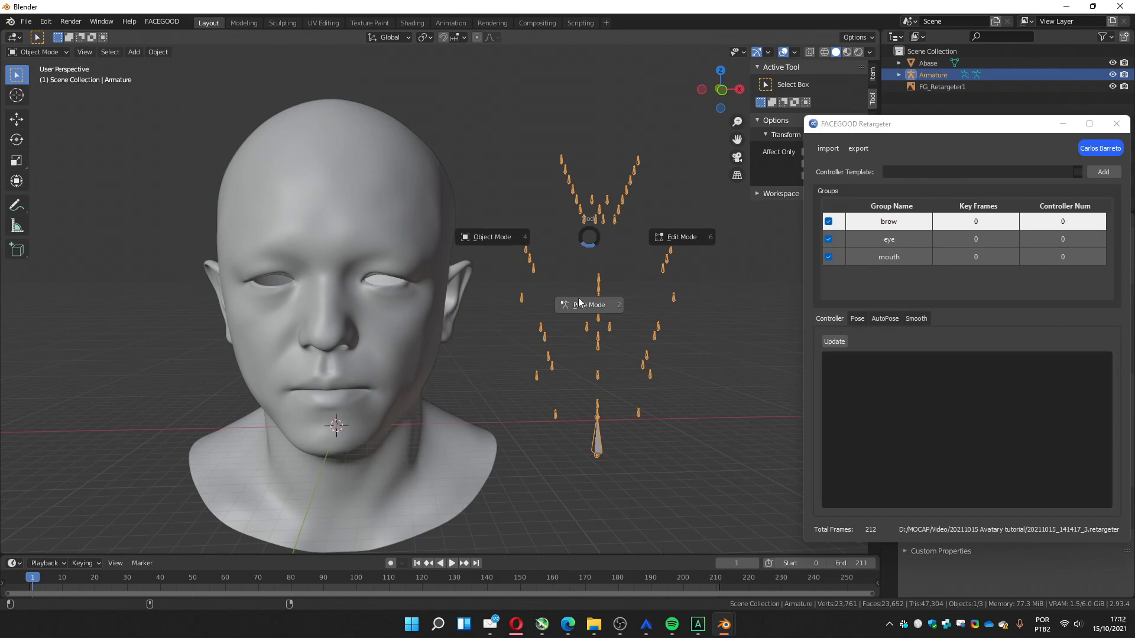
left_click(589, 305)
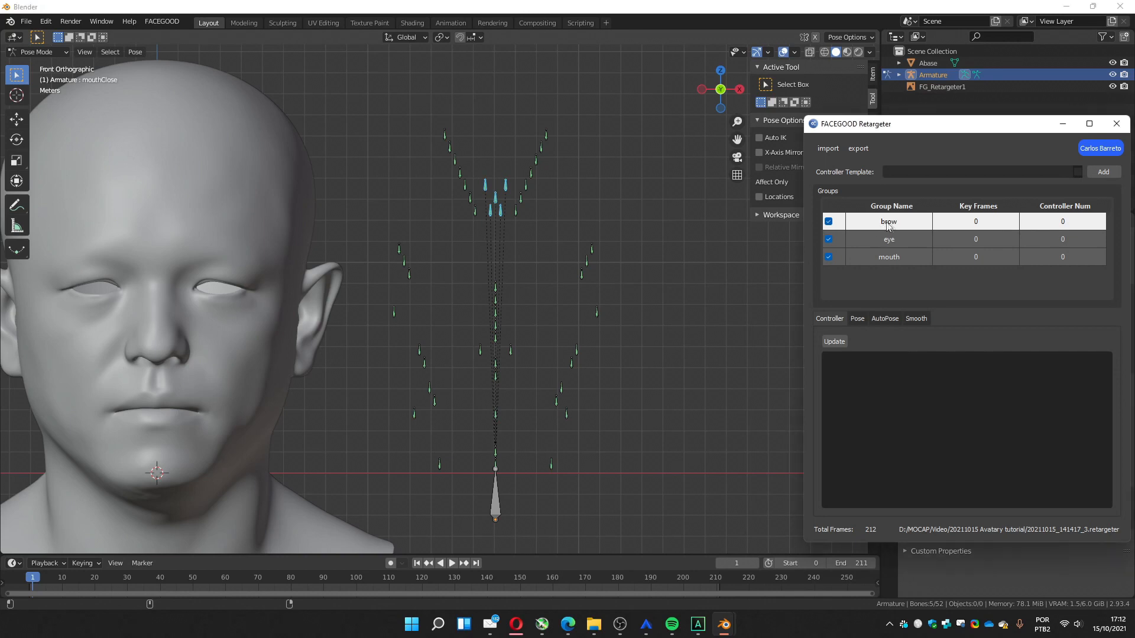
Fill the brow and mouth groups with their selected face bones and start adding a controller template
left_click(835, 341)
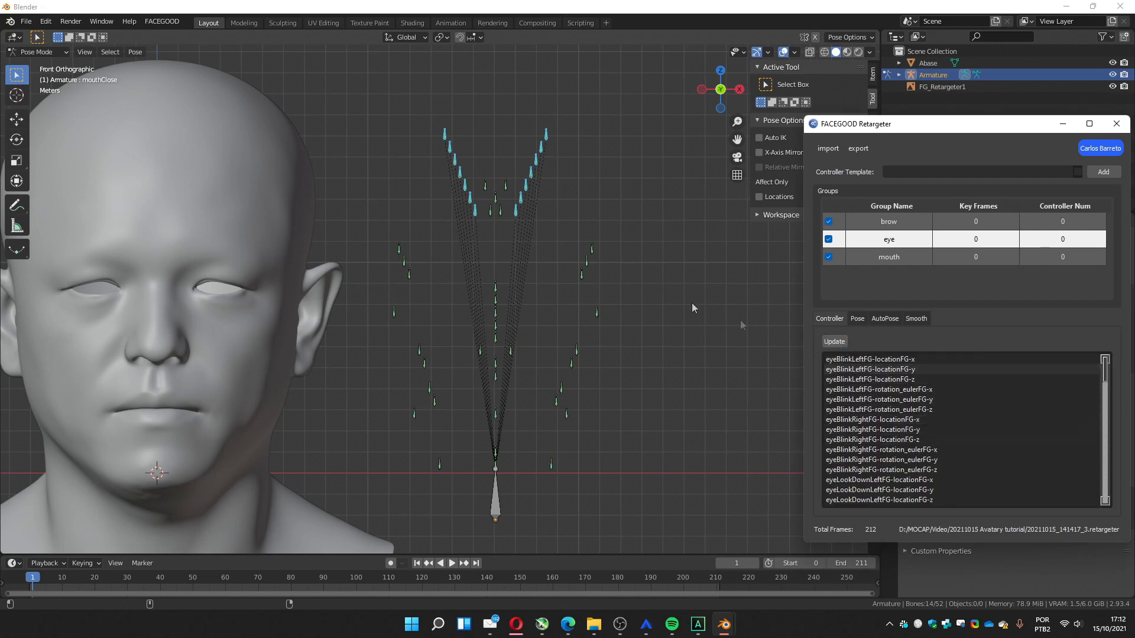
left_click(888, 257)
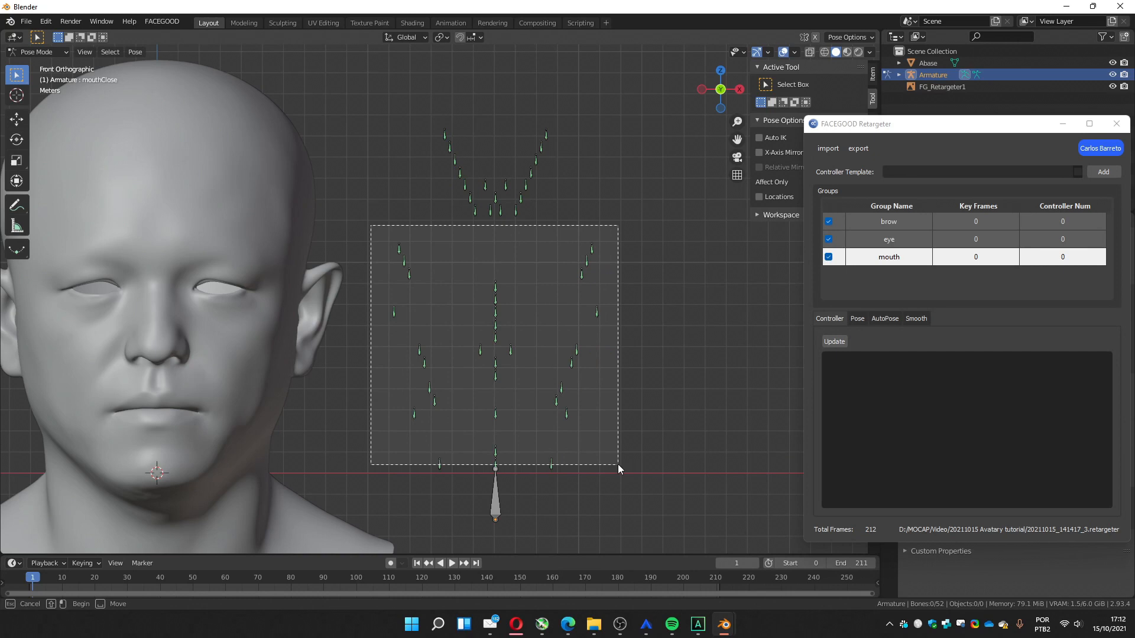
left_click(835, 340)
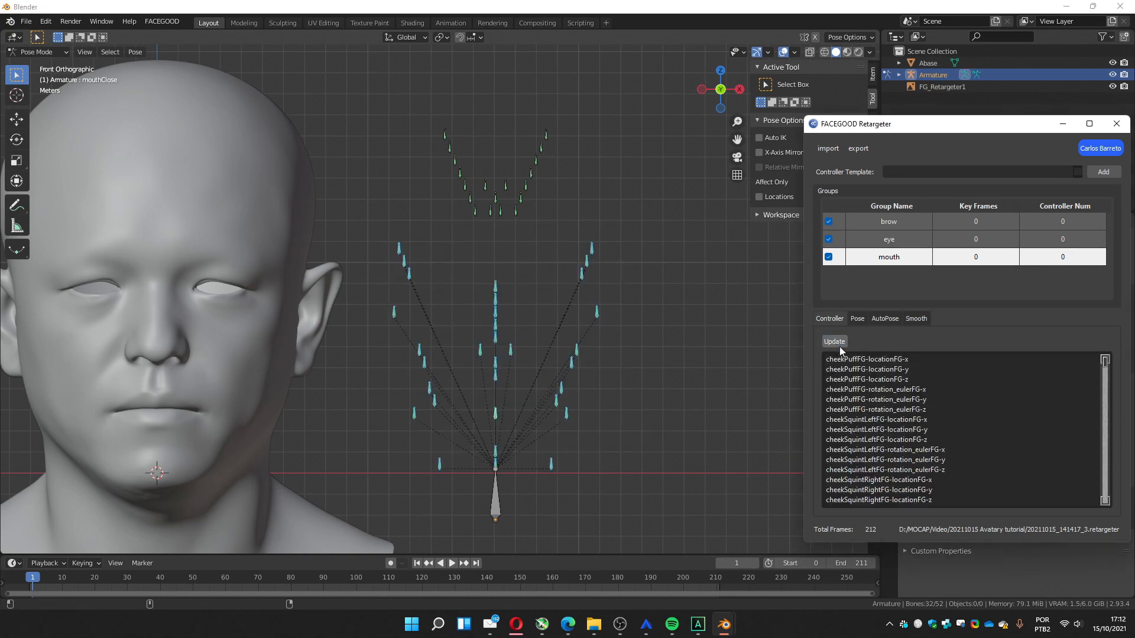
left_click(1102, 171)
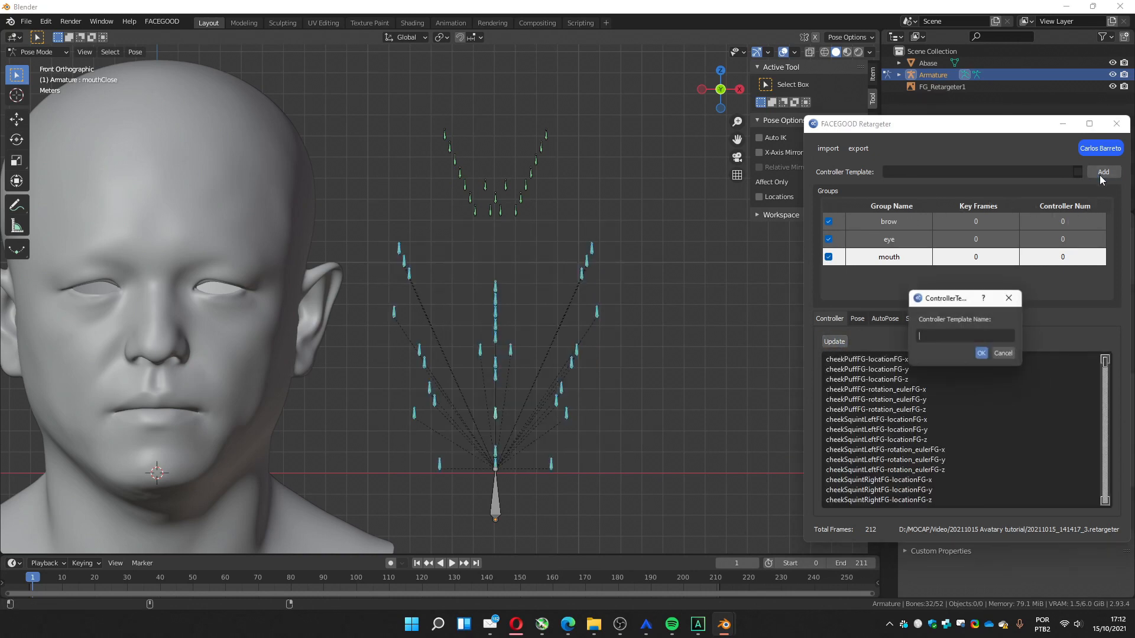
Name the template tutoriall and confirm it, giving brow 30, eye 84 and mouth 192 controllers
type("tutorial")
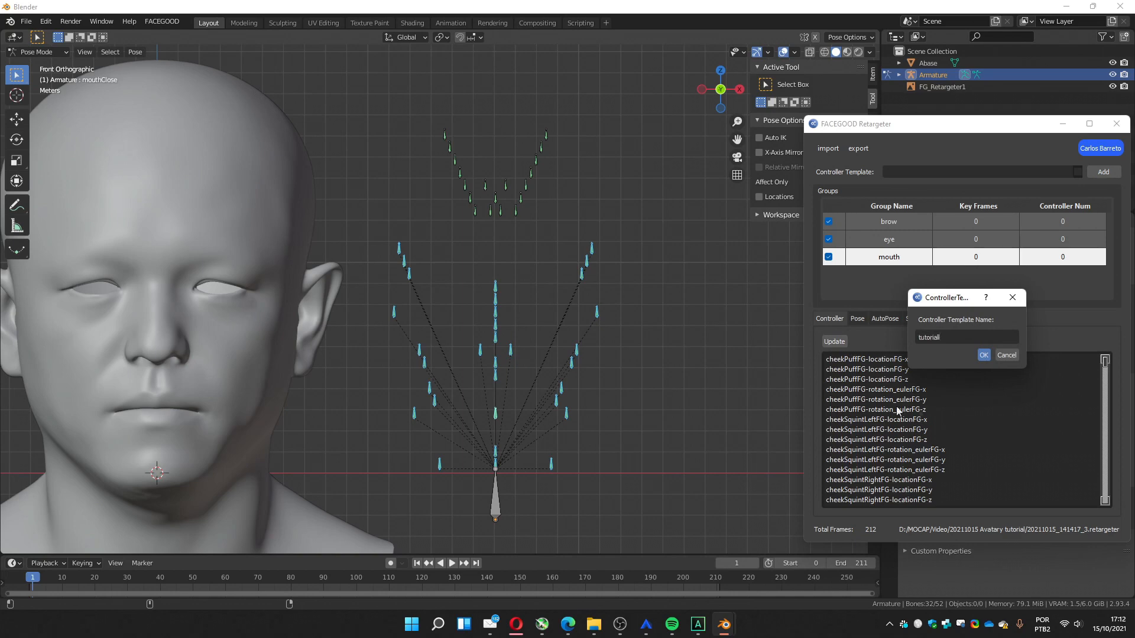
left_click(983, 355)
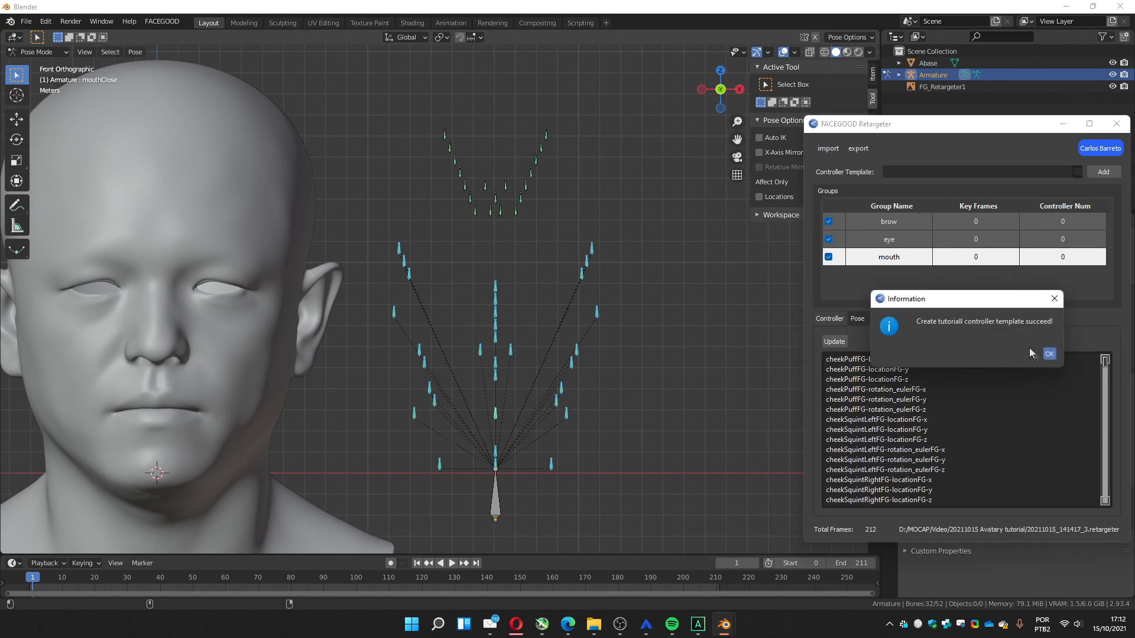
left_click(1049, 354)
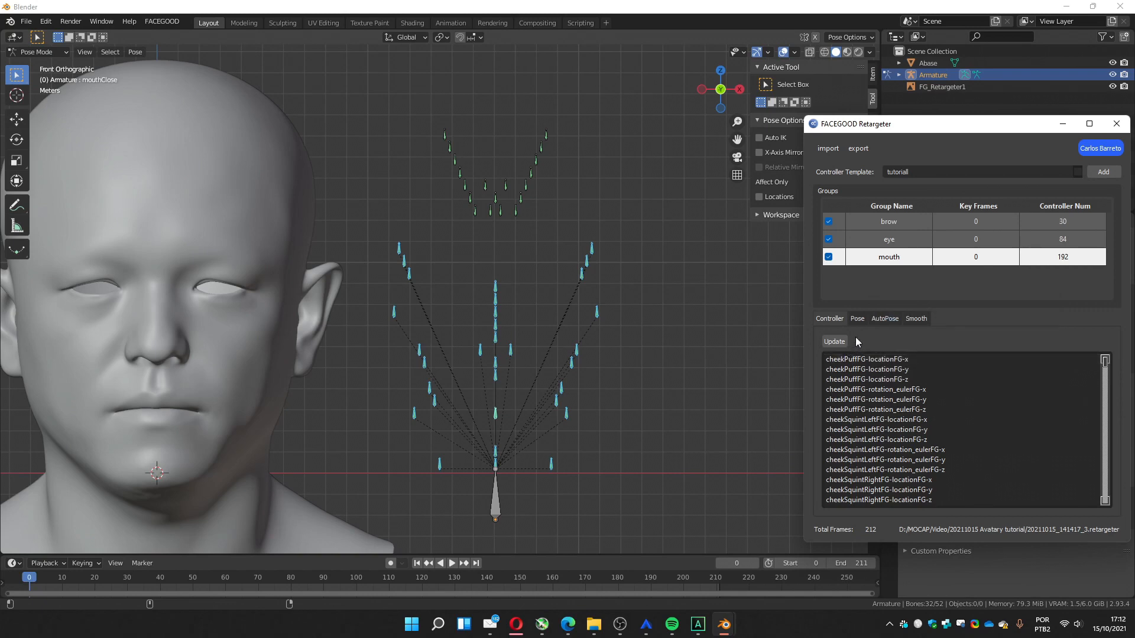
left_click(857, 319)
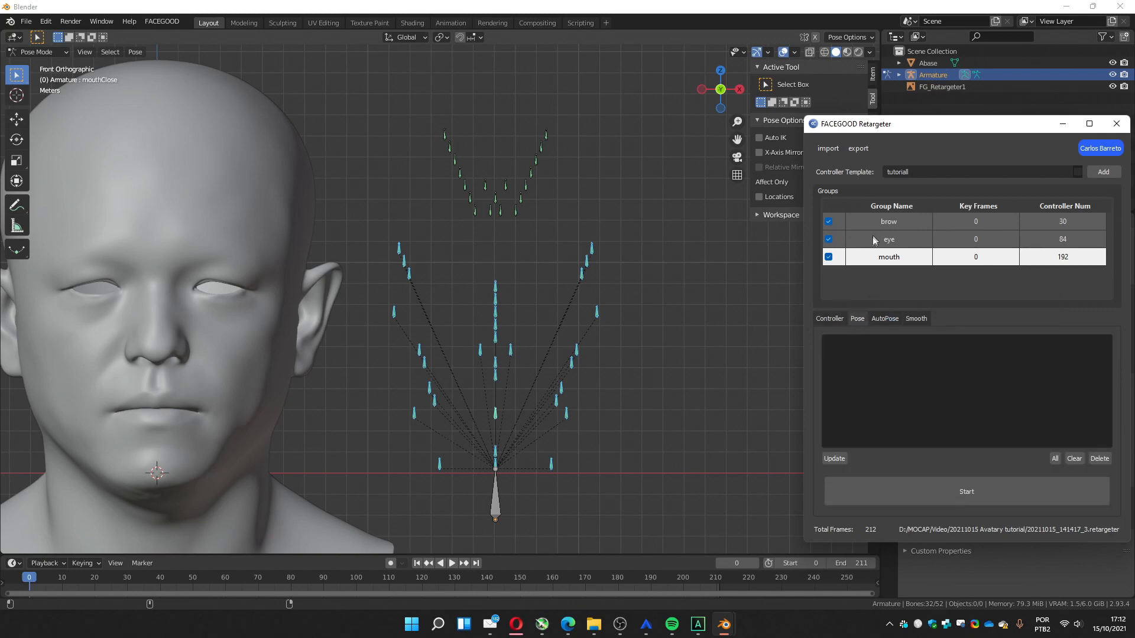
mouse_move(866, 248)
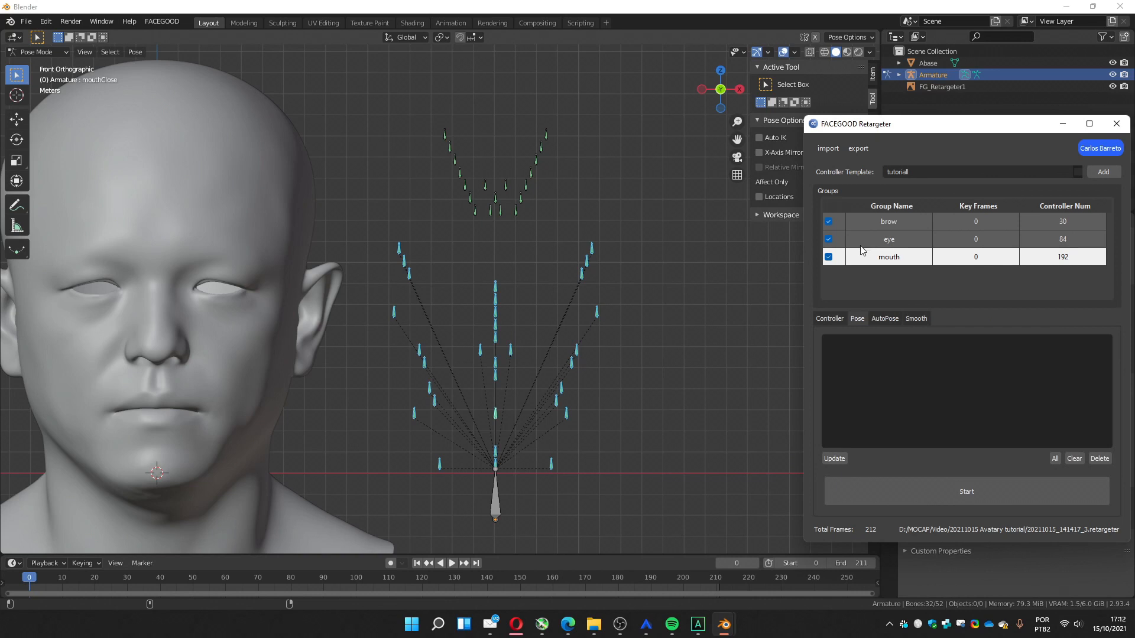
mouse_move(858, 248)
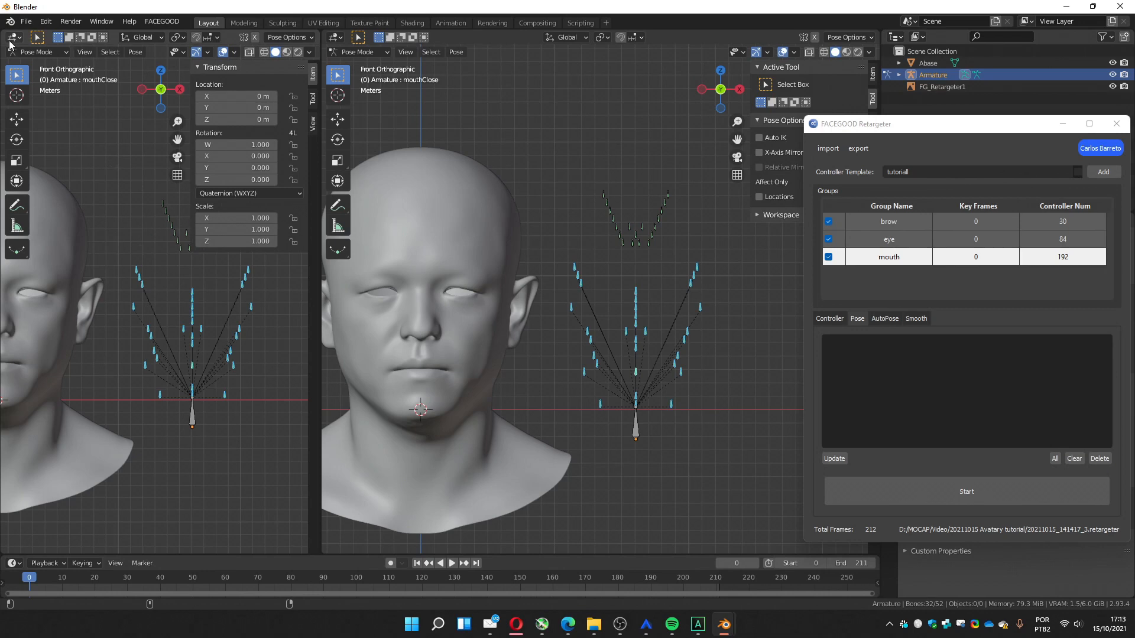
Set the left area to a Video Sequencer shown as Sequencer & Preview
left_click(10, 37)
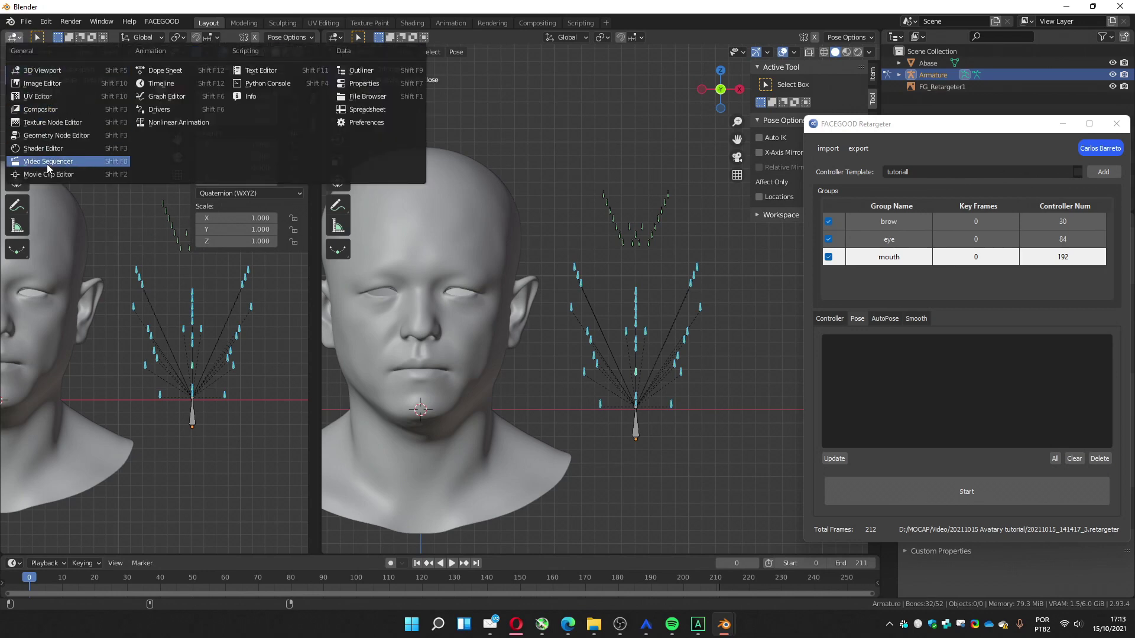
left_click(47, 160)
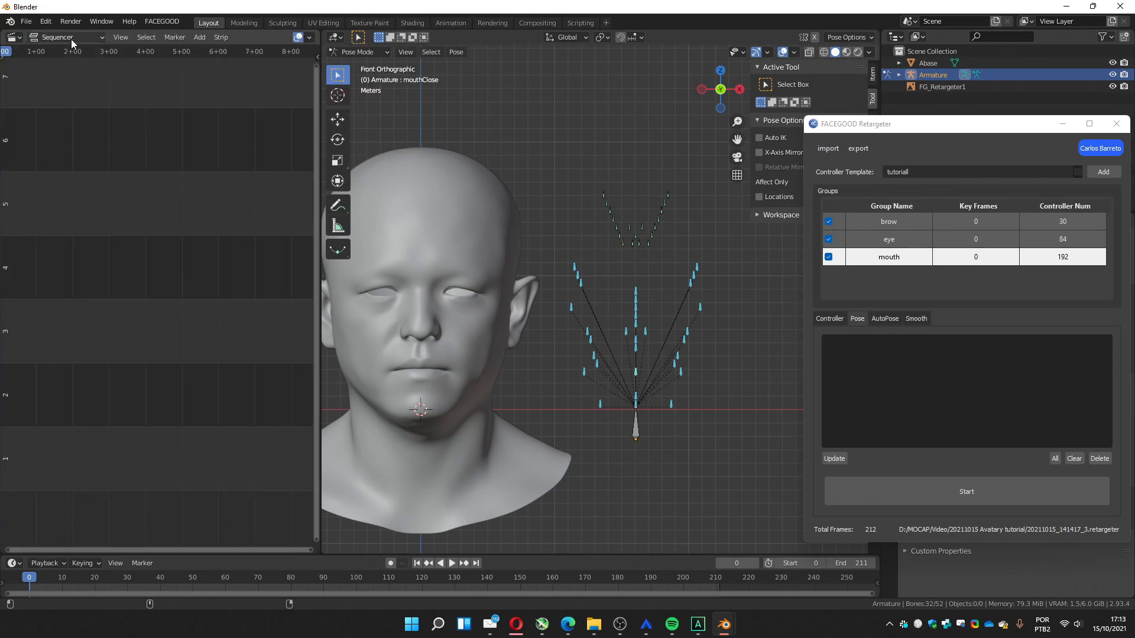
left_click(68, 36)
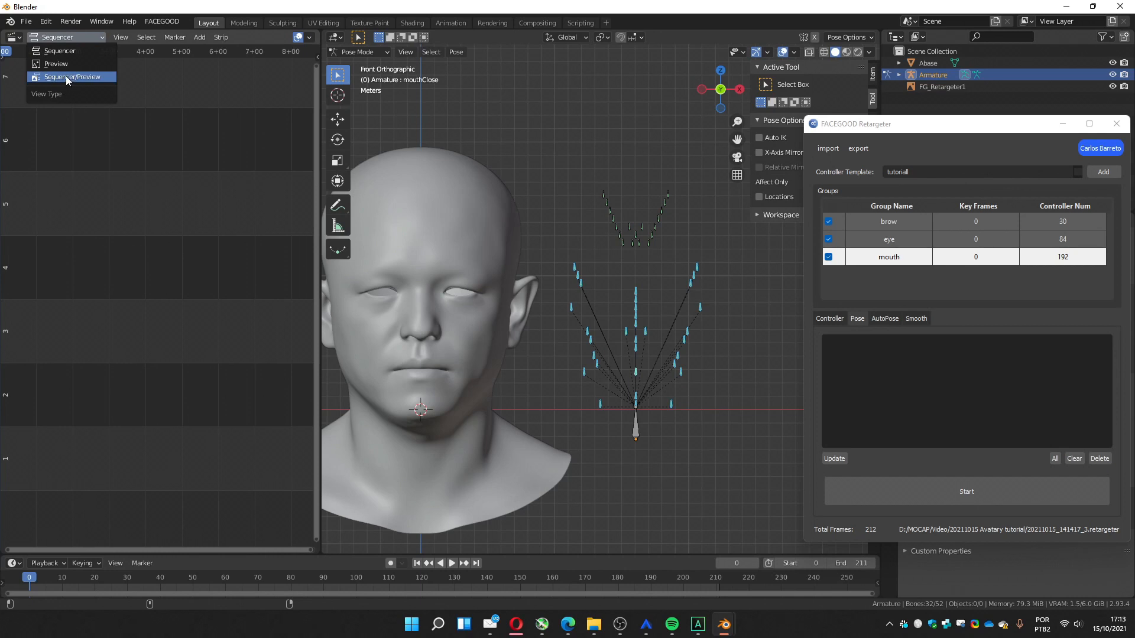
left_click(70, 77)
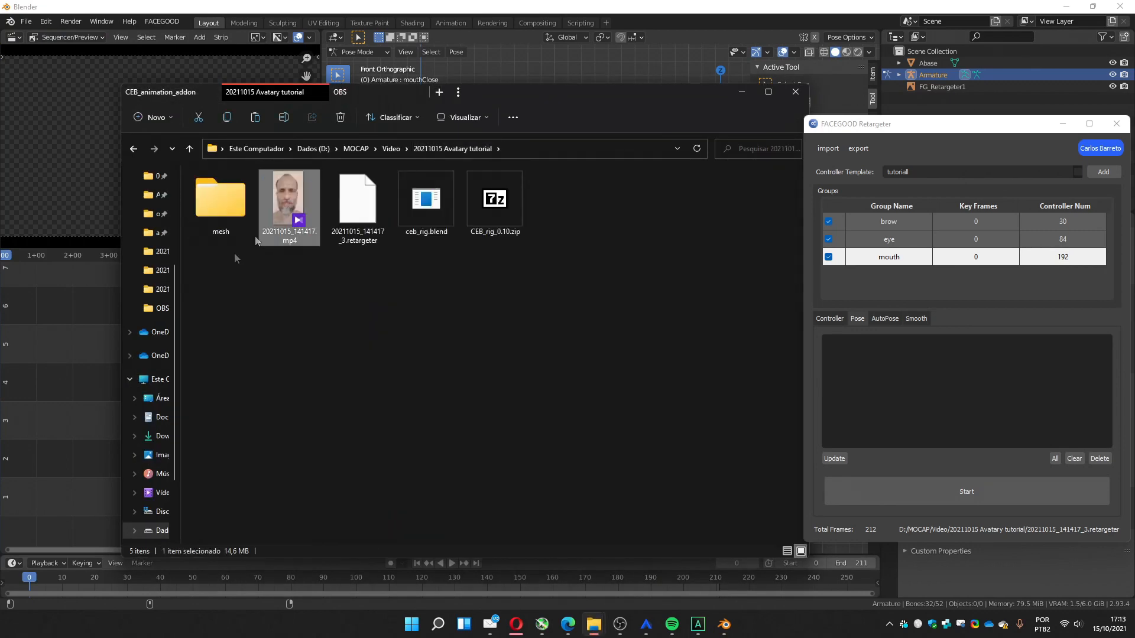
mouse_move(54, 440)
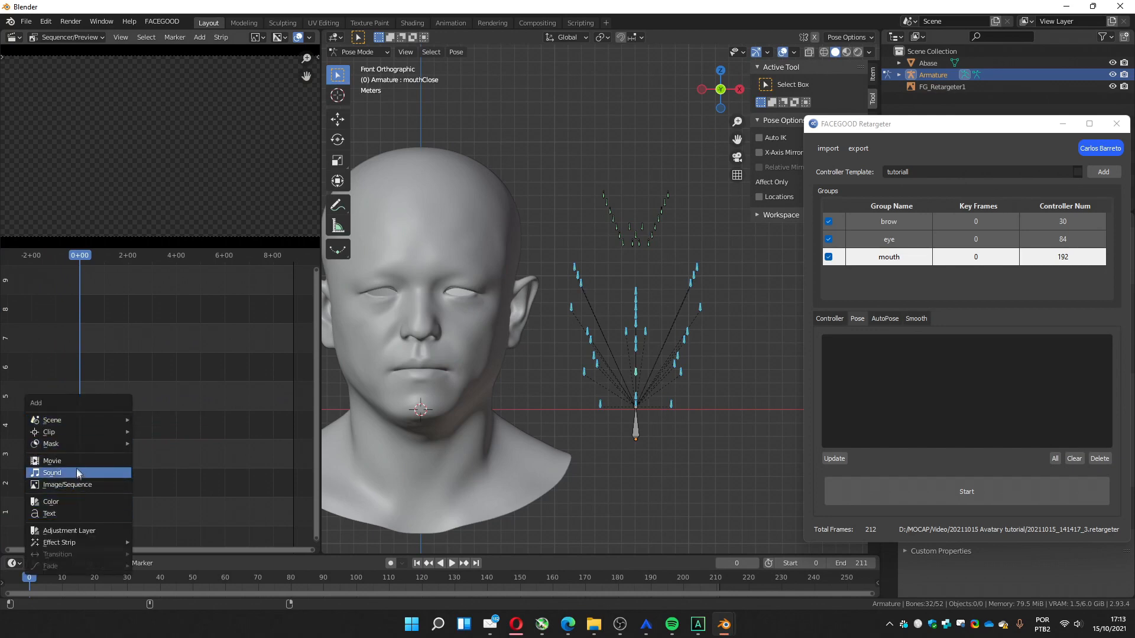
Add the reference face mp4 as a sequencer strip and set its Transform rotation to 90 degrees
left_click(52, 460)
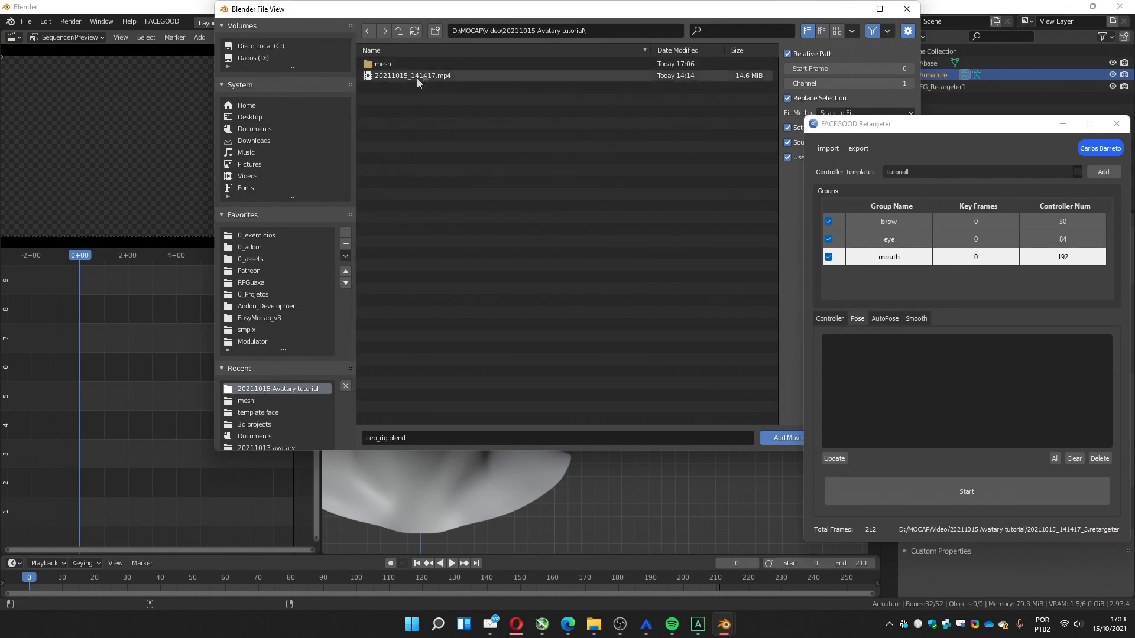
mouse_move(411, 83)
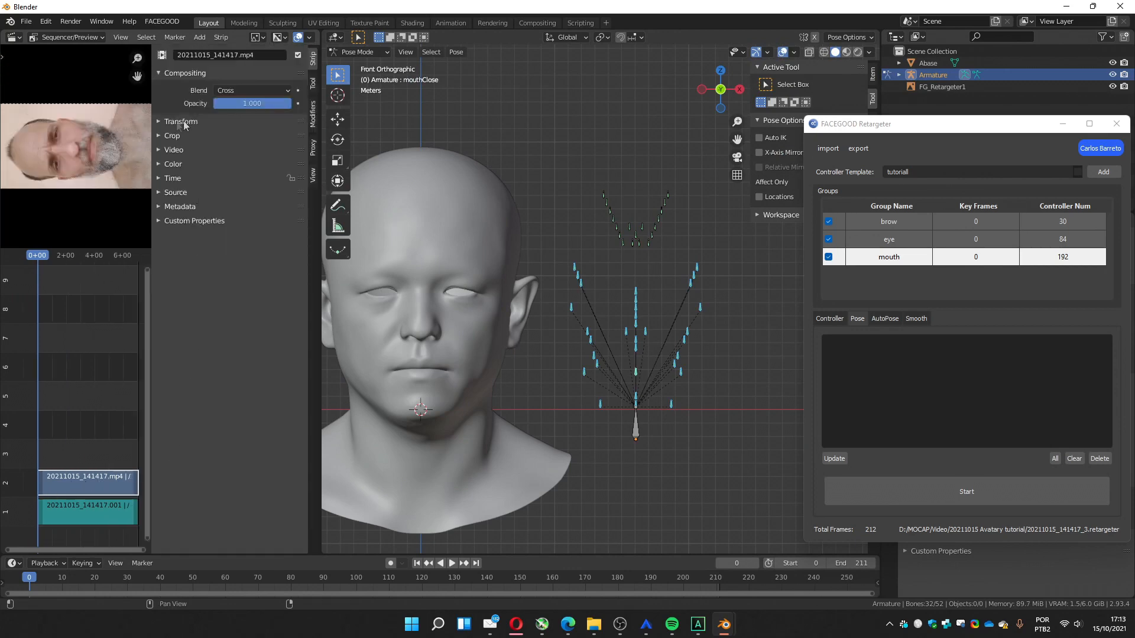
left_click(181, 120)
type("-90")
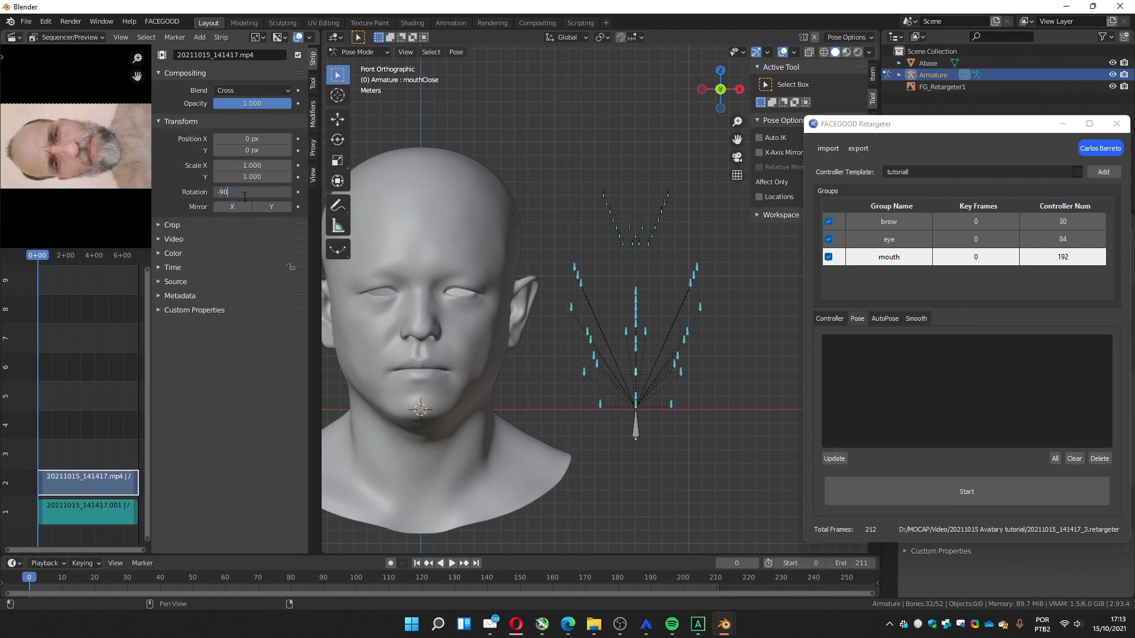
key("Return")
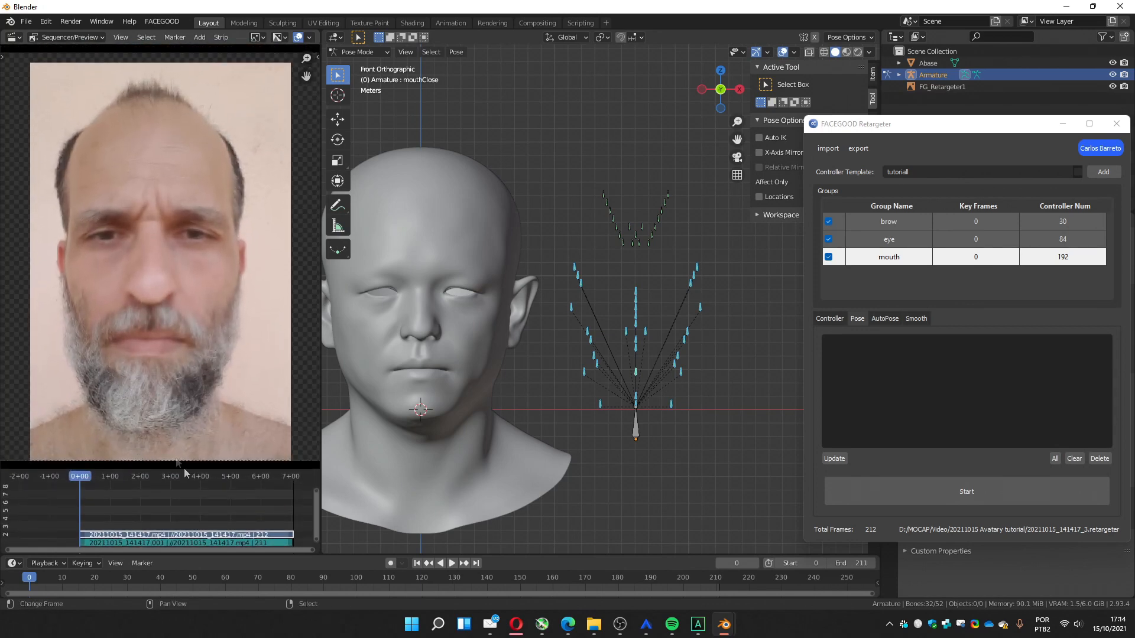
left_click(452, 563)
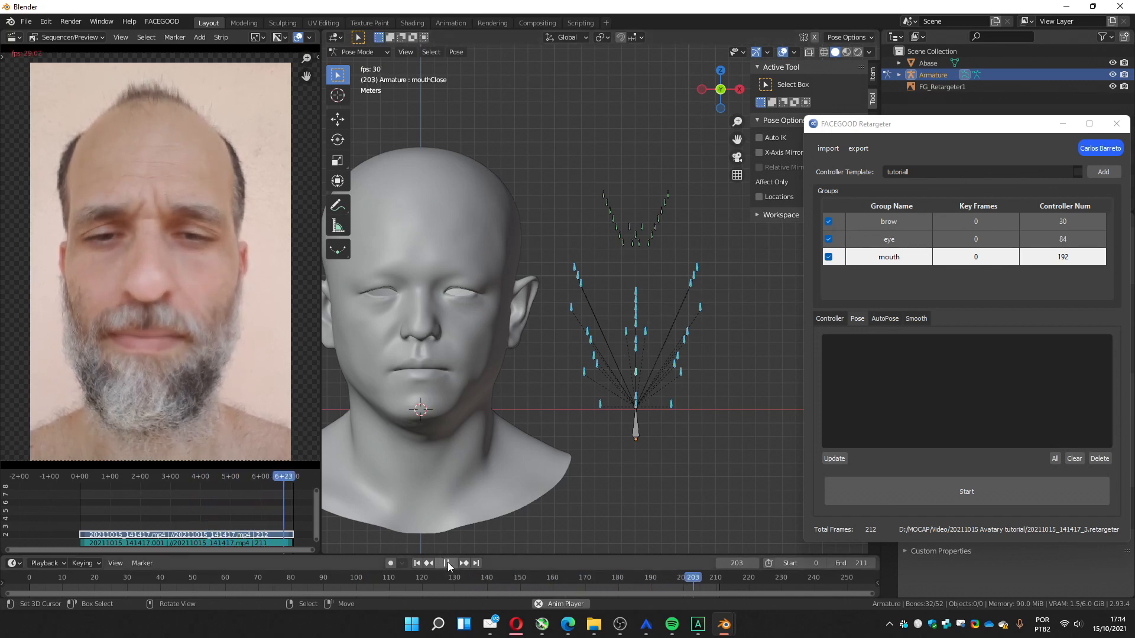
left_click(416, 563)
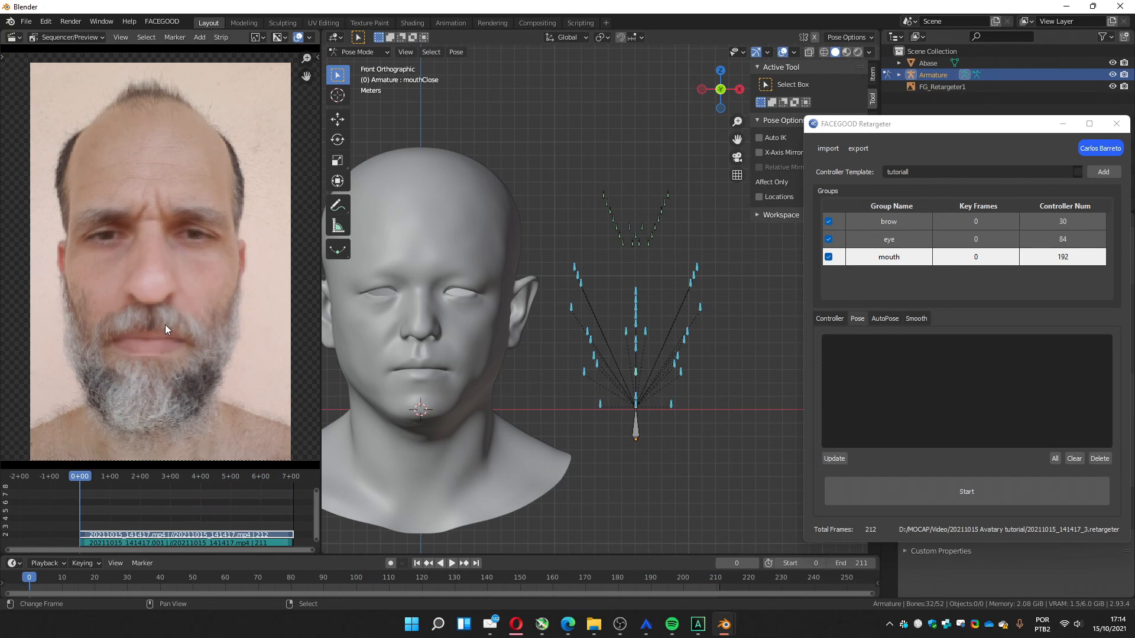
mouse_move(168, 327)
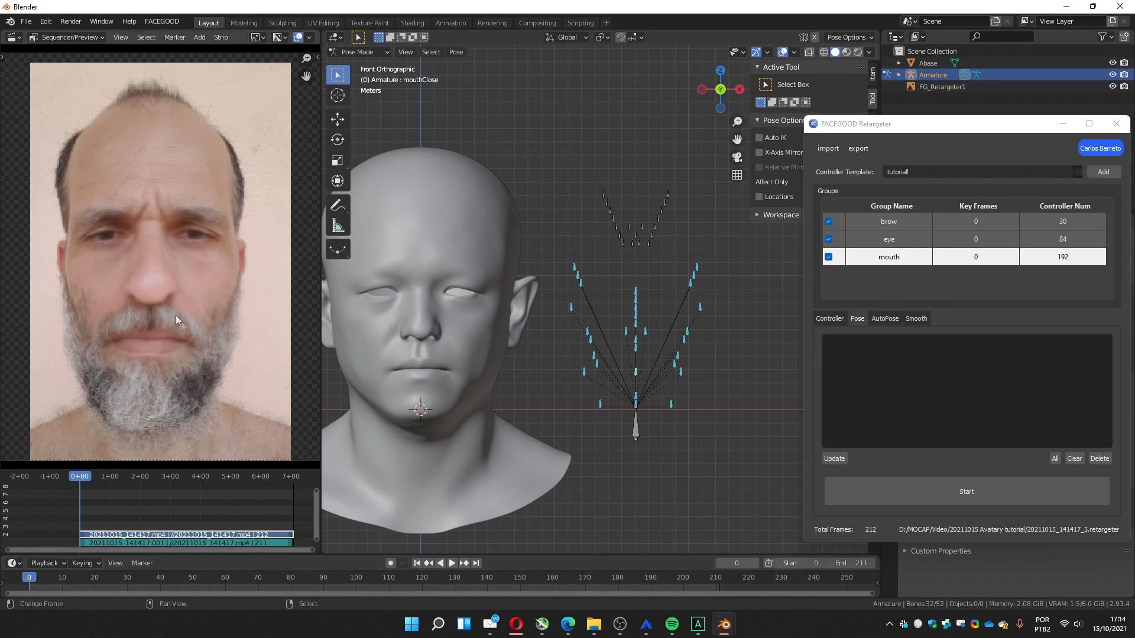
mouse_move(426, 360)
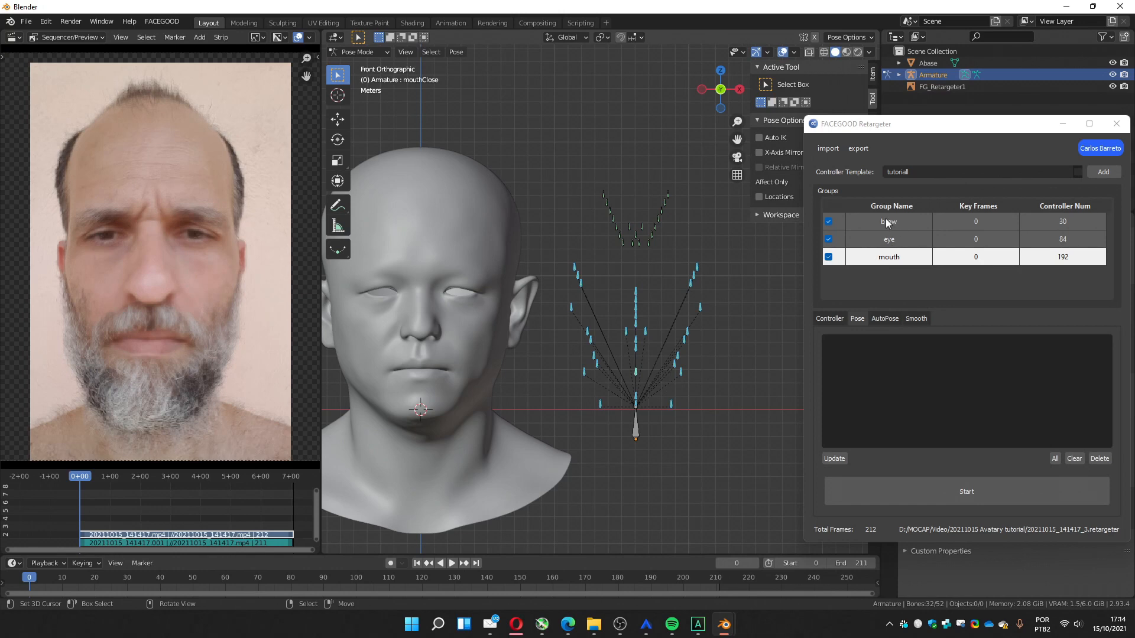
Choose the brow group and key its poses at frames 0 and 101 against the reference video
left_click(889, 222)
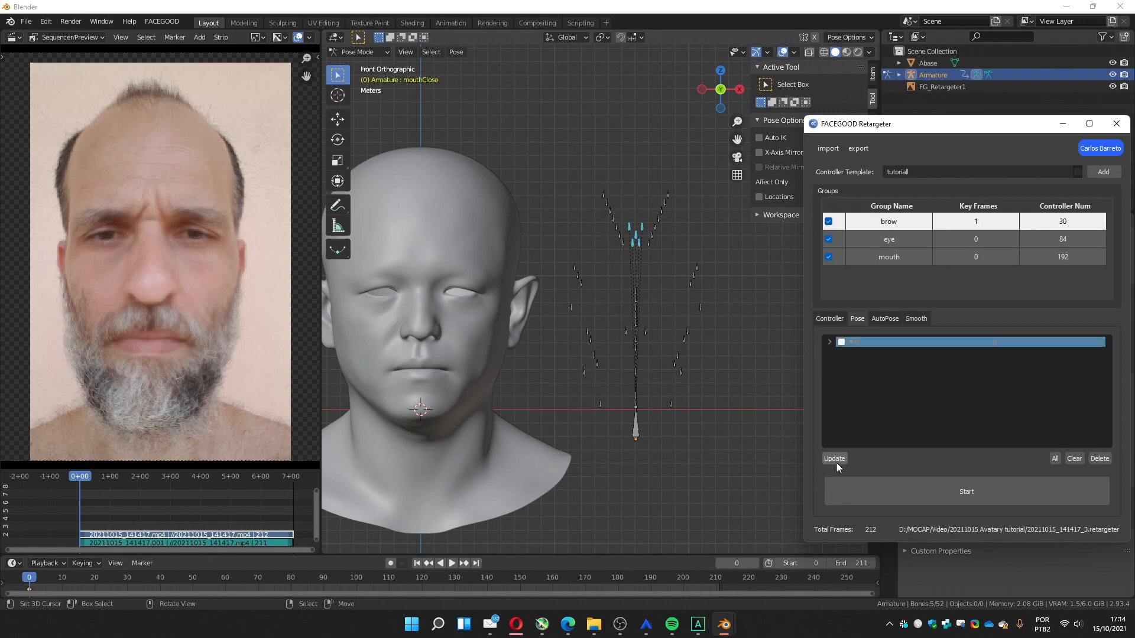
mouse_move(845, 469)
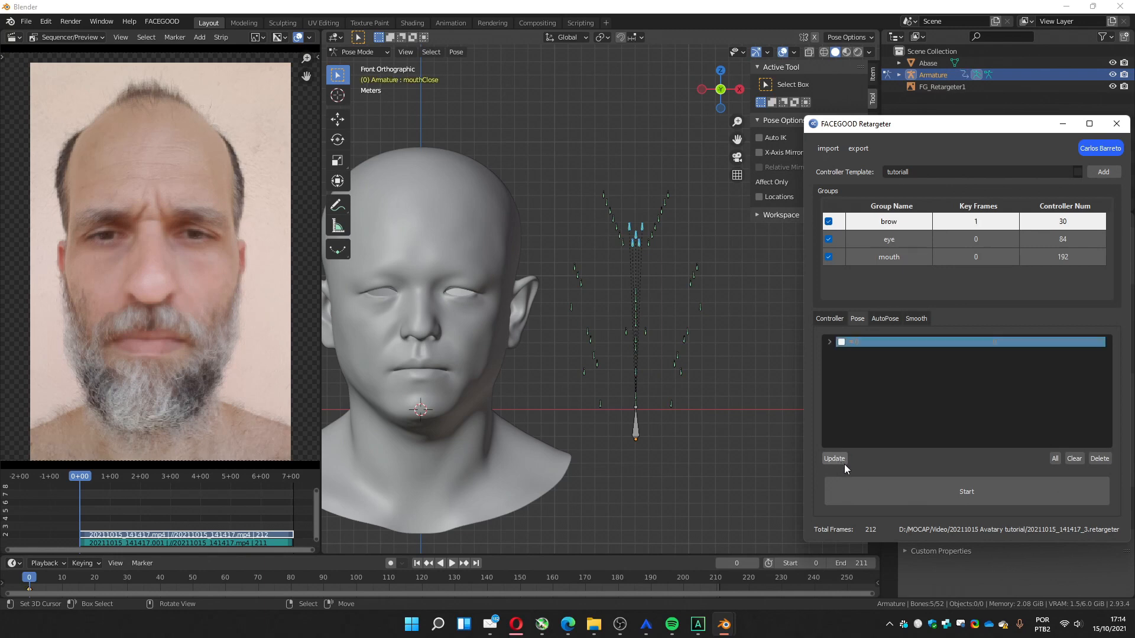
mouse_move(838, 474)
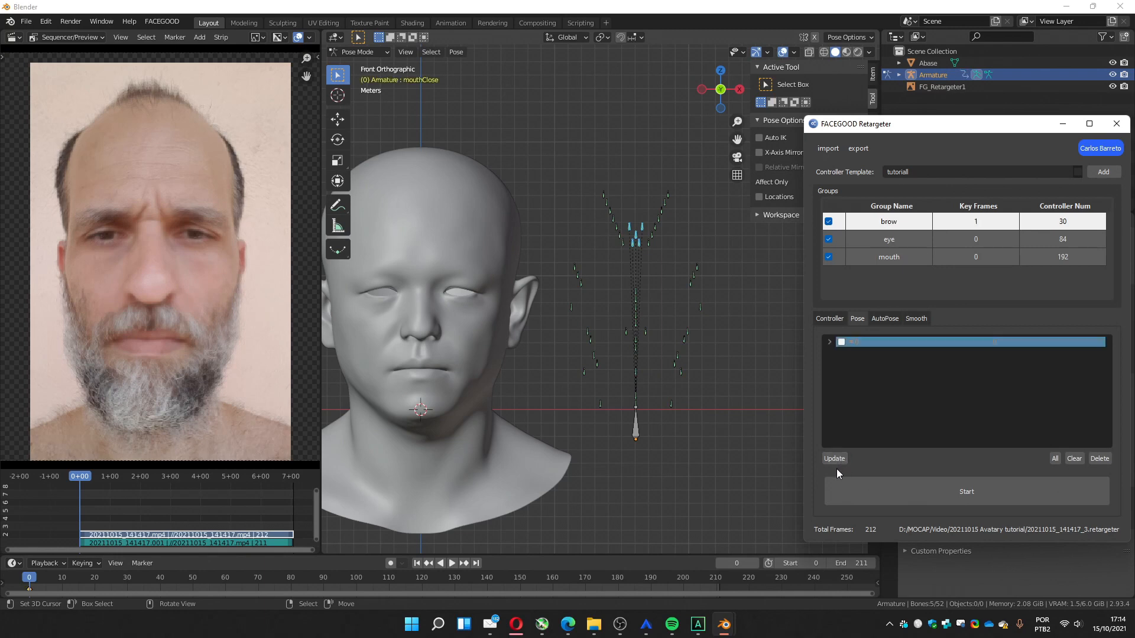
mouse_move(779, 311)
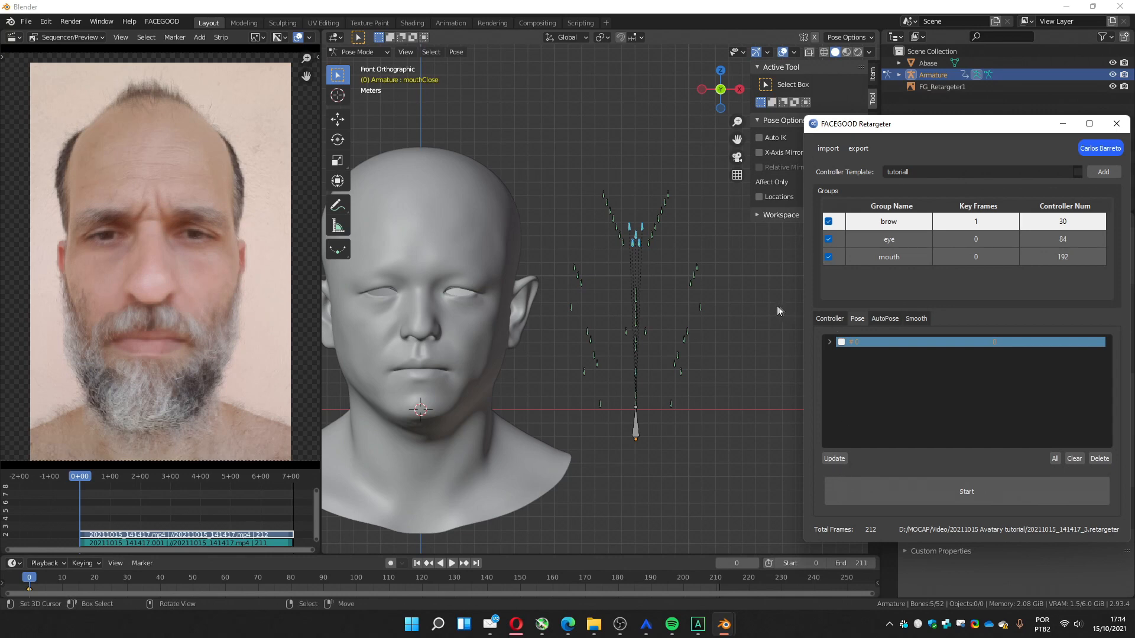
mouse_move(747, 328)
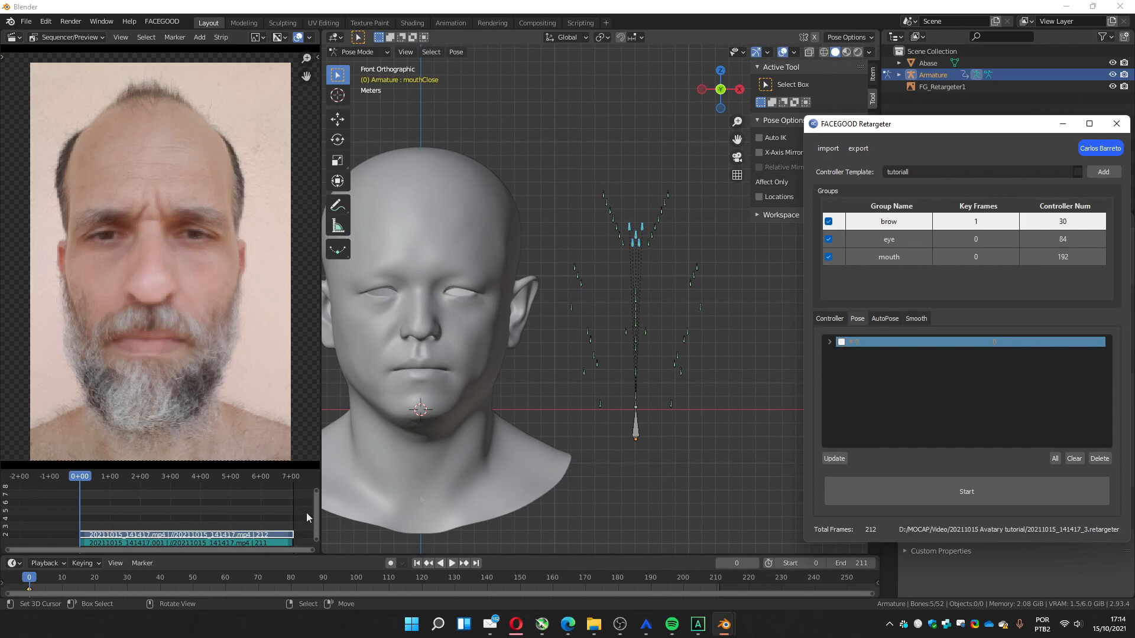
left_click(452, 562)
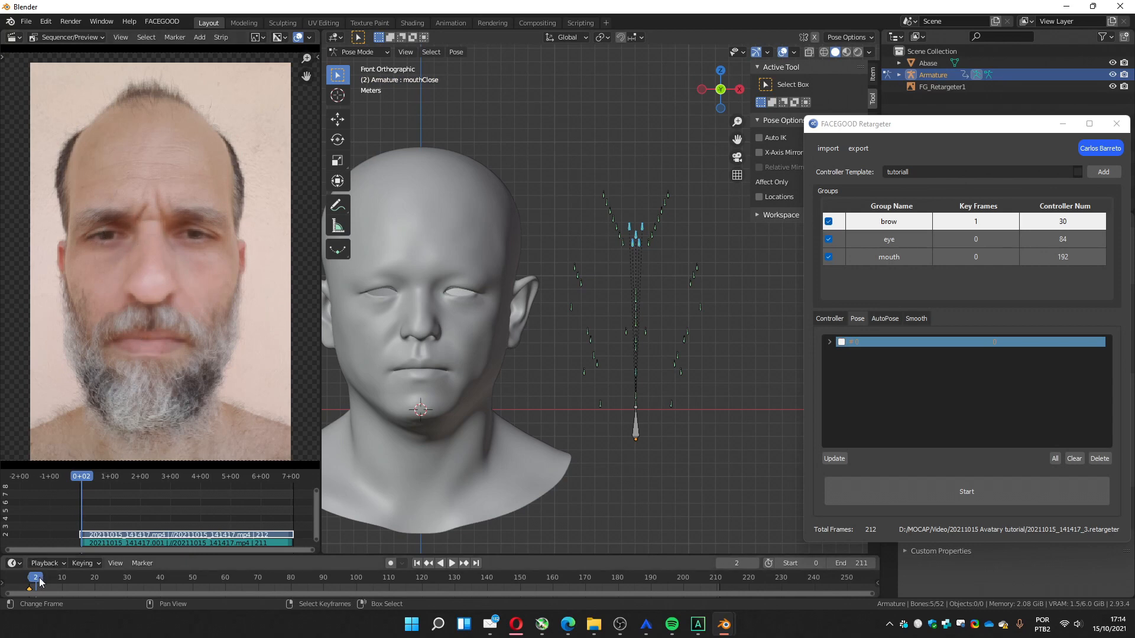
left_click(451, 562)
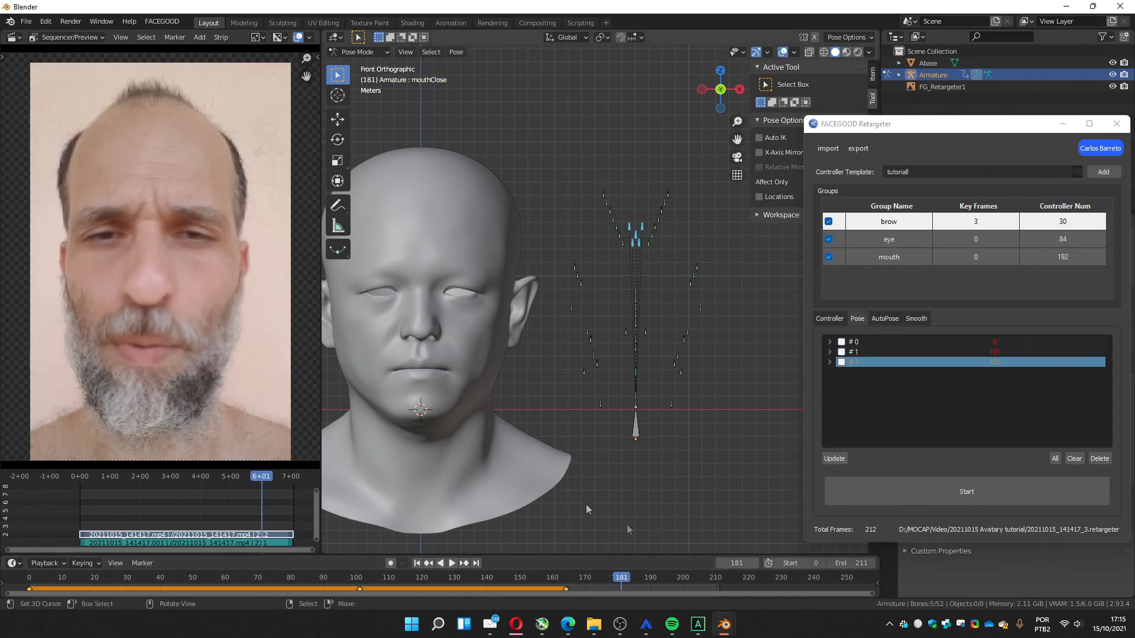
left_click(357, 577)
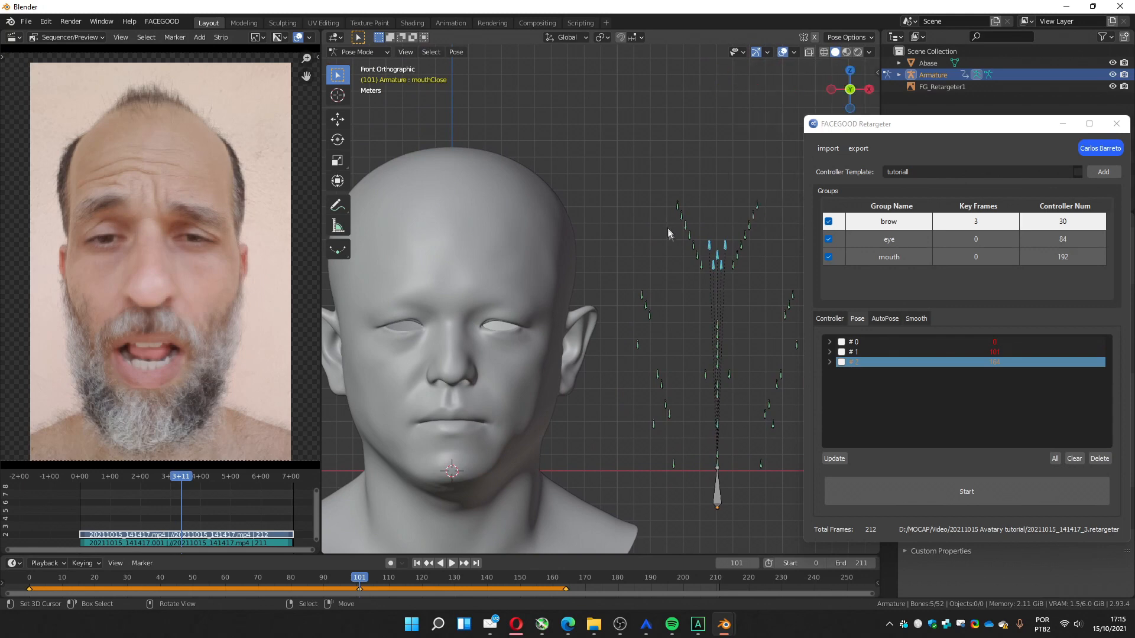
Pose the left outer brow controller and key the third brow pose at frame 164
left_click(709, 243)
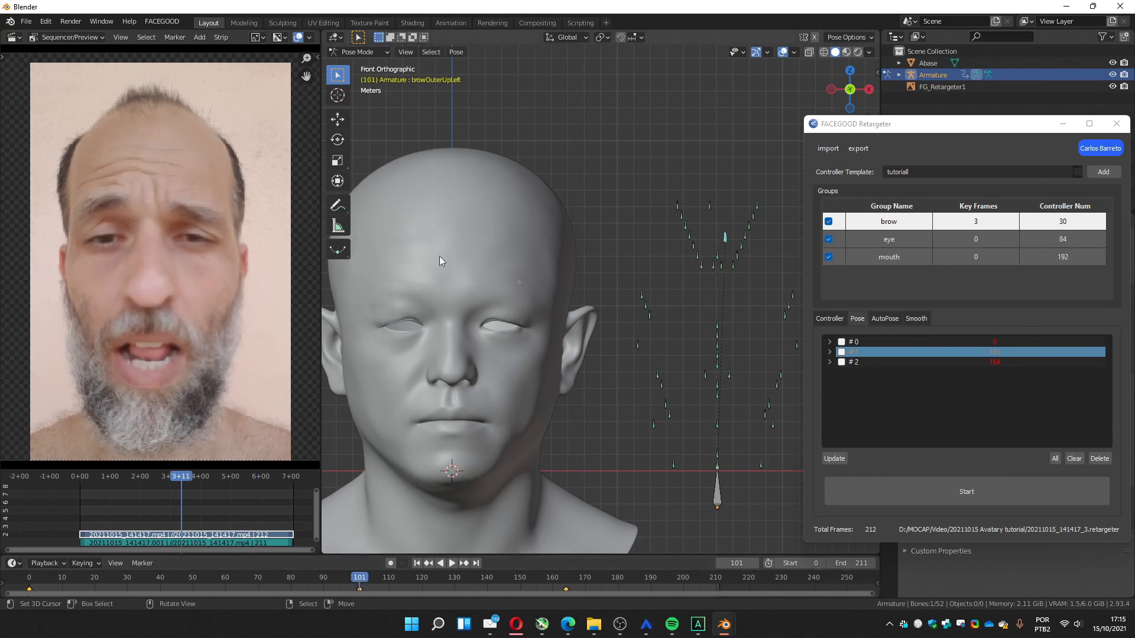
left_click(565, 576)
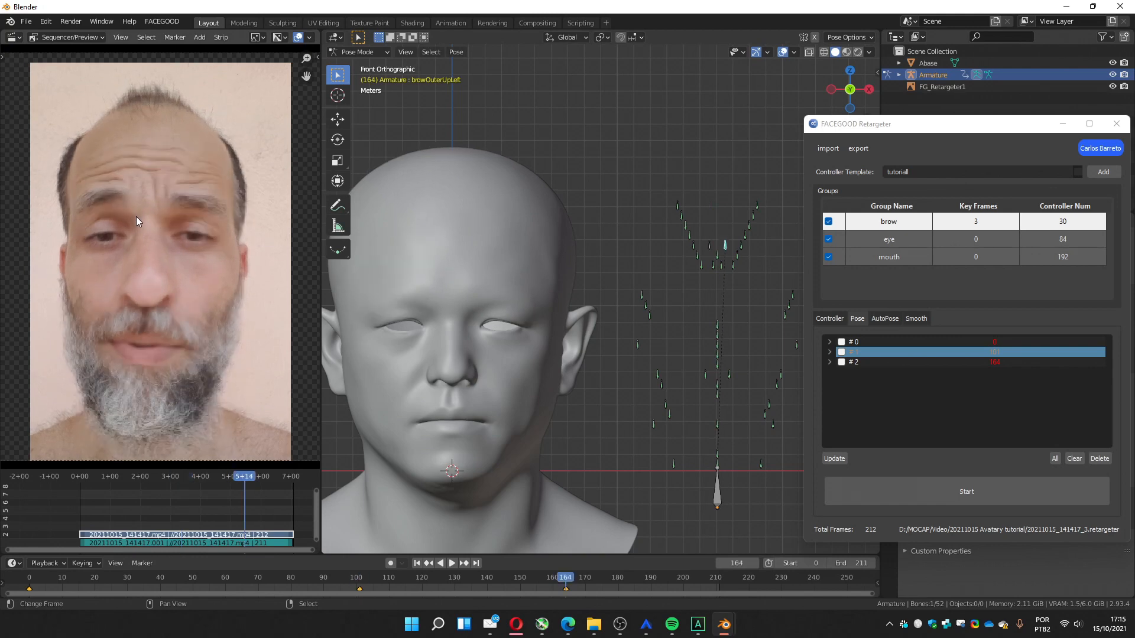
mouse_move(710, 253)
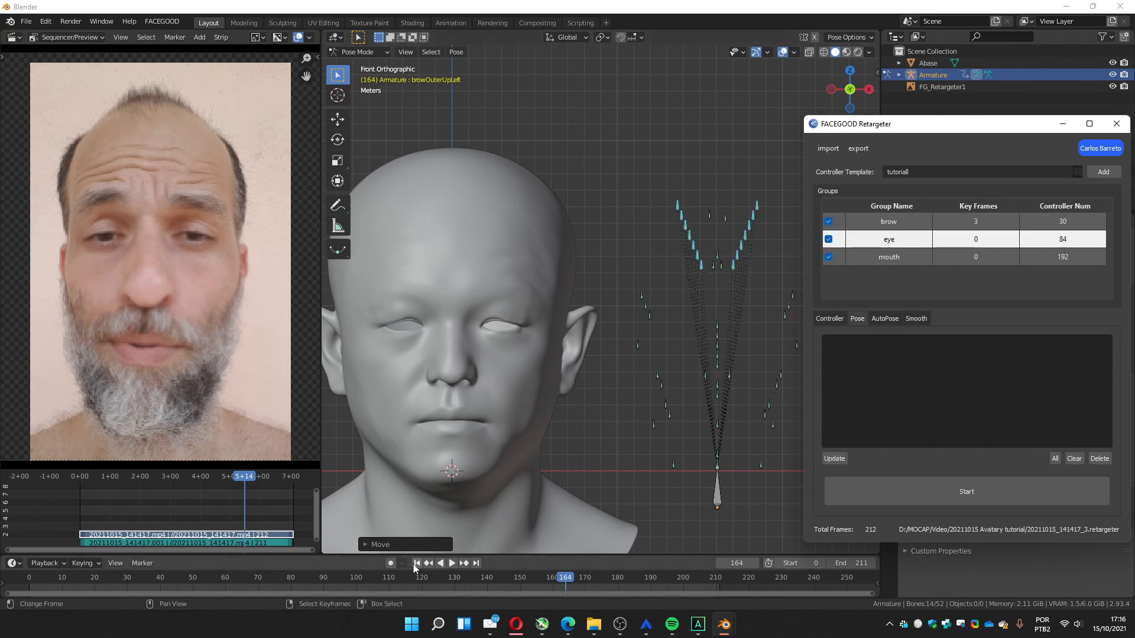
Key the eye group at frame 0 and at frame 48 where the eyes close, then scrub later frames
left_click(416, 562)
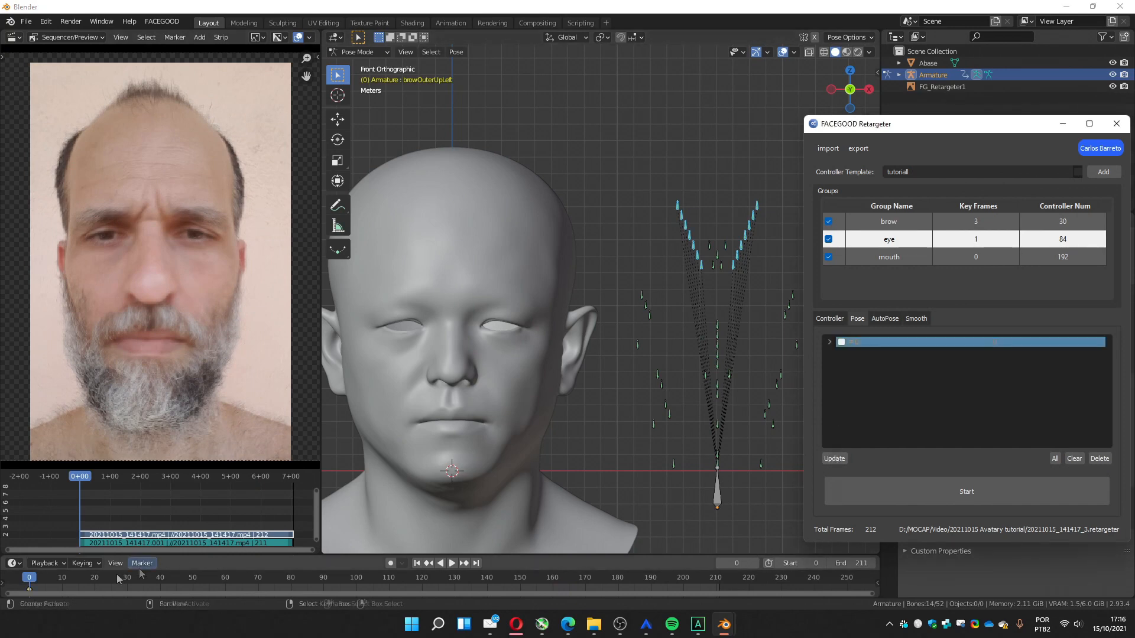
left_click(451, 563)
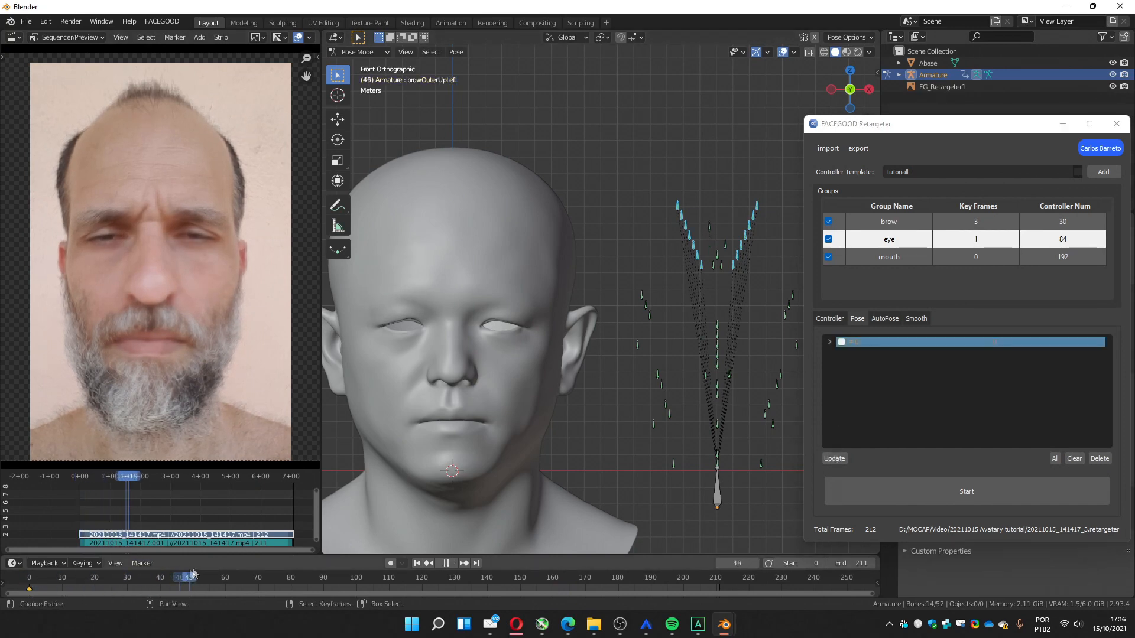
left_click(183, 576)
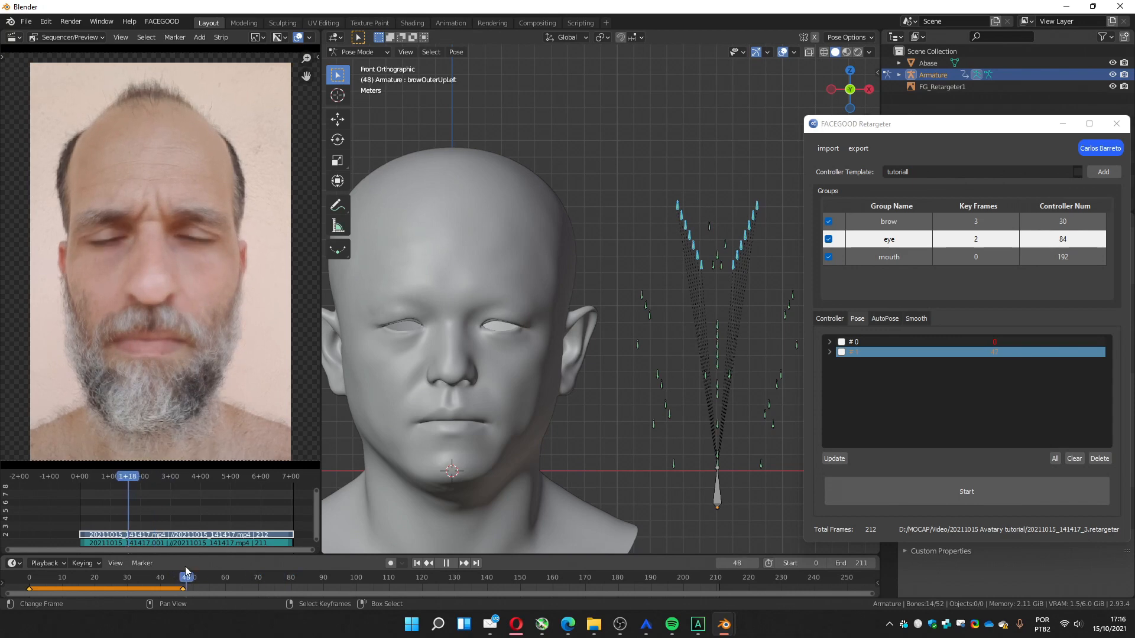
left_click(273, 589)
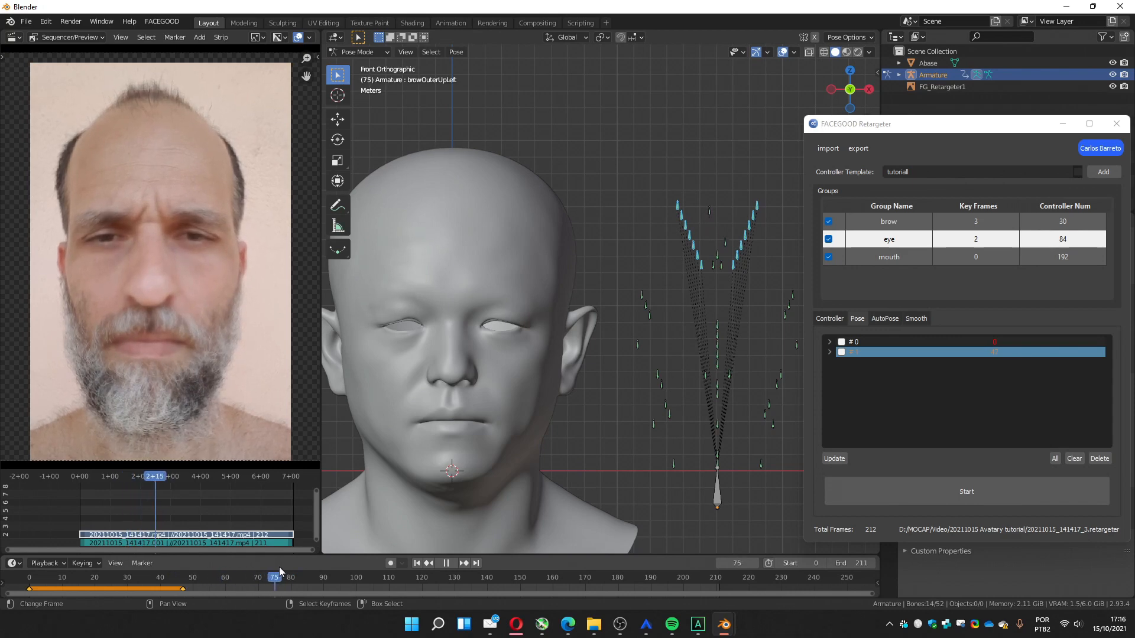
left_click(546, 576)
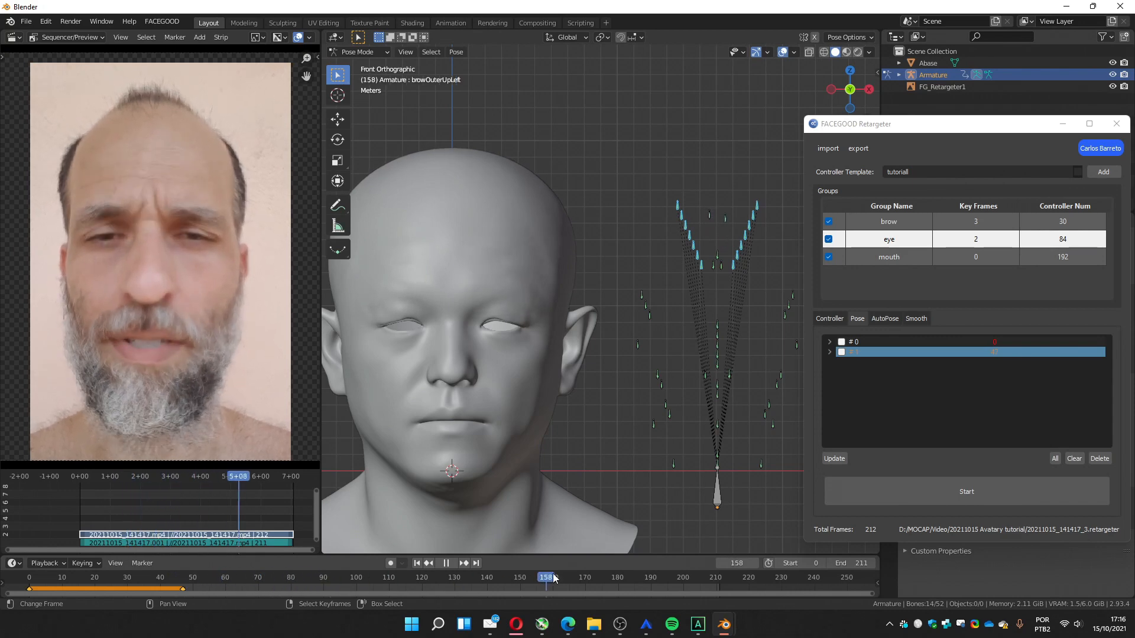
left_click_drag(543, 578, 620, 578)
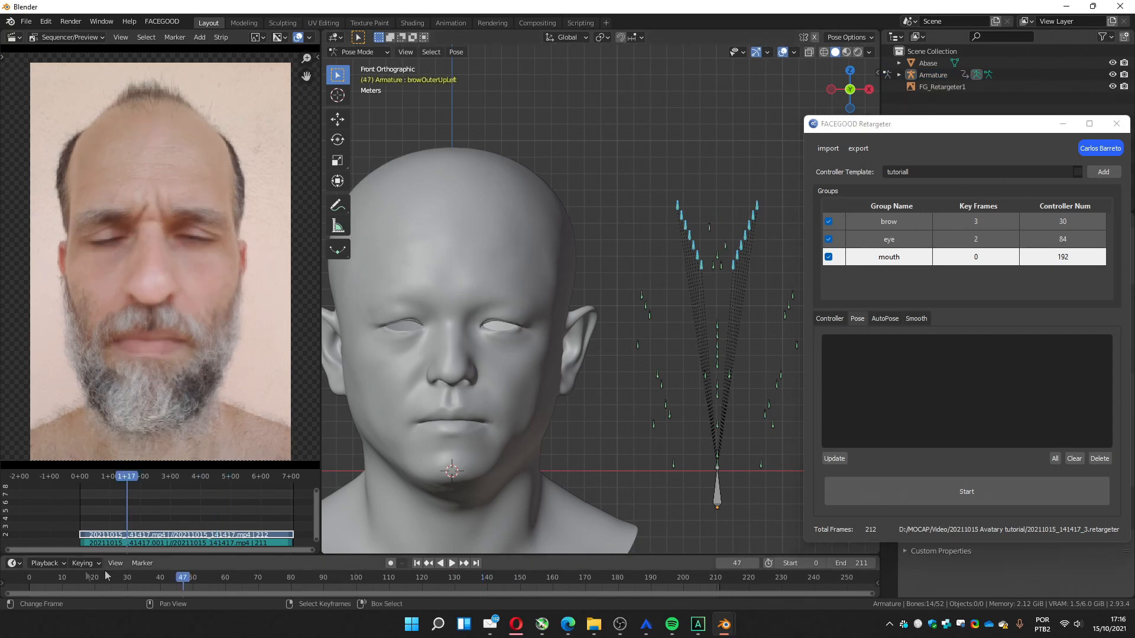
Select the mouth group, key it at frame 0 and scrub to the talking frame around 100
left_click(28, 577)
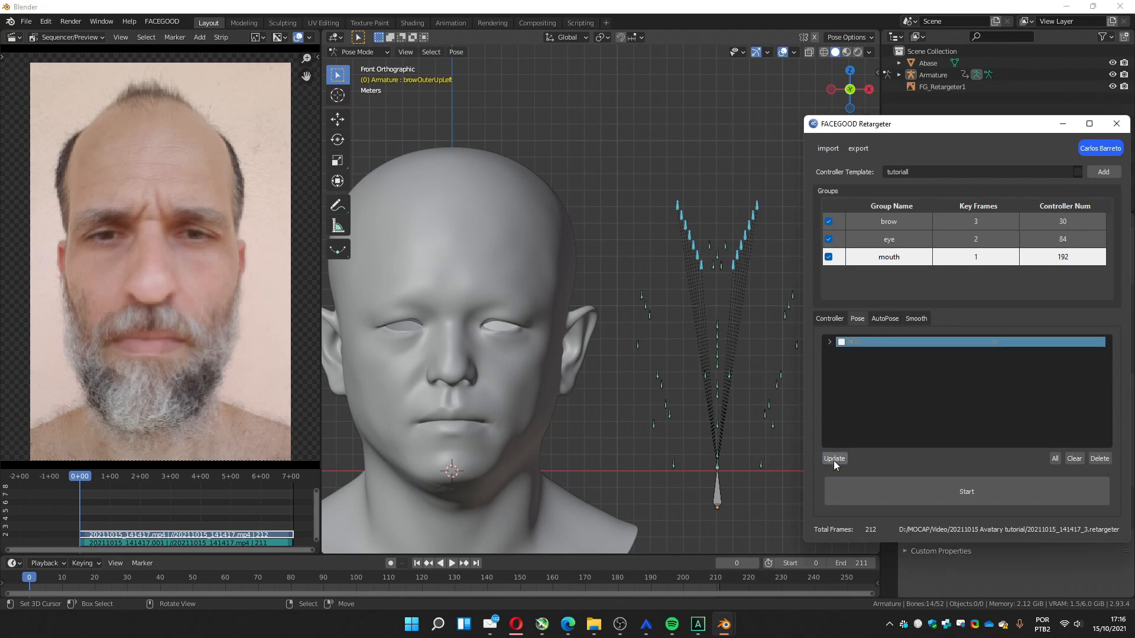
mouse_move(582, 380)
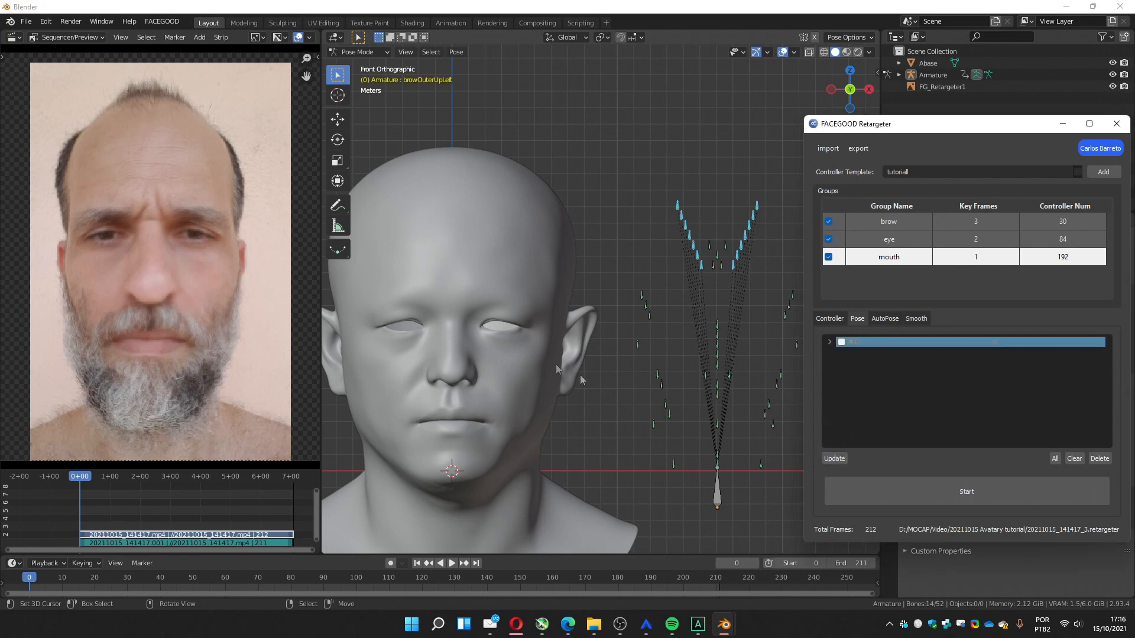
left_click(888, 256)
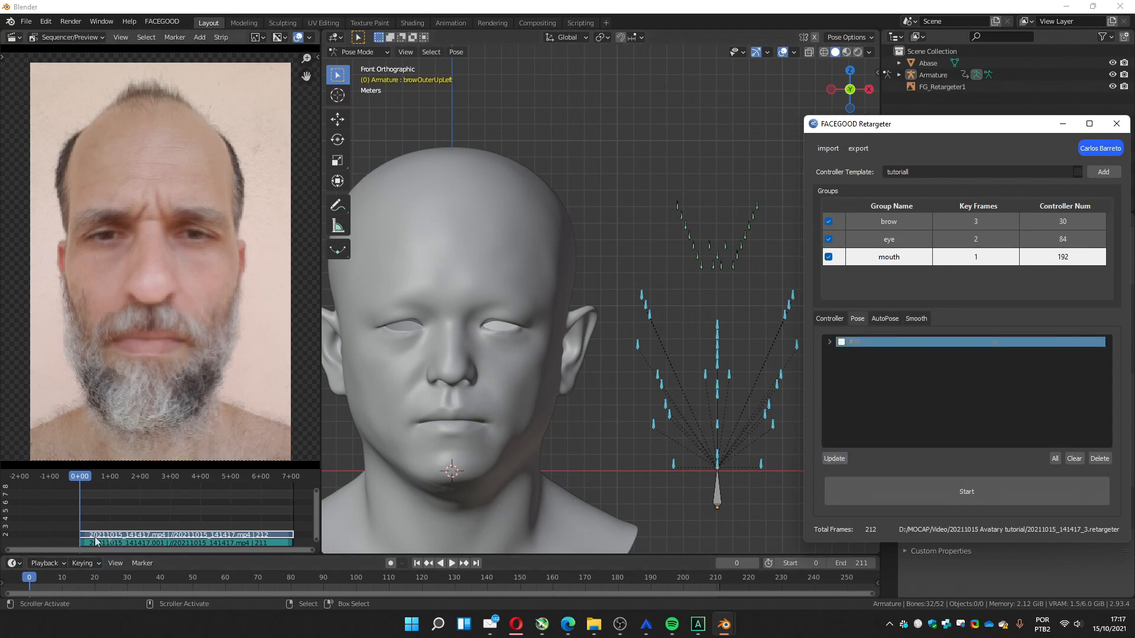
left_click(451, 562)
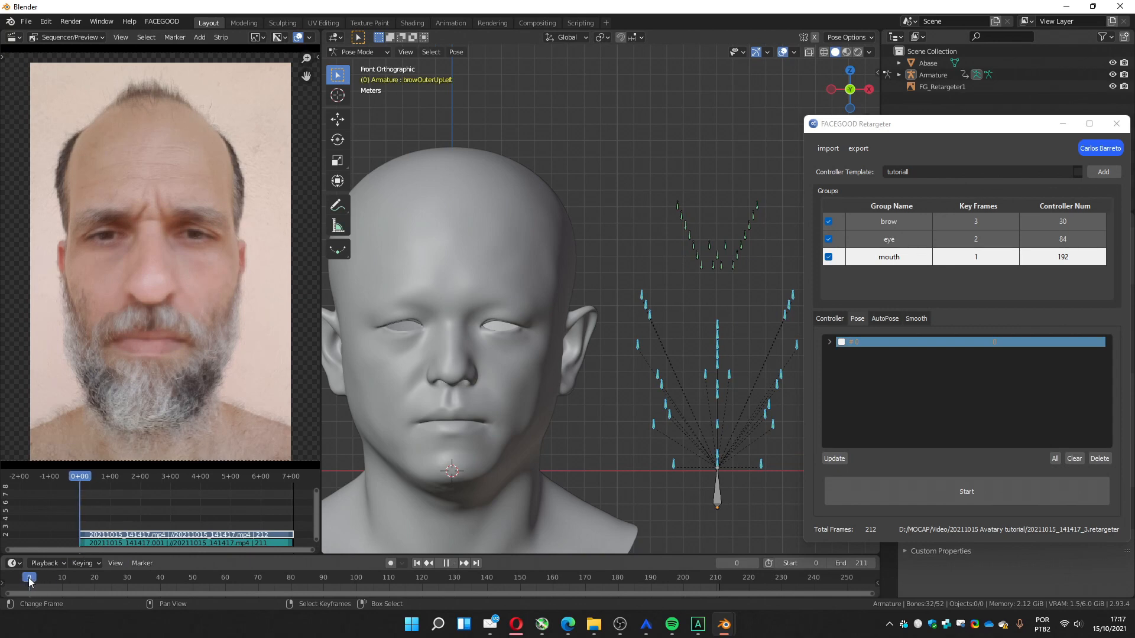
left_click(97, 577)
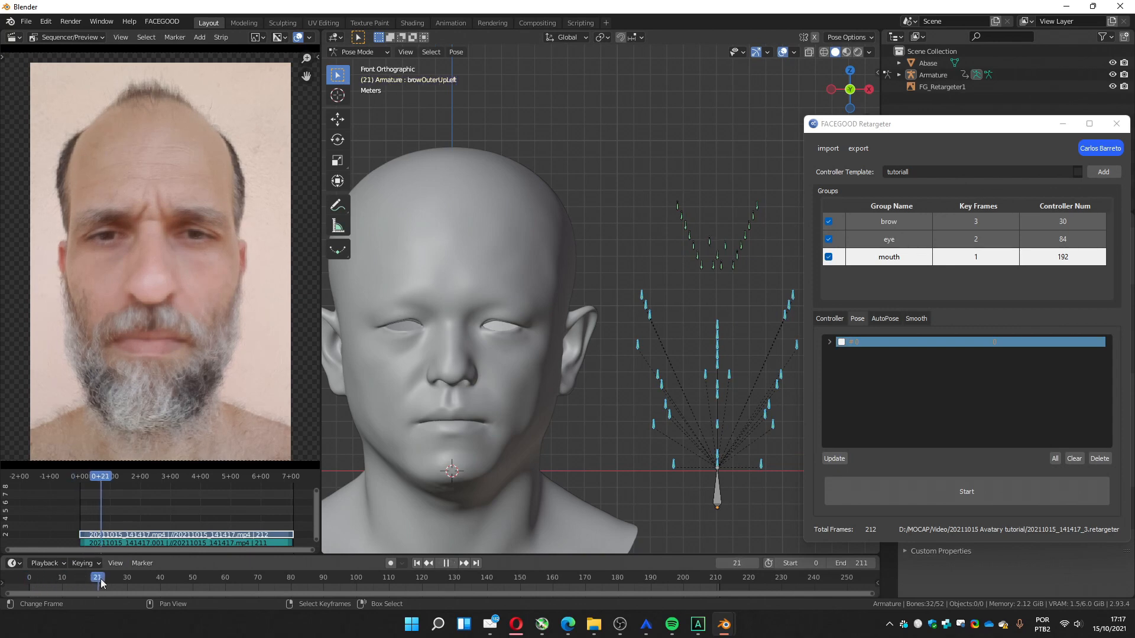
left_click(286, 577)
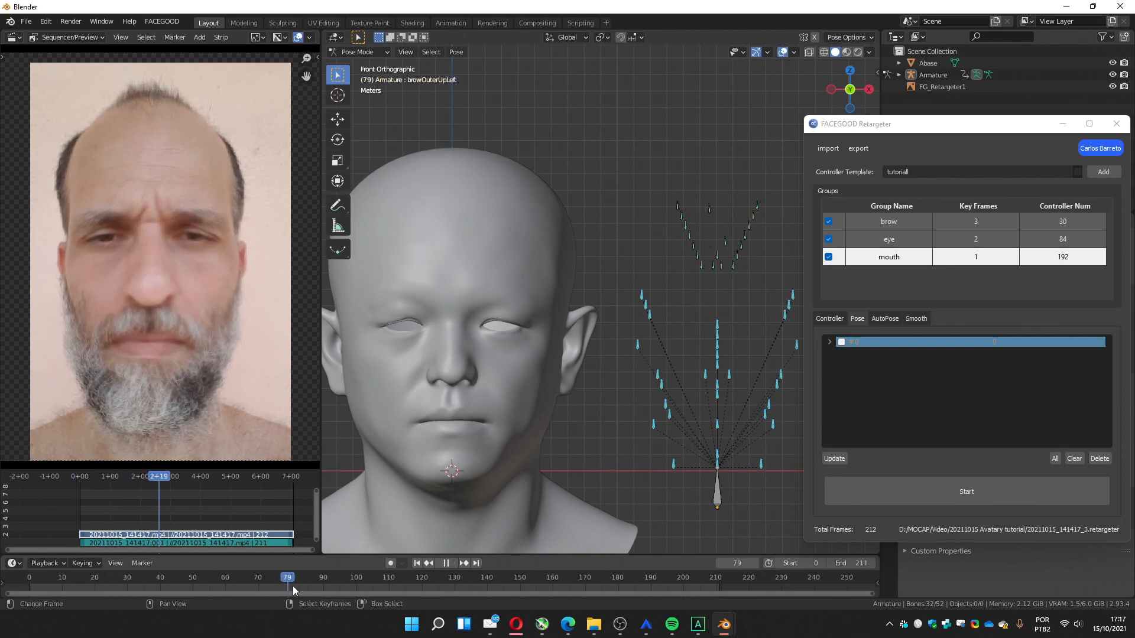
left_click(366, 577)
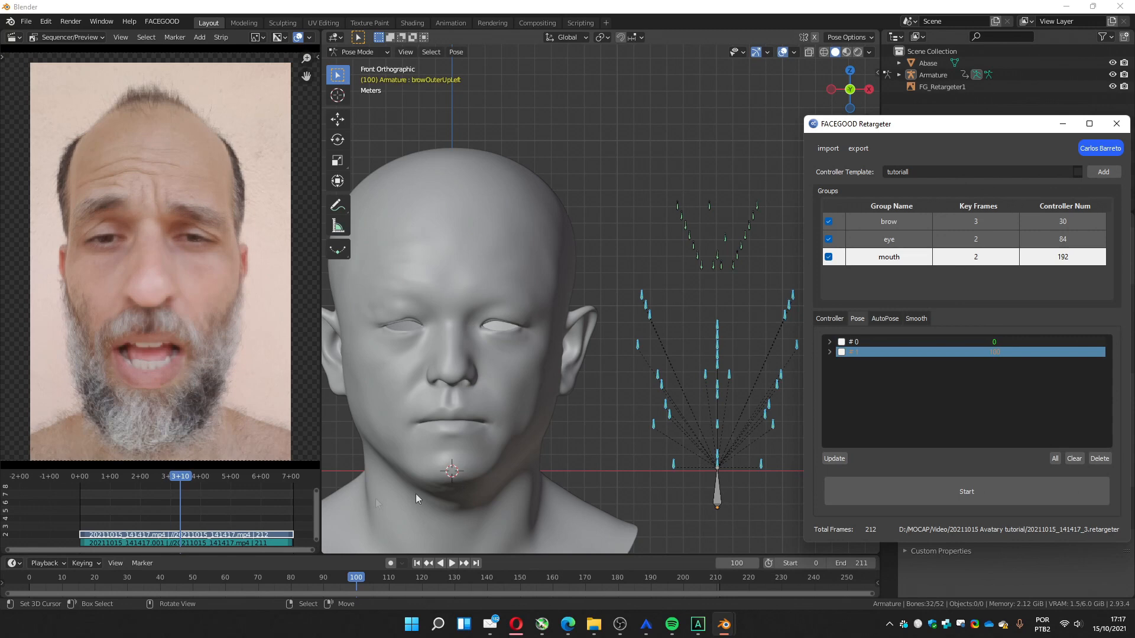
Key the opened-mouth pose at frame 100 and a third mouth pose at frame 186
left_click(452, 563)
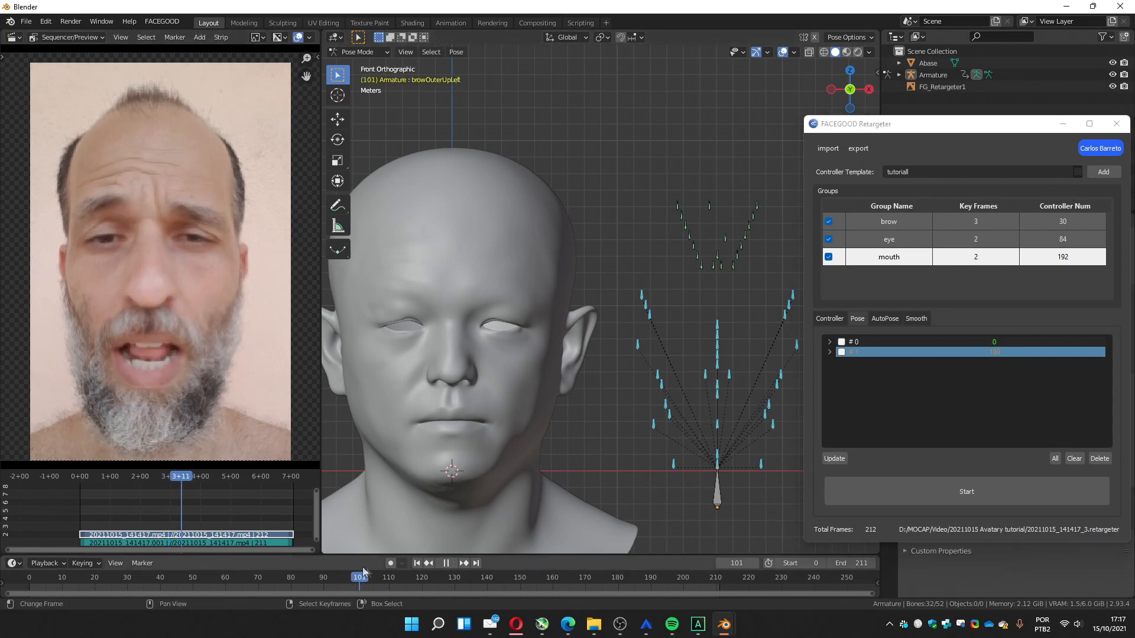
left_click(505, 577)
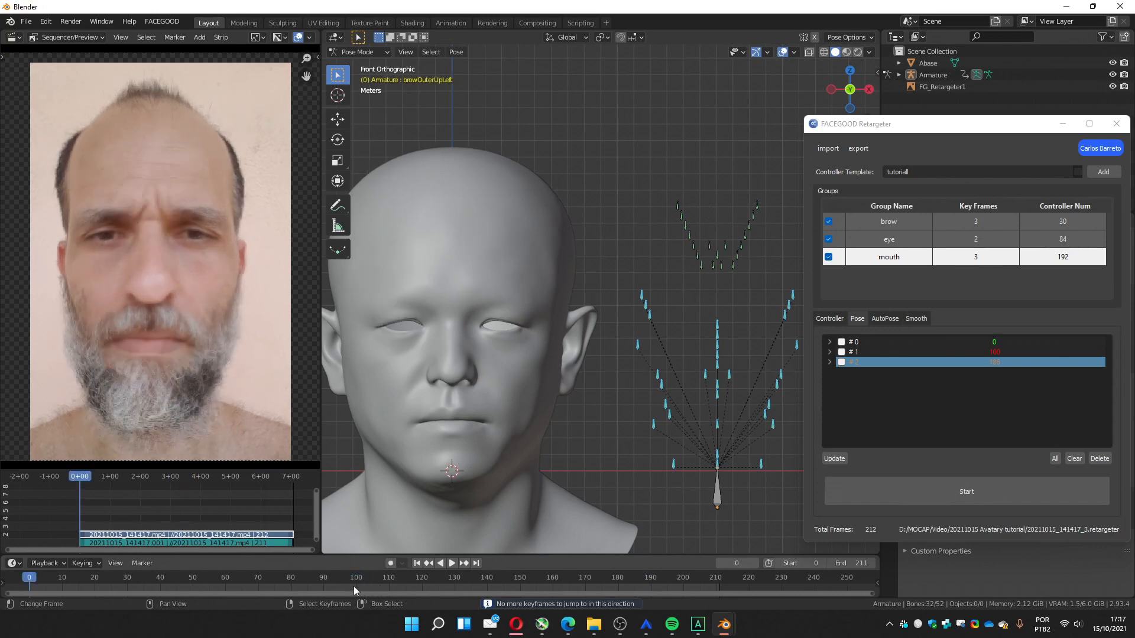
mouse_move(390, 504)
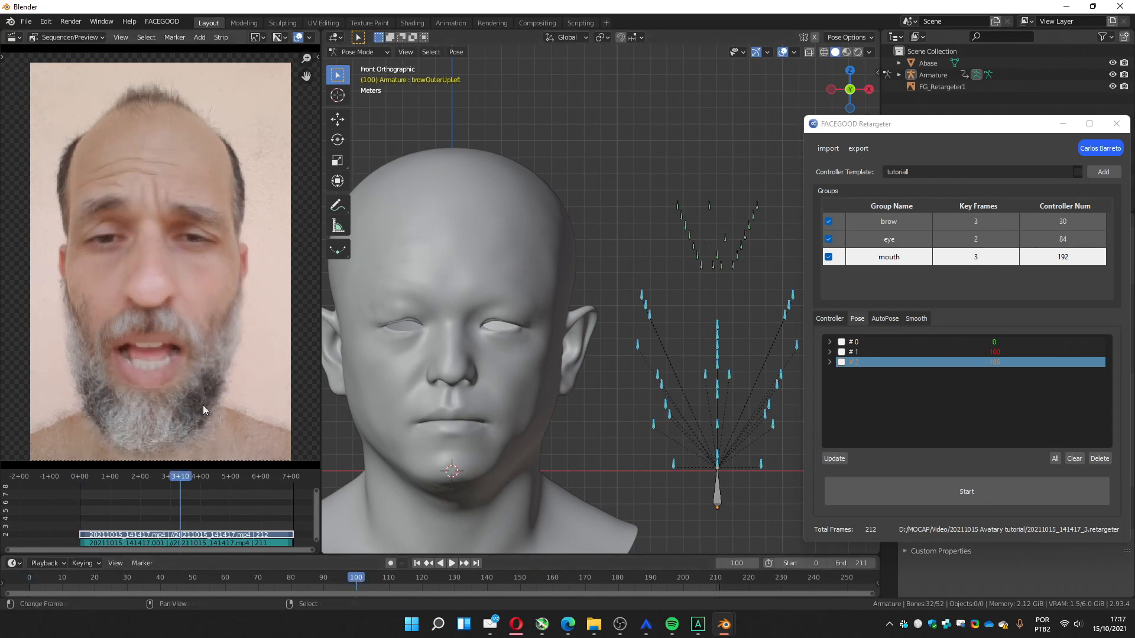
mouse_move(137, 361)
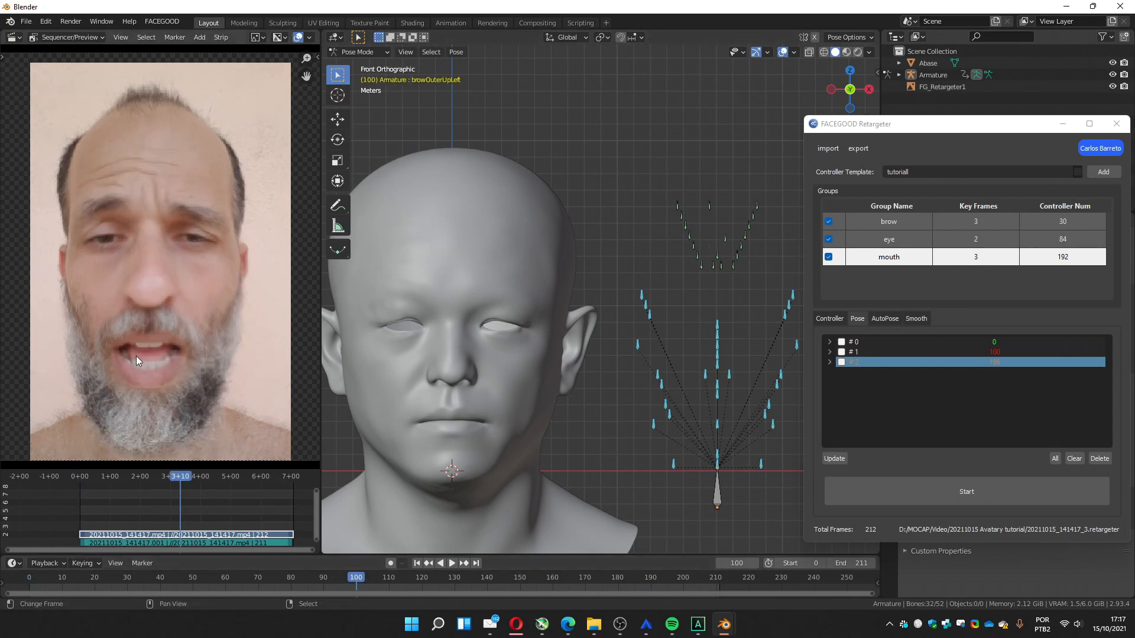
mouse_move(704, 417)
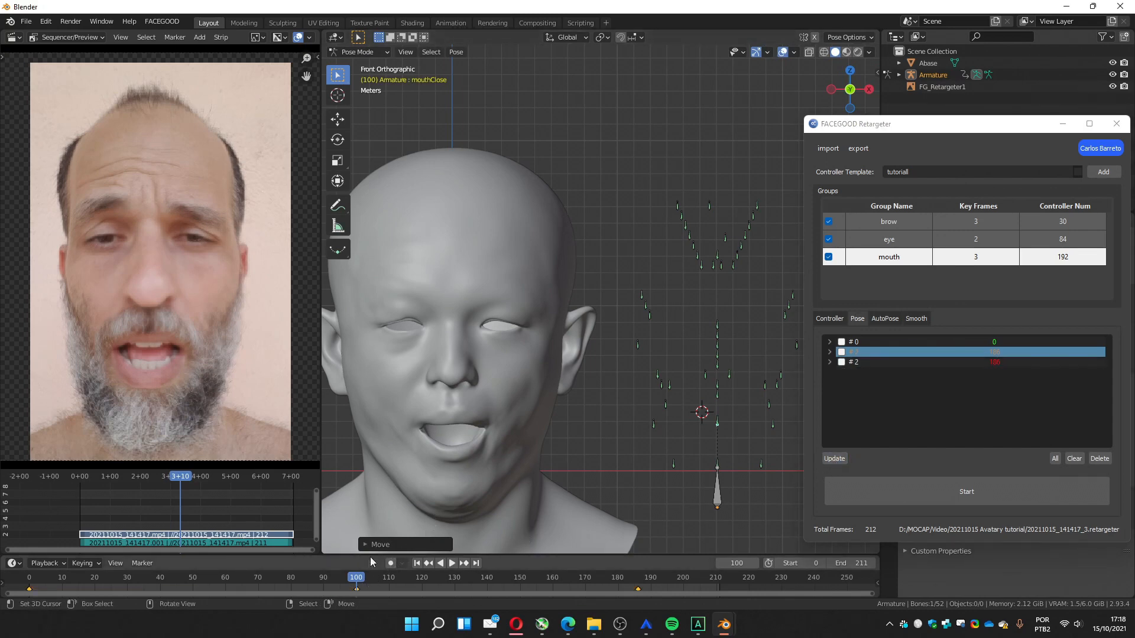
left_click(637, 577)
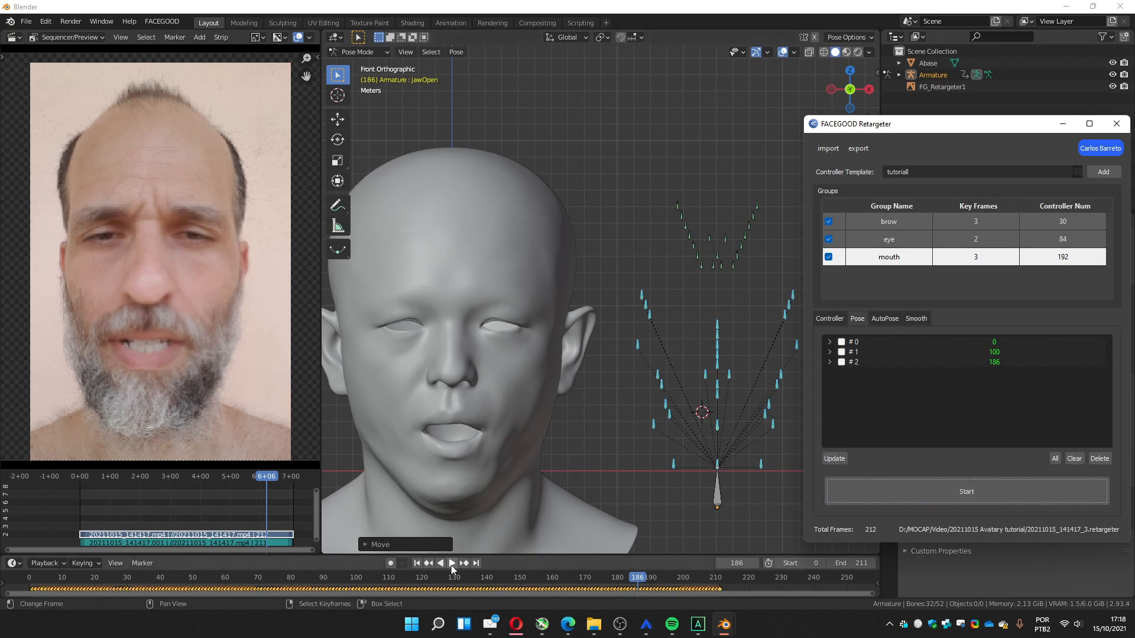
Play back the generated facial animation to review it against the reference video
left_click(452, 562)
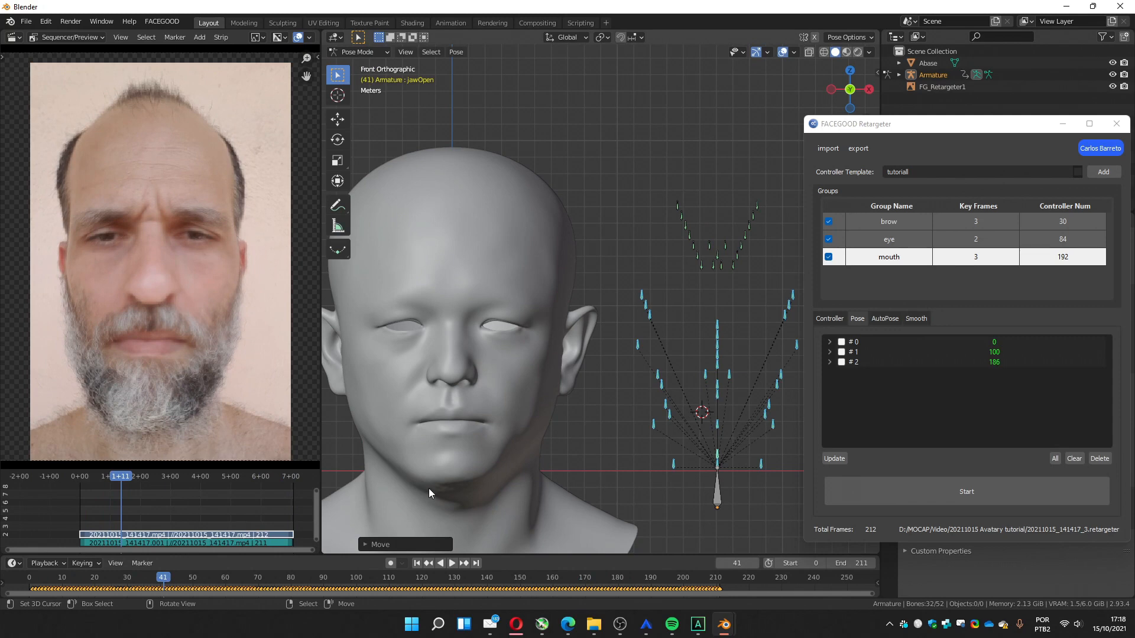
mouse_move(571, 397)
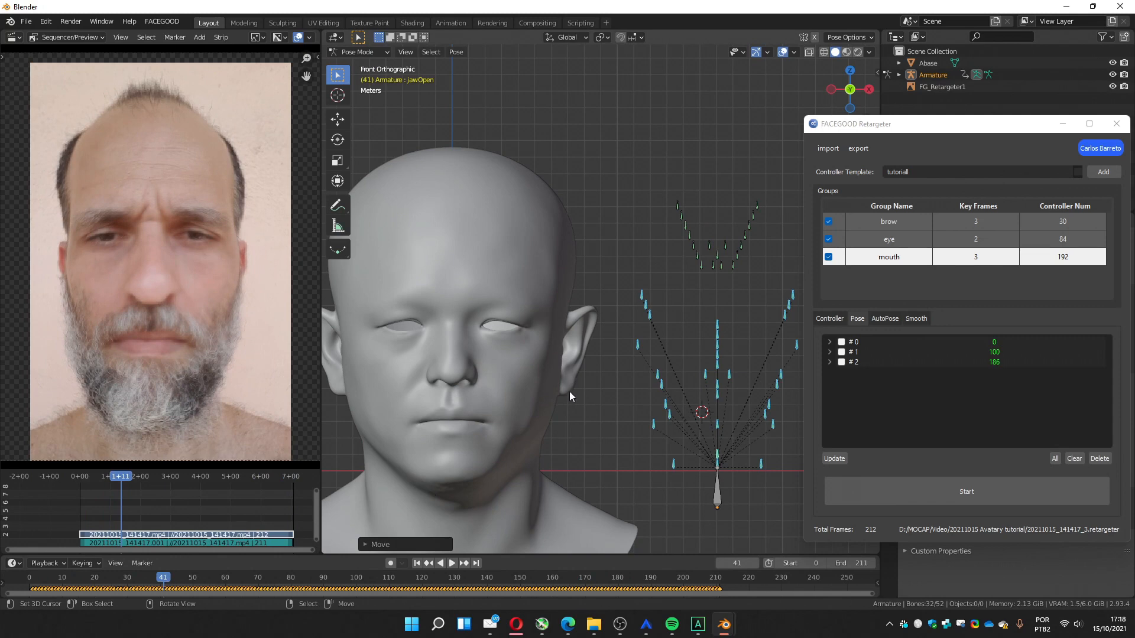
mouse_move(493, 443)
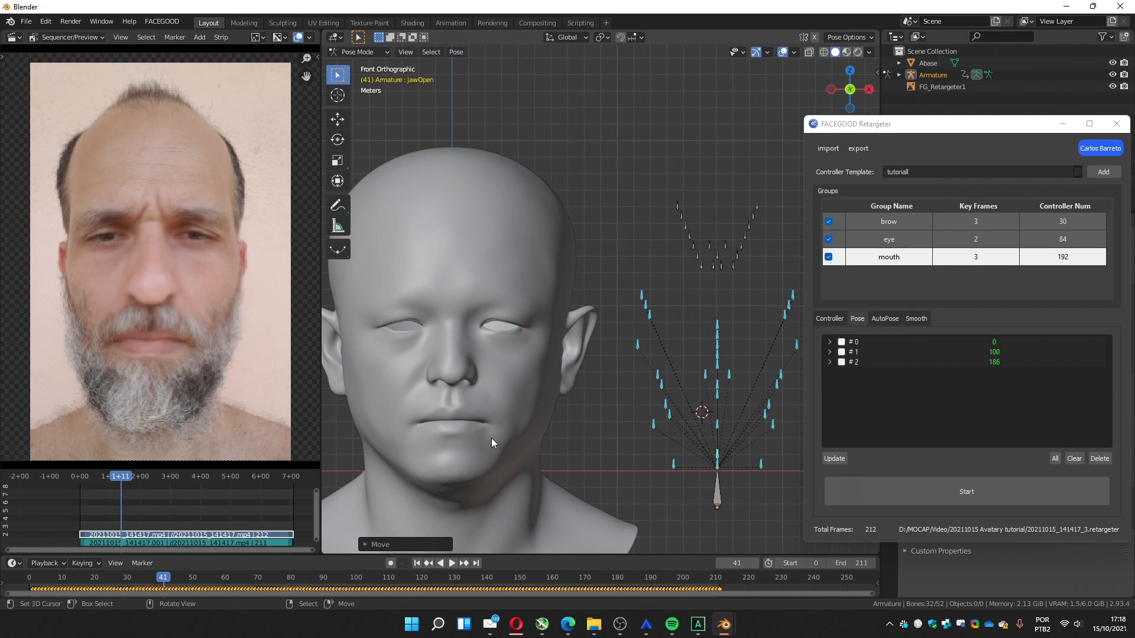
mouse_move(483, 442)
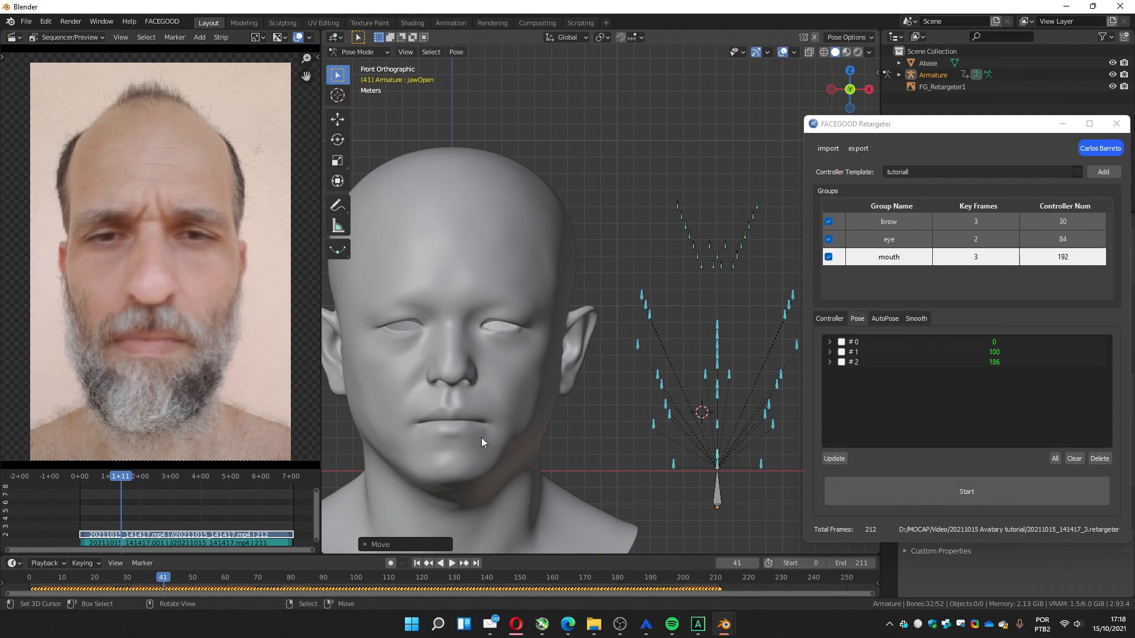
mouse_move(515, 416)
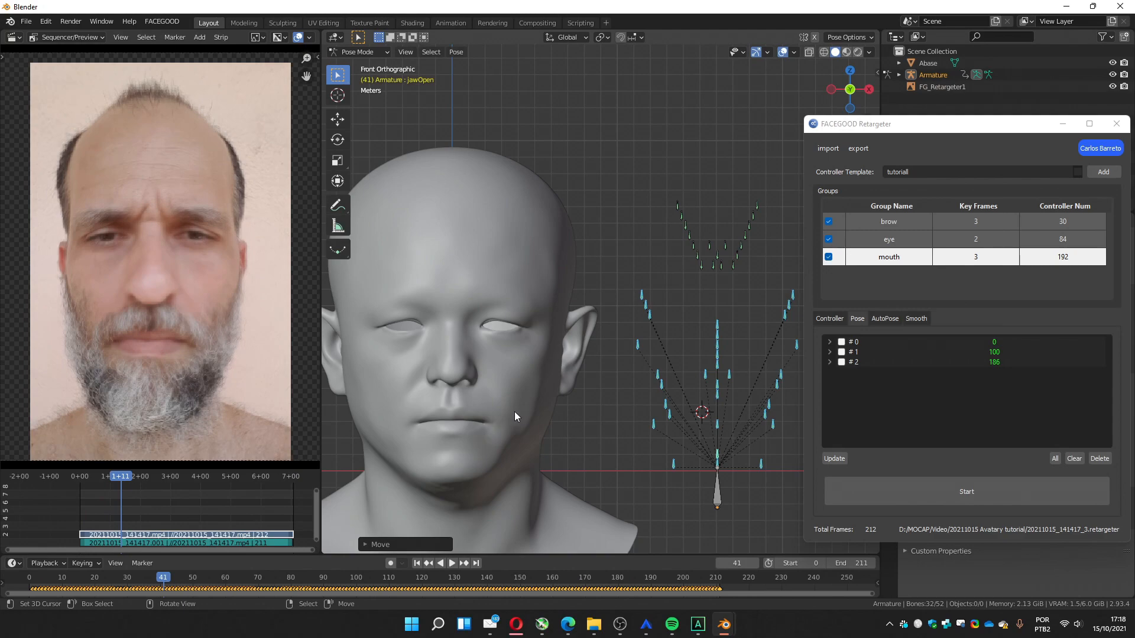